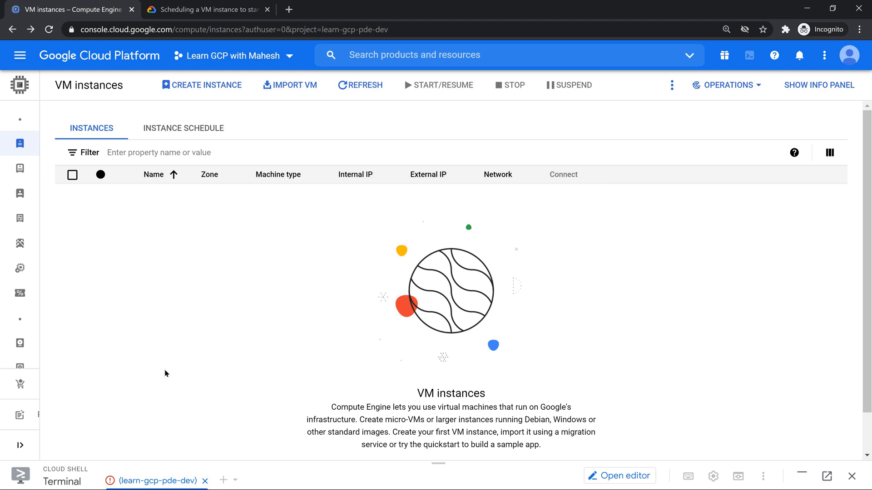
mouse_move(296, 205)
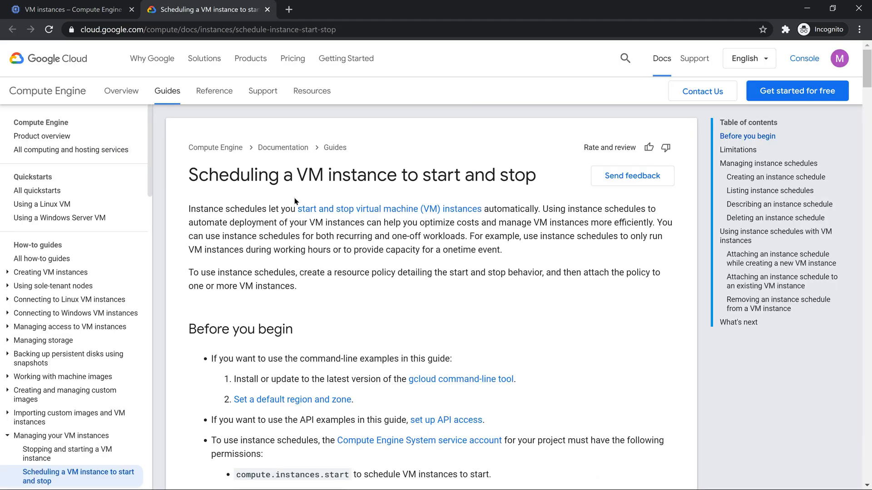
mouse_move(435, 247)
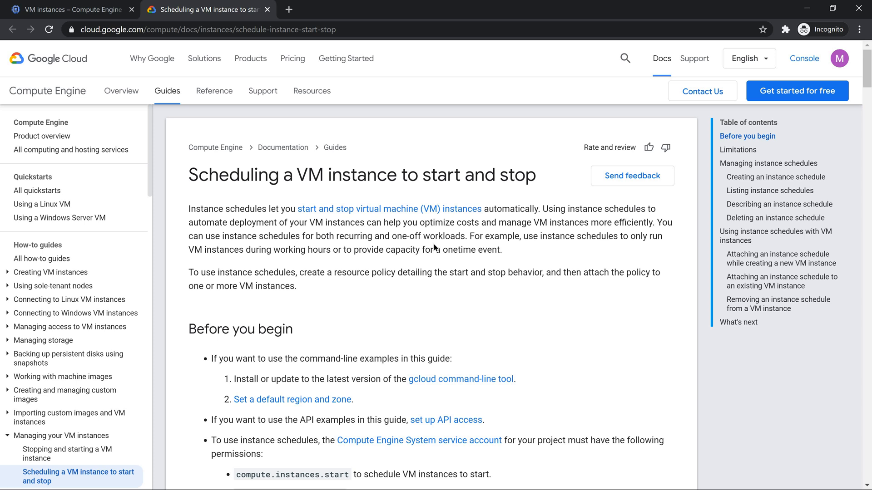
mouse_move(232, 260)
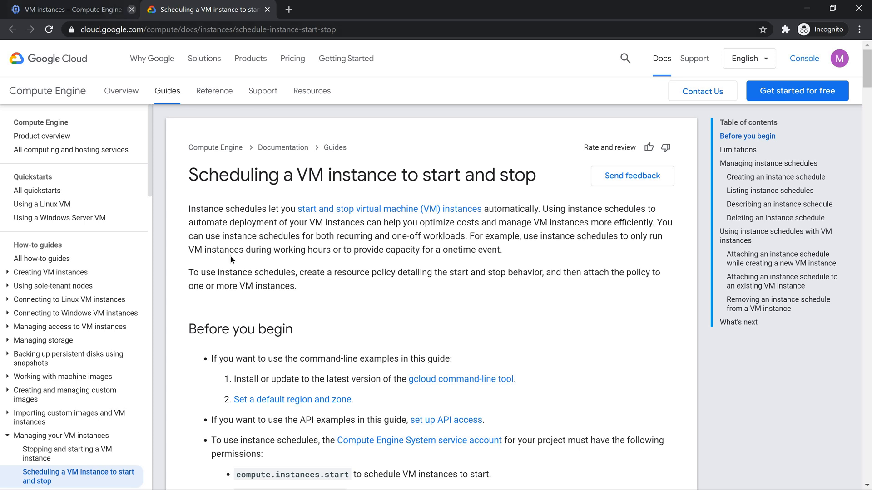
Start a new VM instance and name it weekday-demo
click(66, 9)
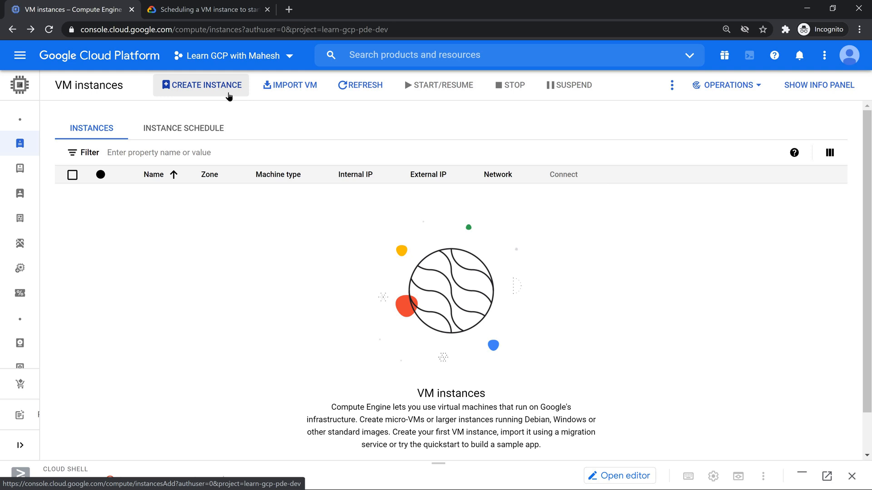
mouse_move(242, 240)
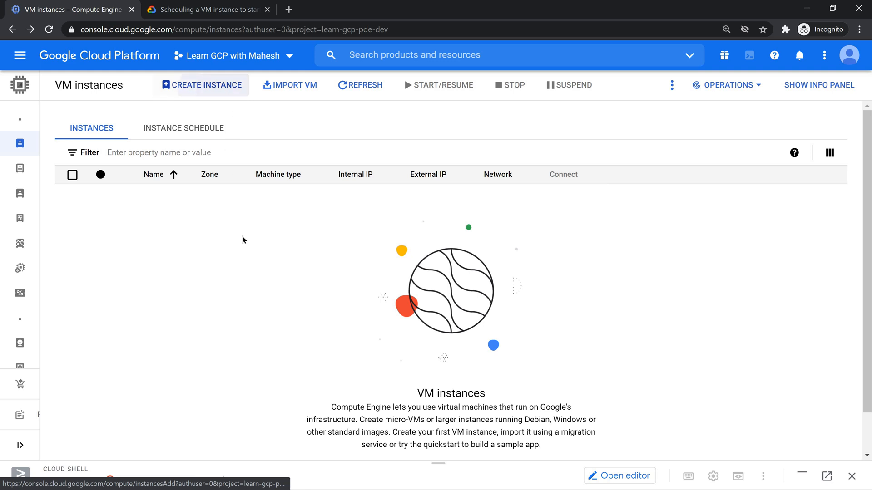
click(206, 86)
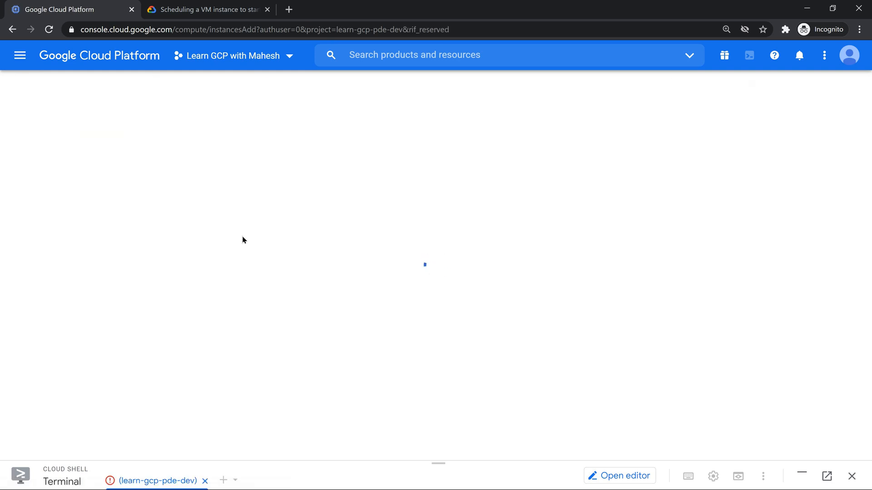
mouse_move(453, 193)
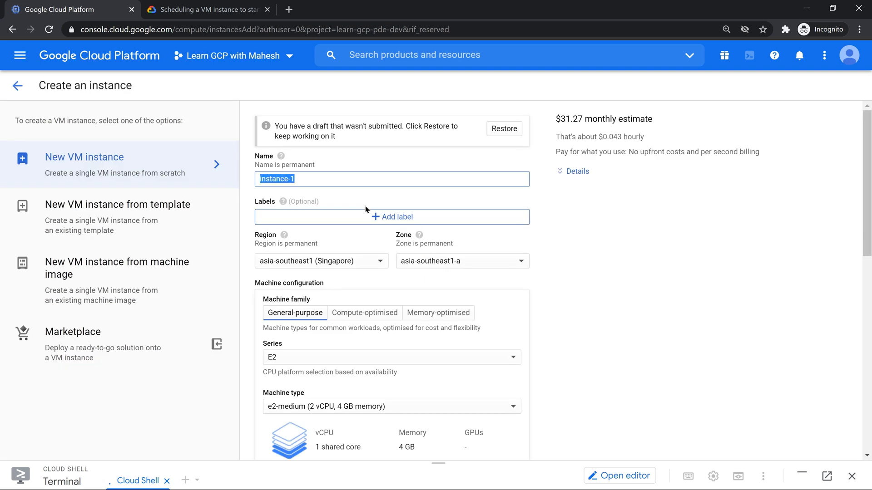
text(week)
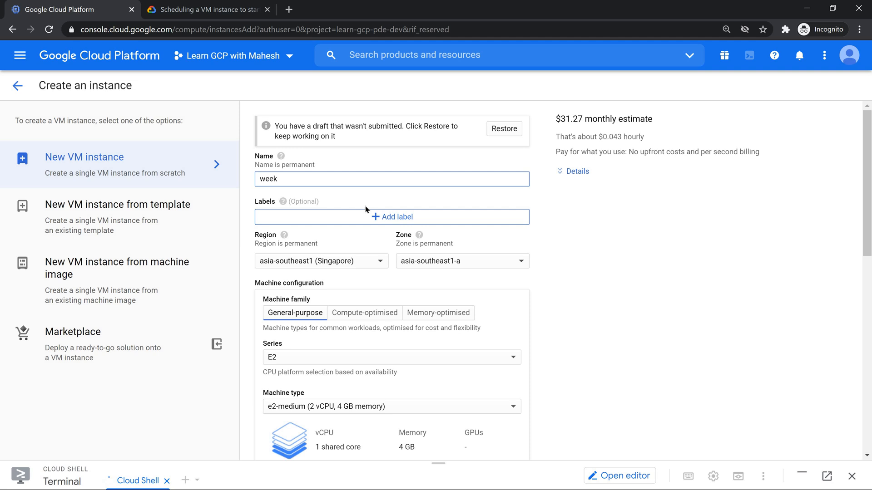
text(day-d)
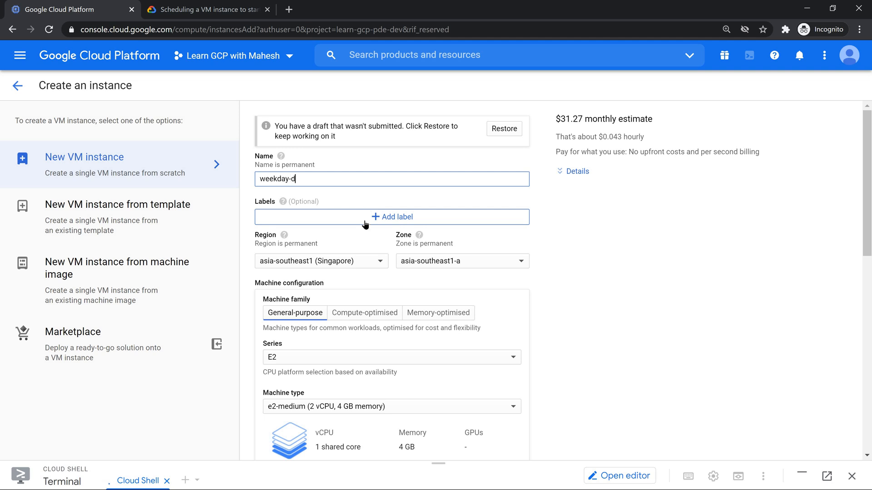
text(emo)
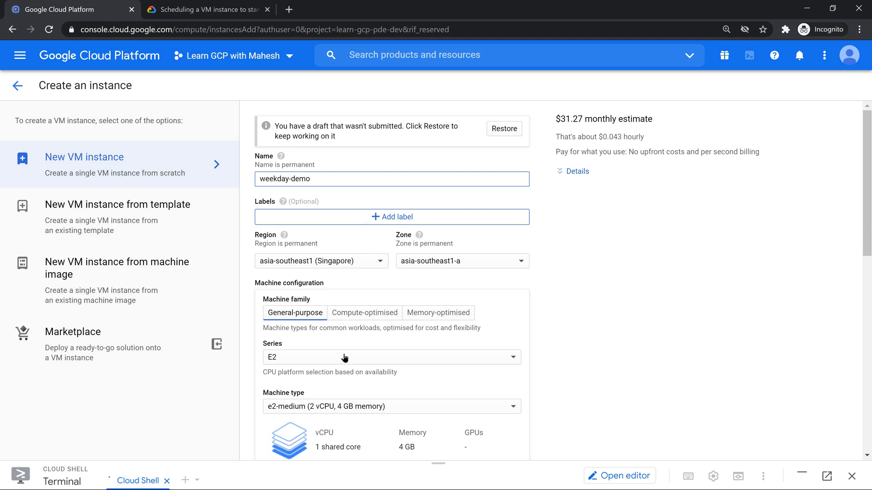
Choose the N1 series with f1-micro machine type and move down to Create
click(390, 357)
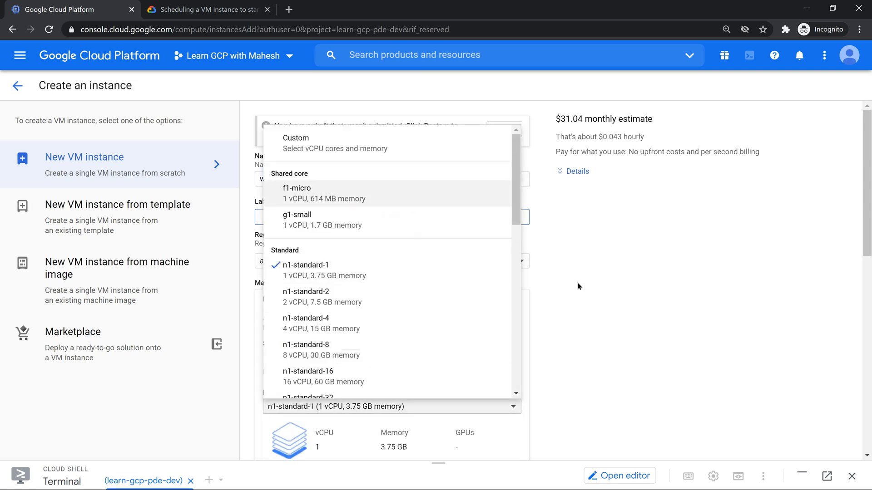
click(296, 193)
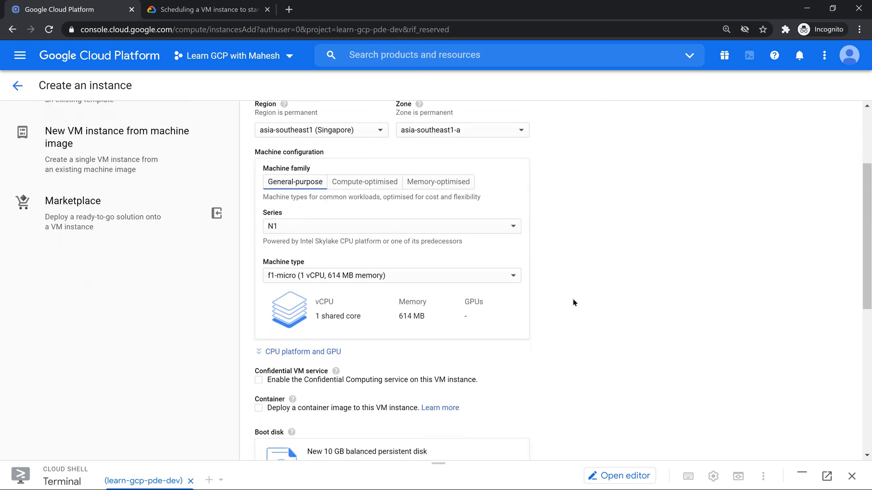
scroll(down, 3)
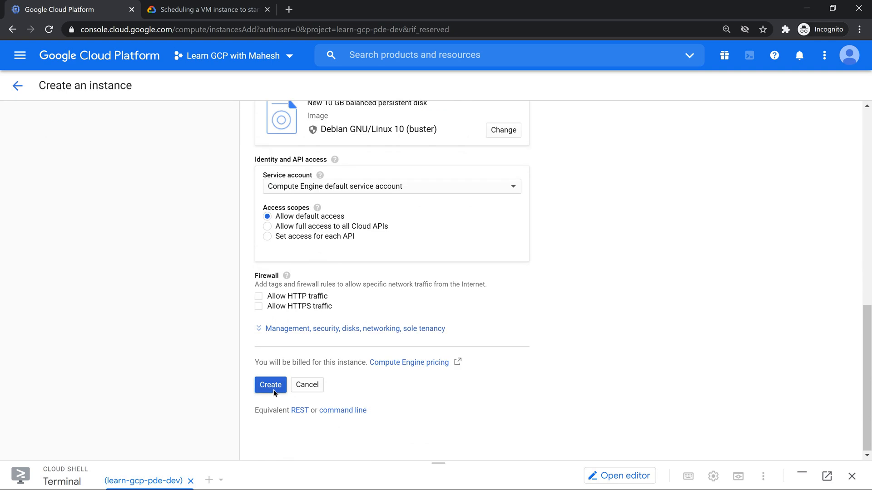
Create the weekday-demo VM and refresh the instances list to see it running
click(271, 385)
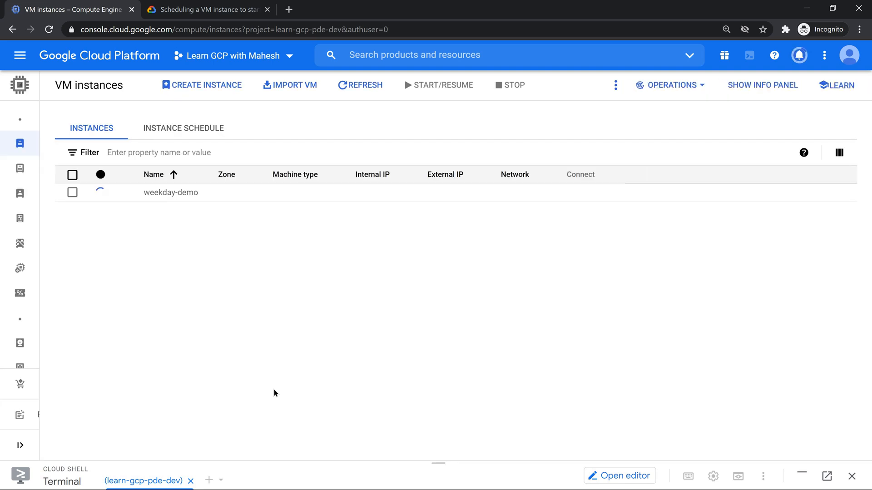
mouse_move(162, 110)
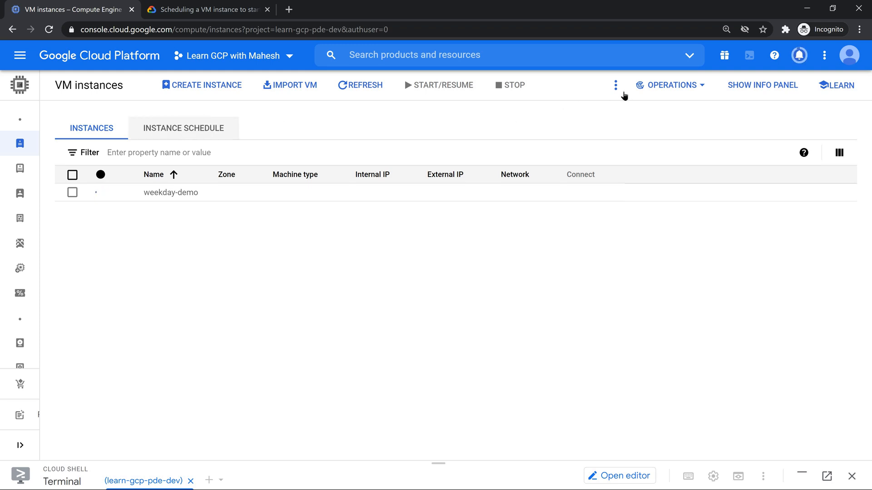
click(615, 85)
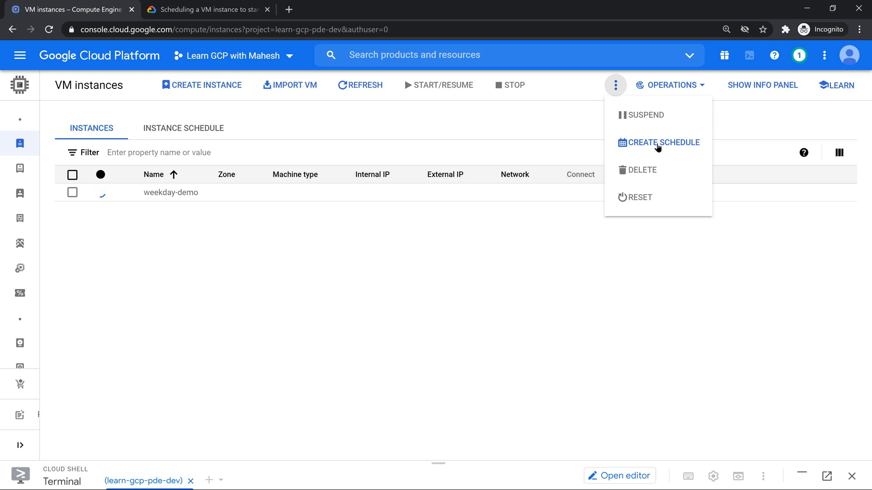
mouse_move(400, 117)
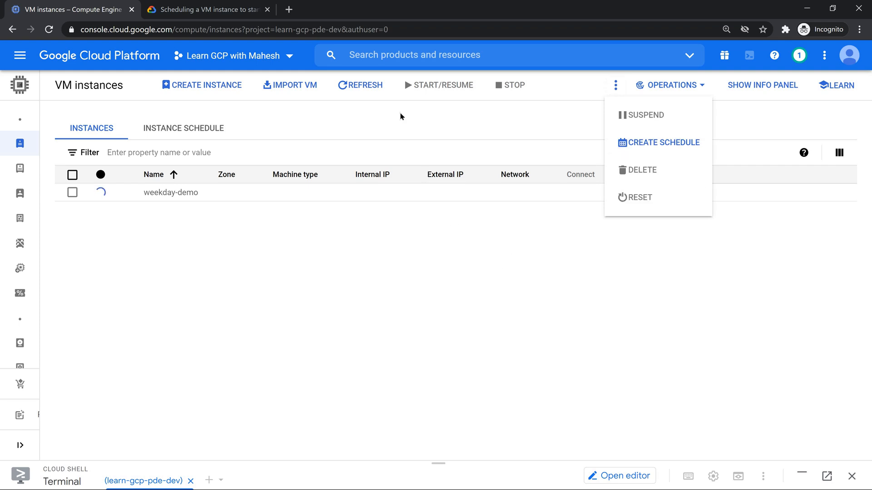
click(359, 85)
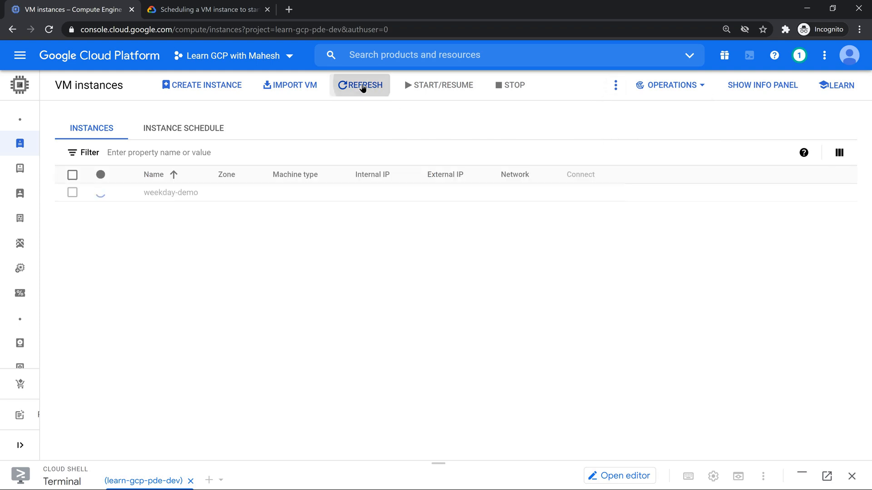
click(360, 86)
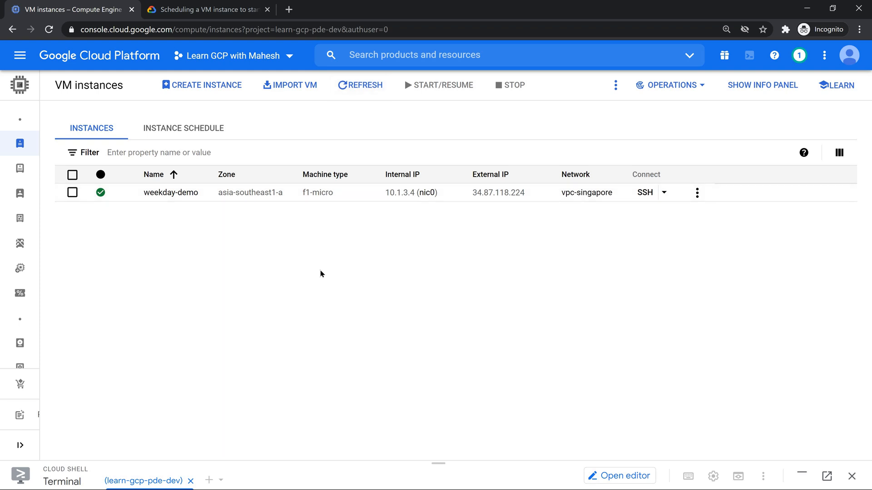
mouse_move(182, 130)
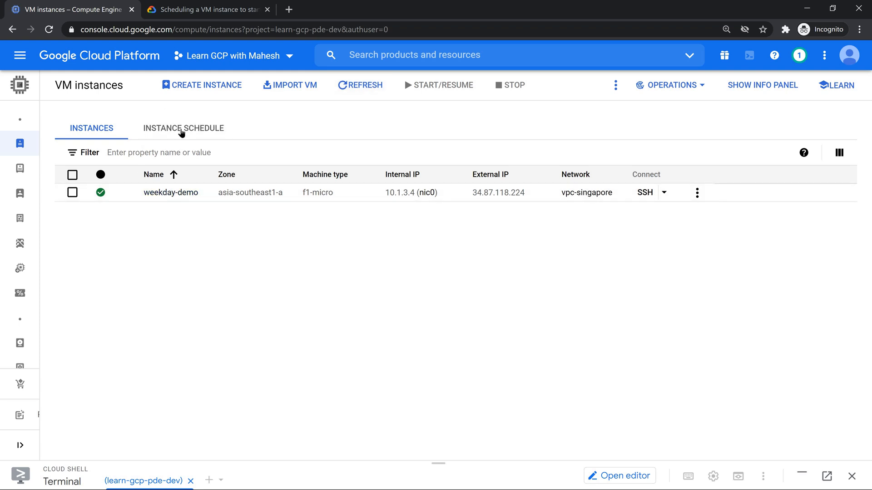
Delete the existing start-stop instance schedule, leaving the schedules list empty
click(182, 128)
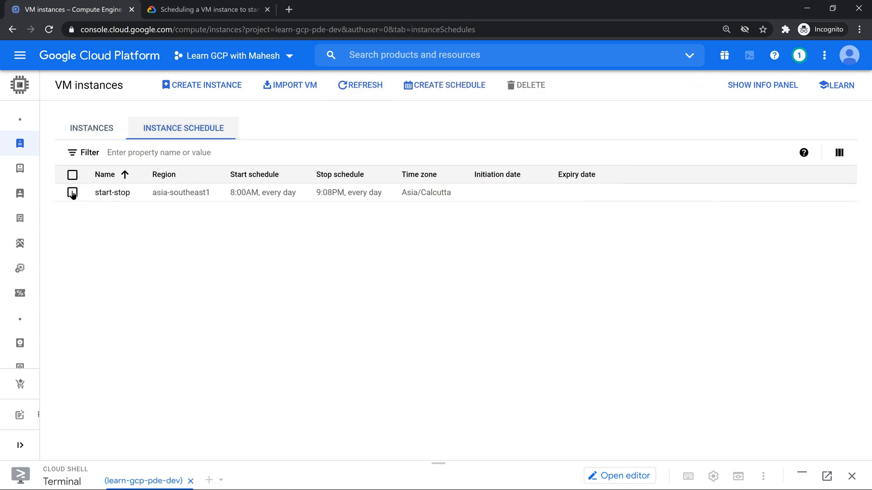
click(72, 192)
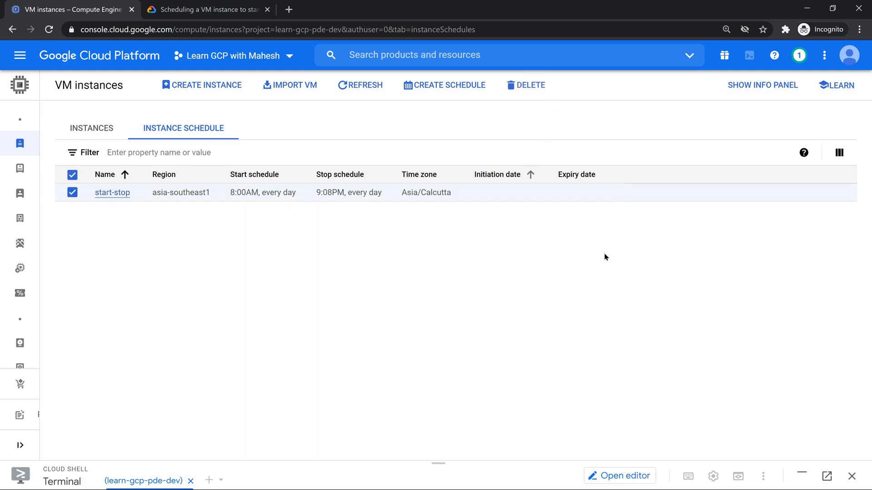
click(525, 86)
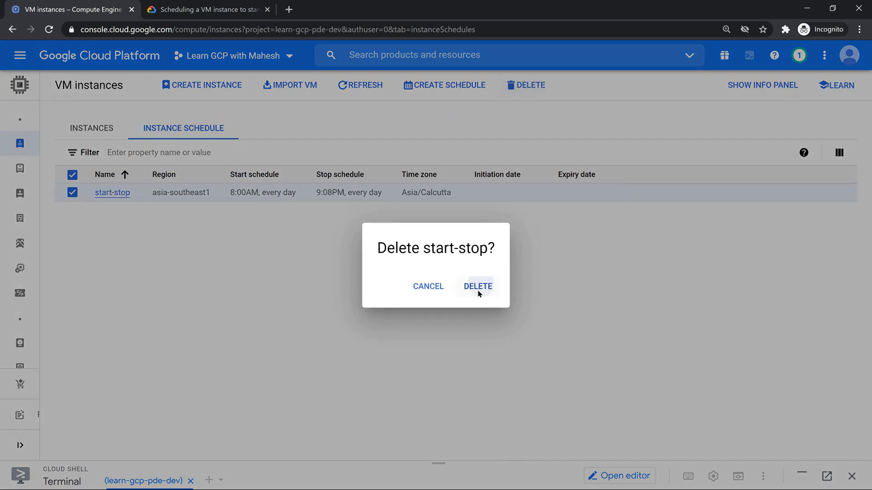
click(477, 286)
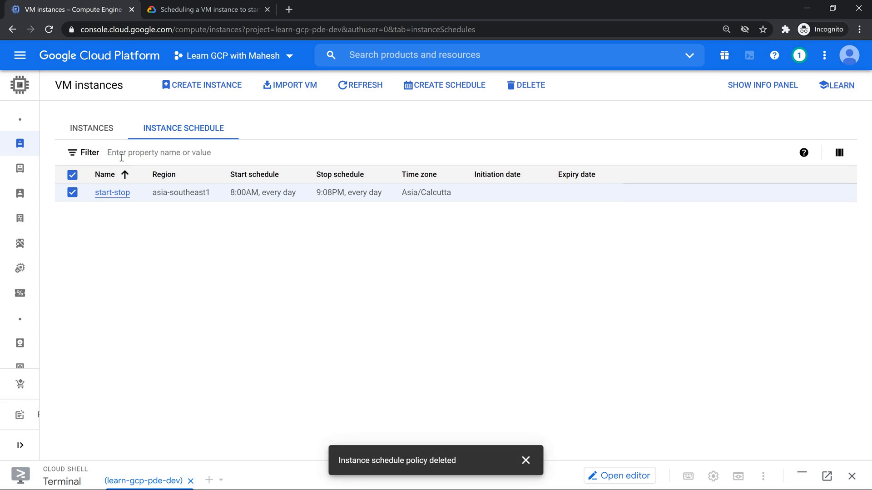
click(526, 86)
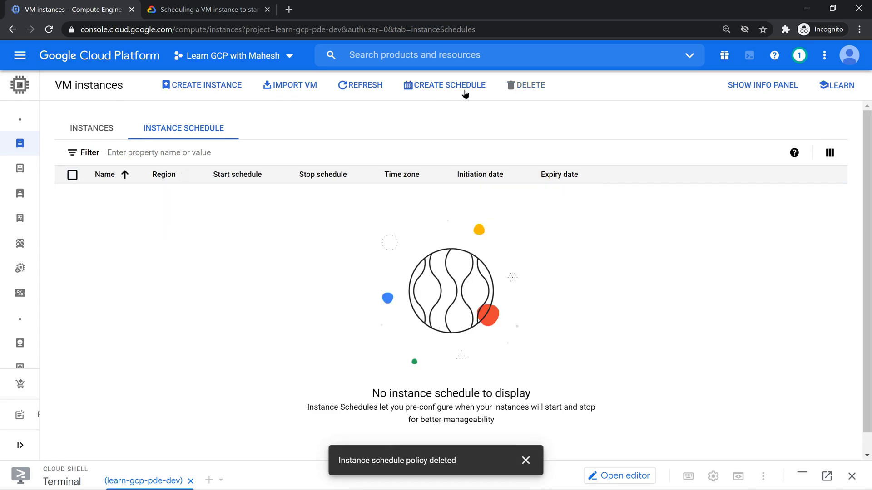
mouse_move(427, 138)
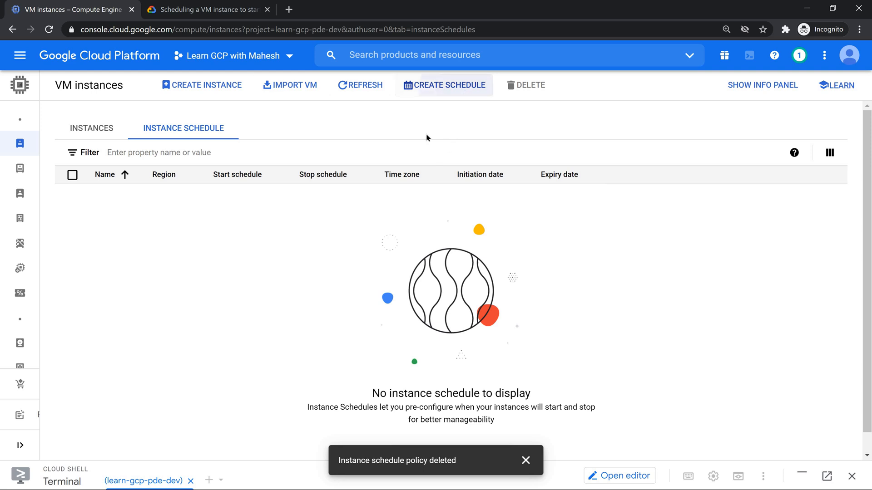
Name the new instance schedule start-stop-vm-in-singapore
click(444, 85)
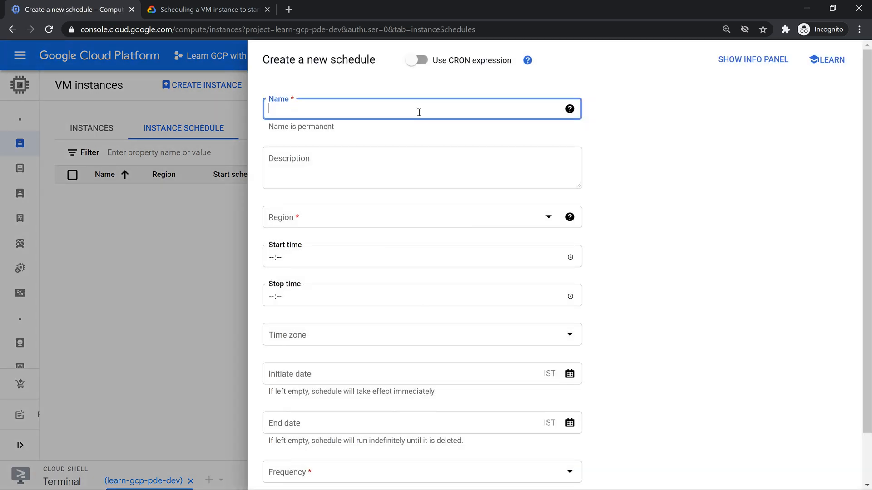
text(start)
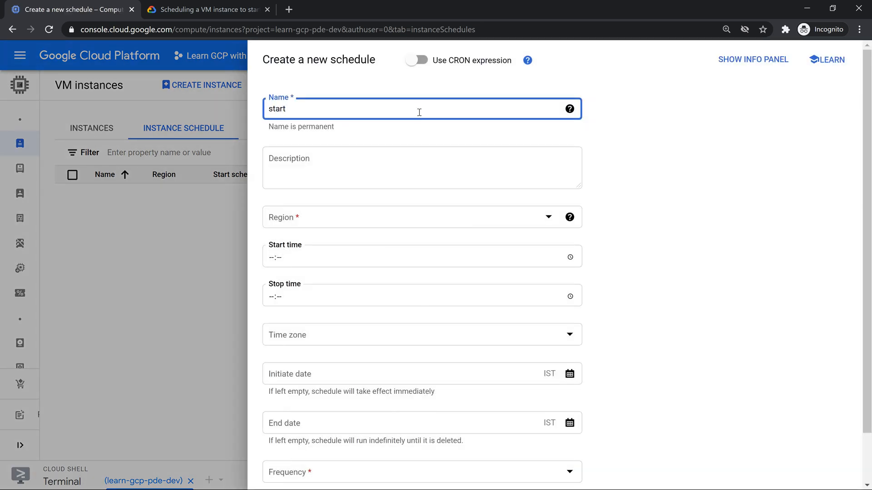
text(-stop)
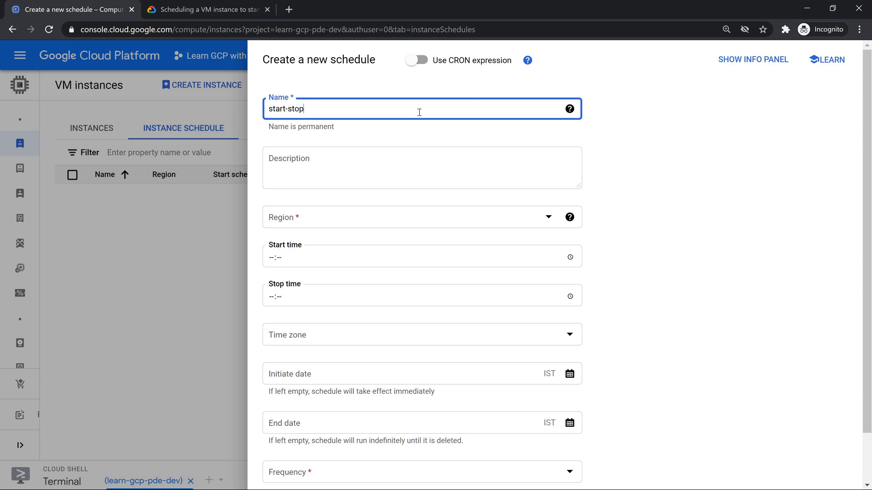
text(-vms)
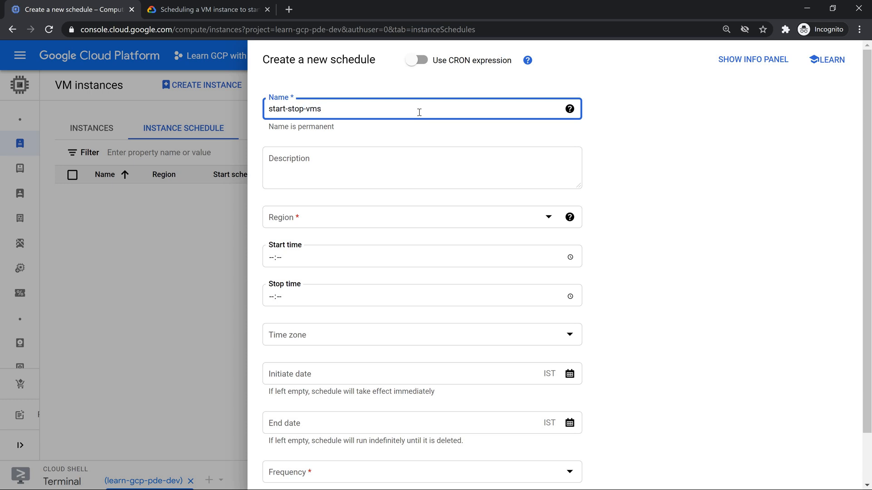
key(Backspace)
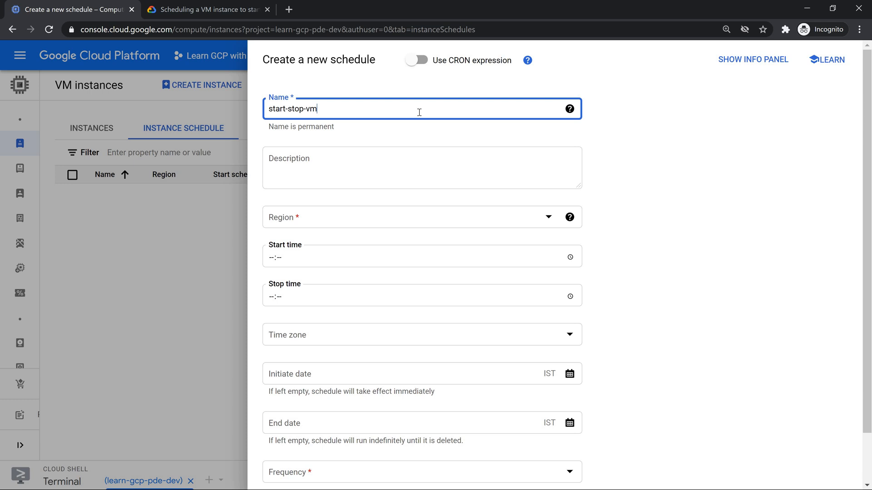
text(-ins)
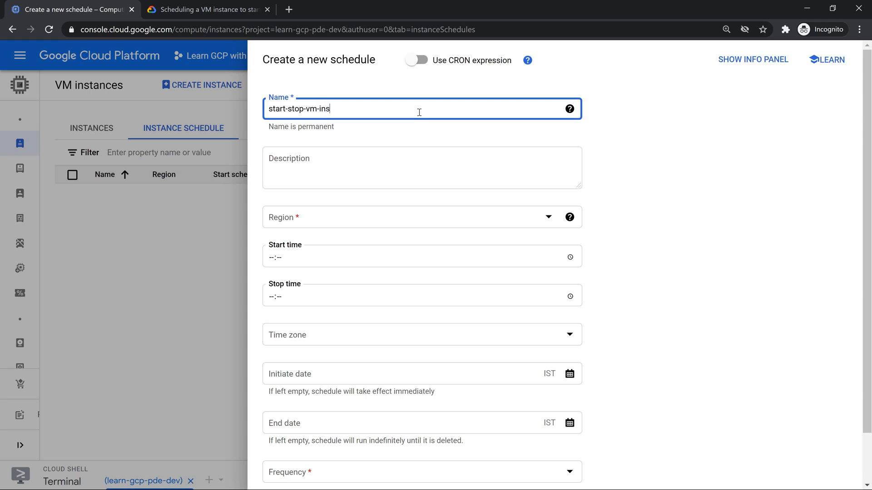
key(backspace)
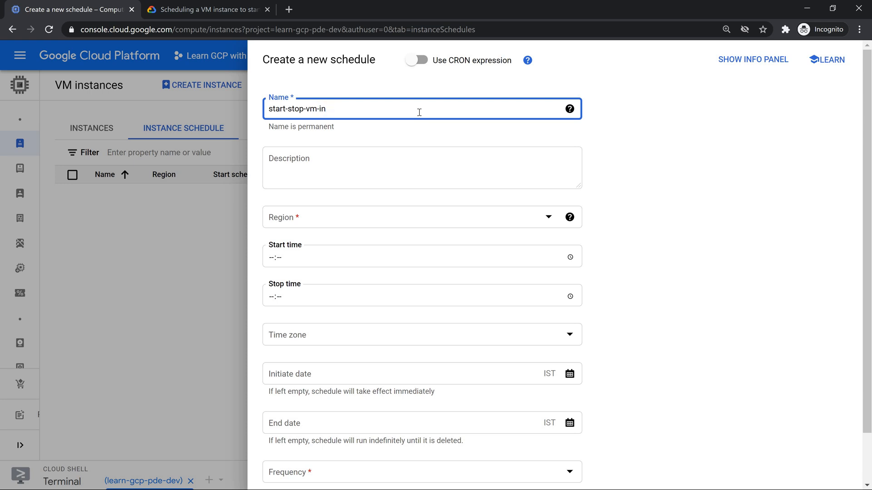
text(-in)
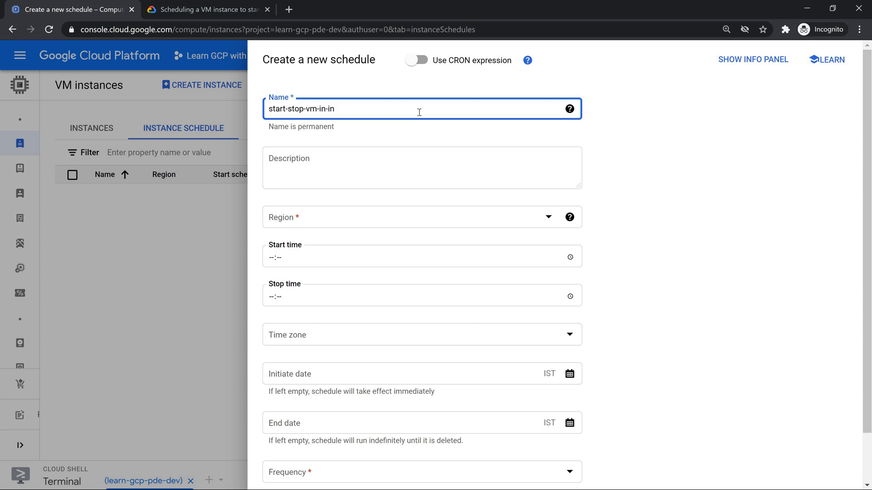
text(singapor)
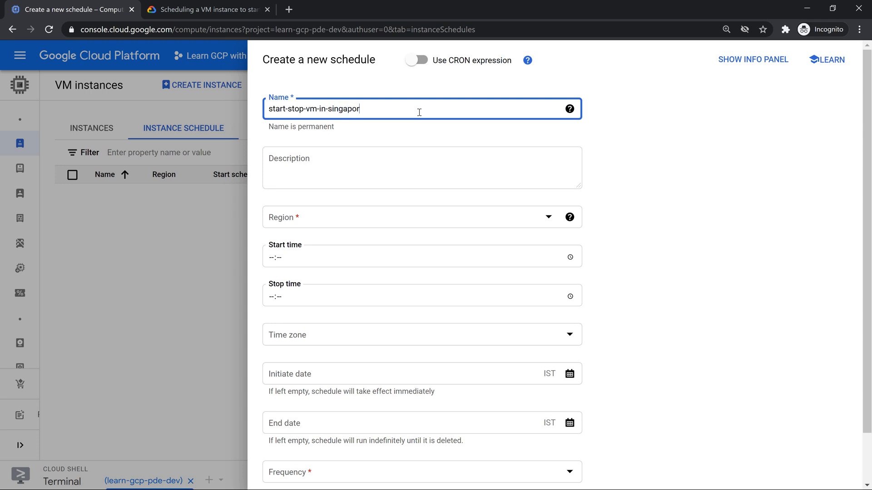
Set region asia-southeast1 (Singapore) with start time 08:00 and stop time 21:55
click(421, 168)
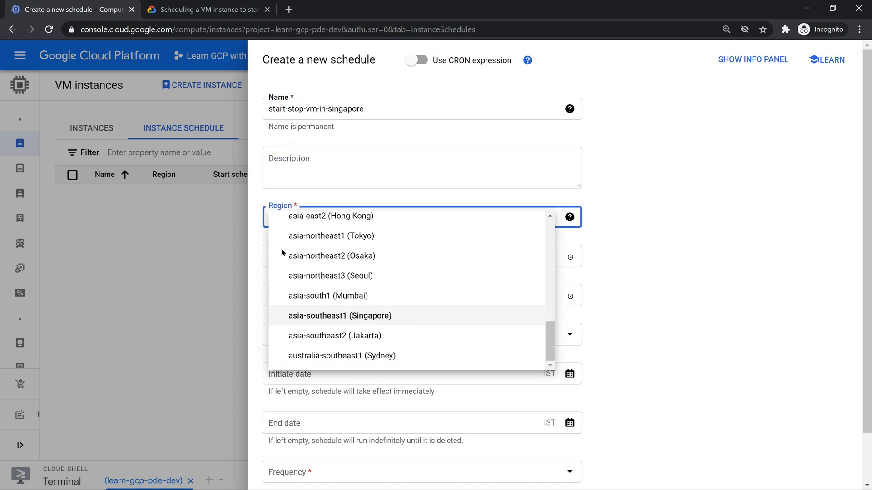
click(339, 316)
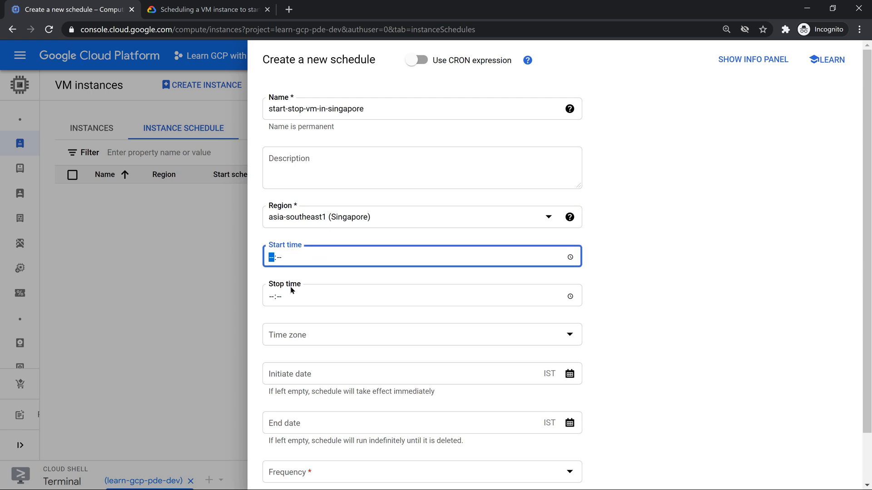
text(08:--)
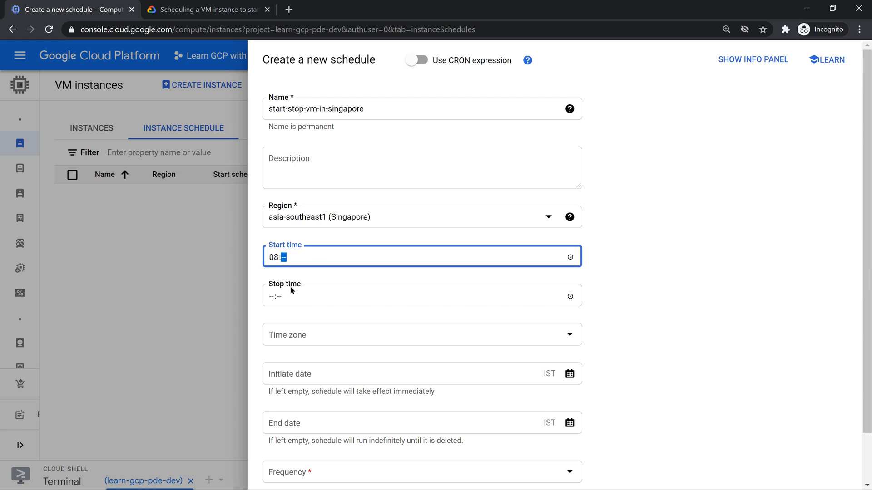
text(00)
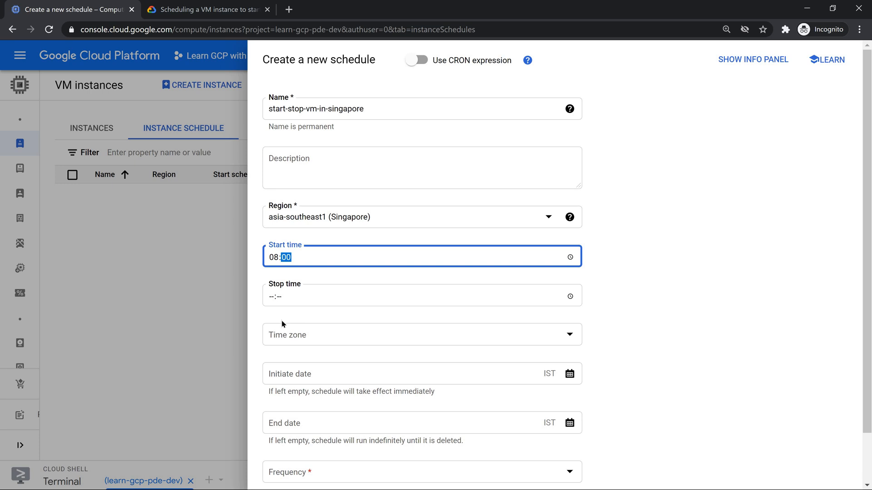
click(422, 296)
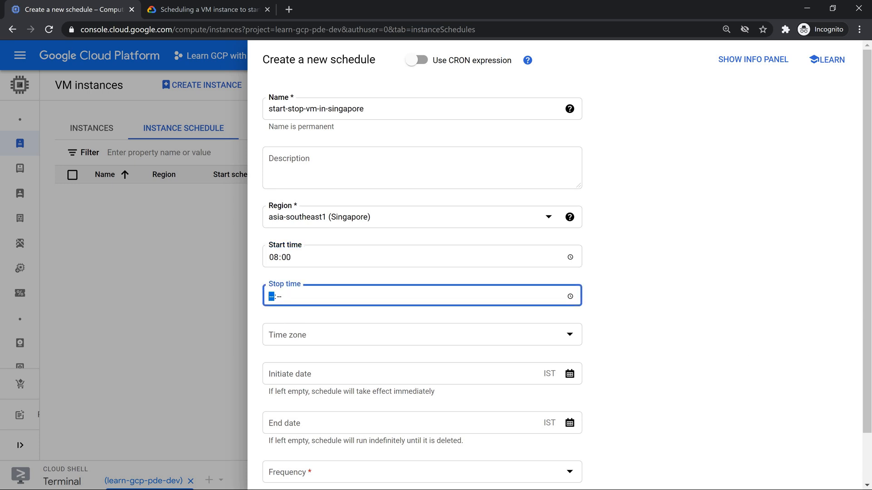
click(9, 480)
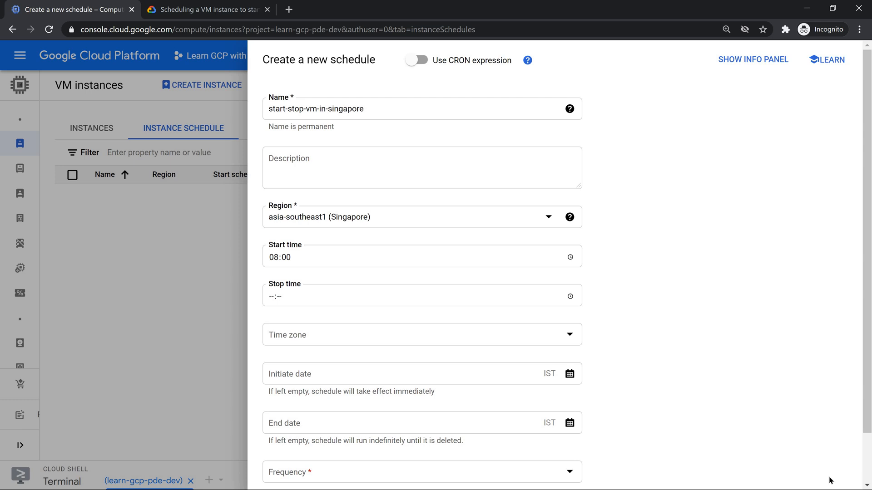
click(7, 479)
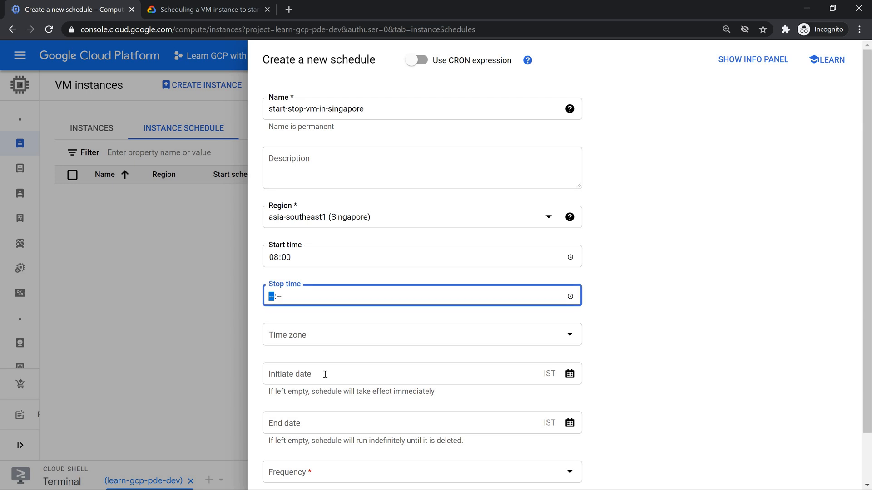
text(21:--)
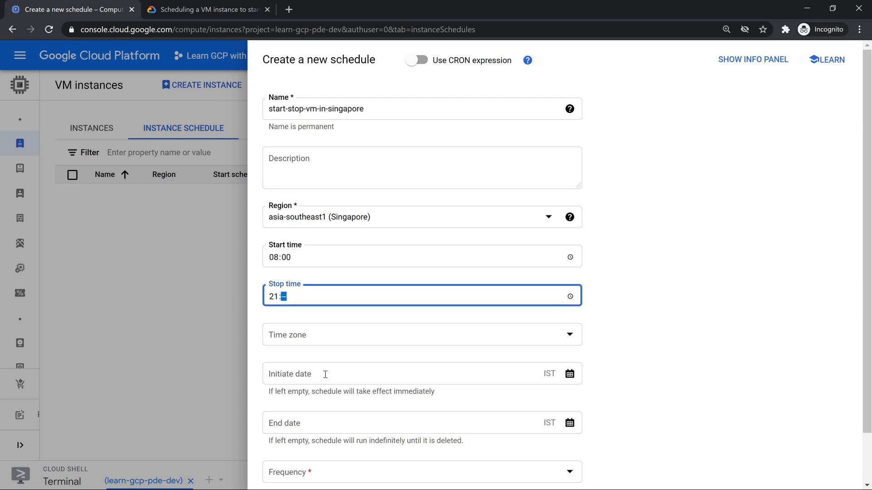
text(55)
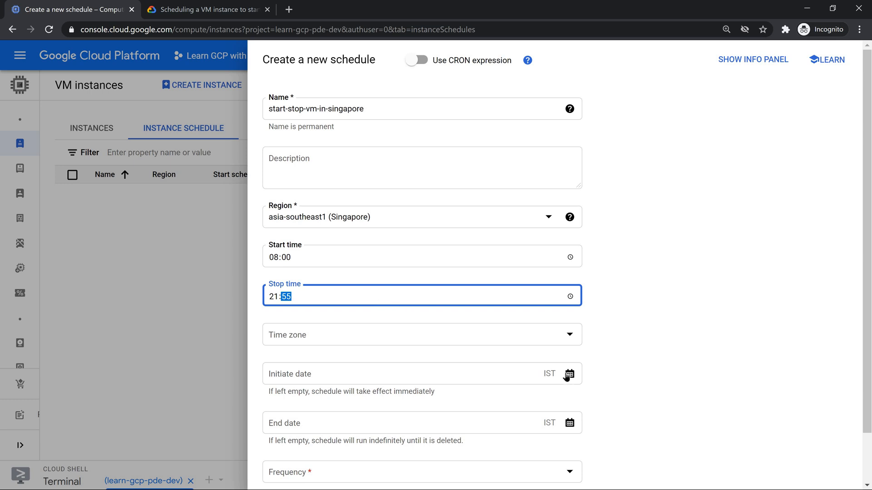
mouse_move(554, 338)
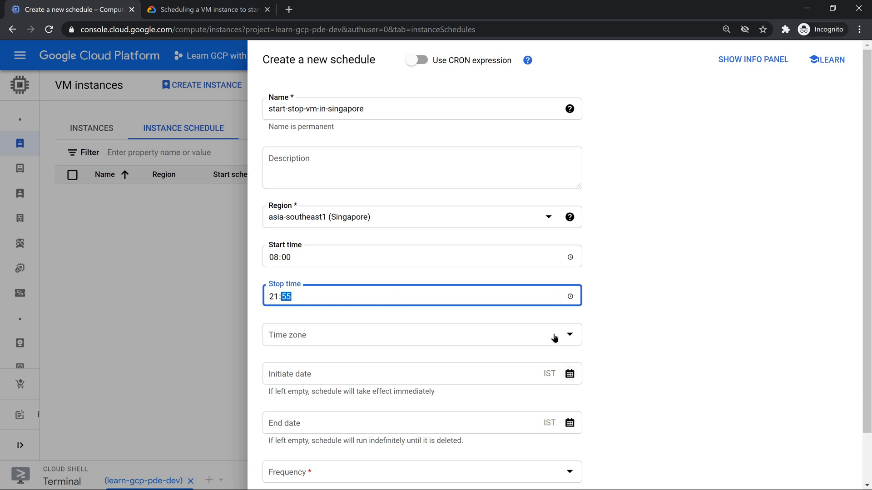
Set the schedule's time zone to India Standard Time
click(569, 334)
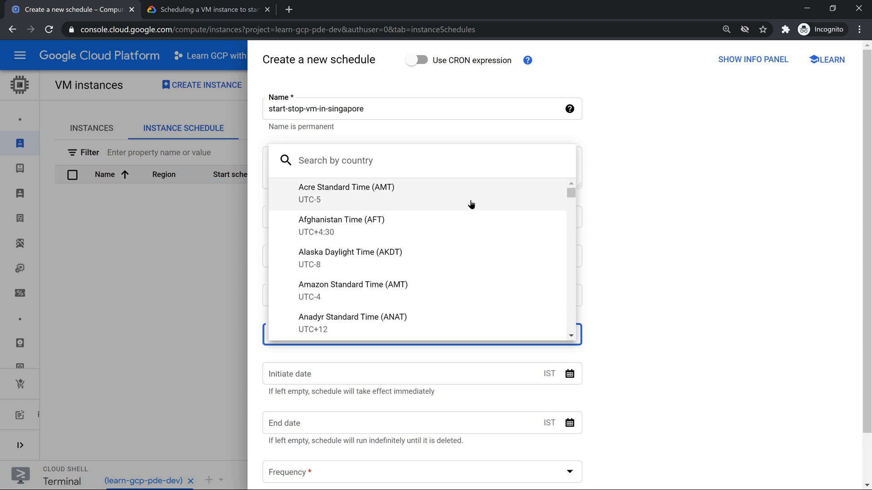
text(In)
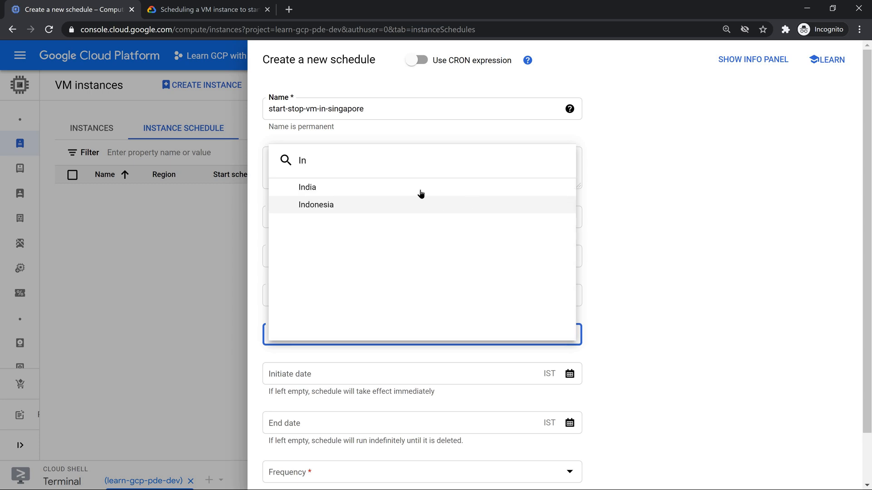
click(307, 187)
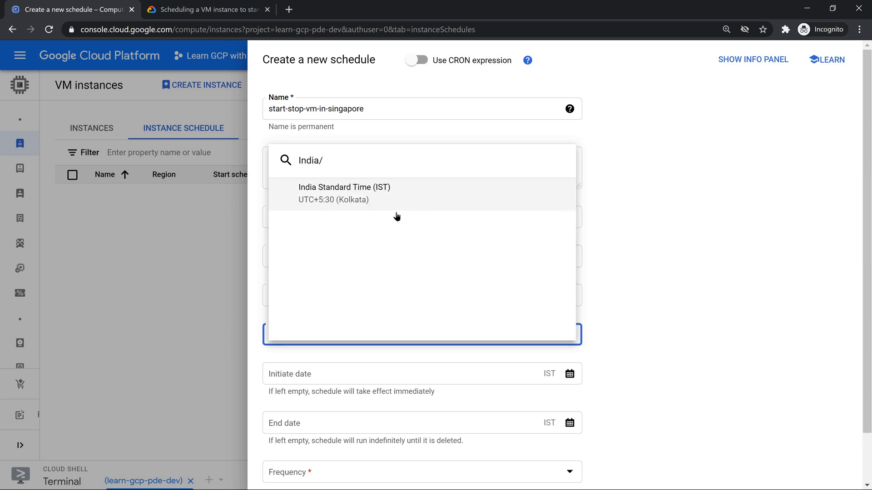
click(344, 188)
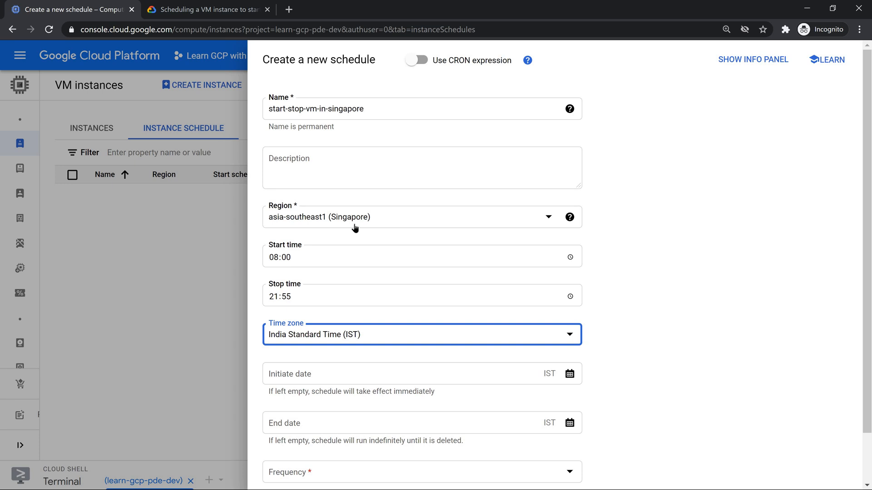
mouse_move(357, 235)
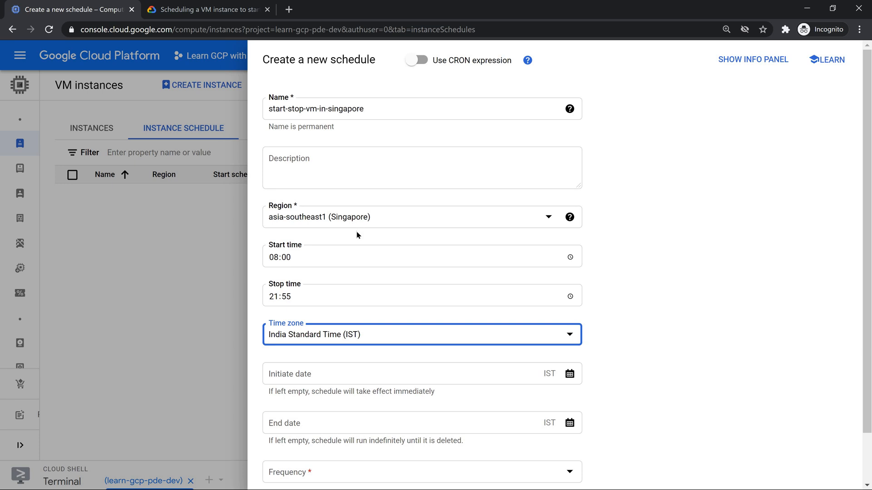
mouse_move(390, 315)
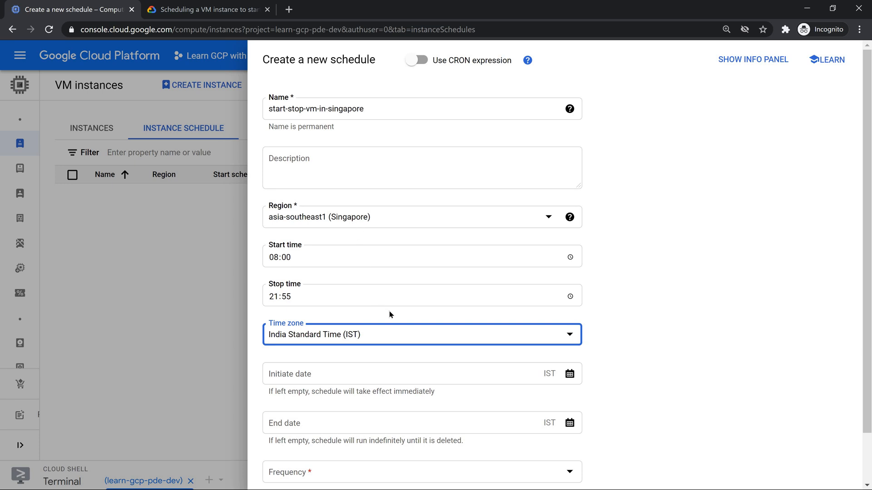
scroll(down, 3)
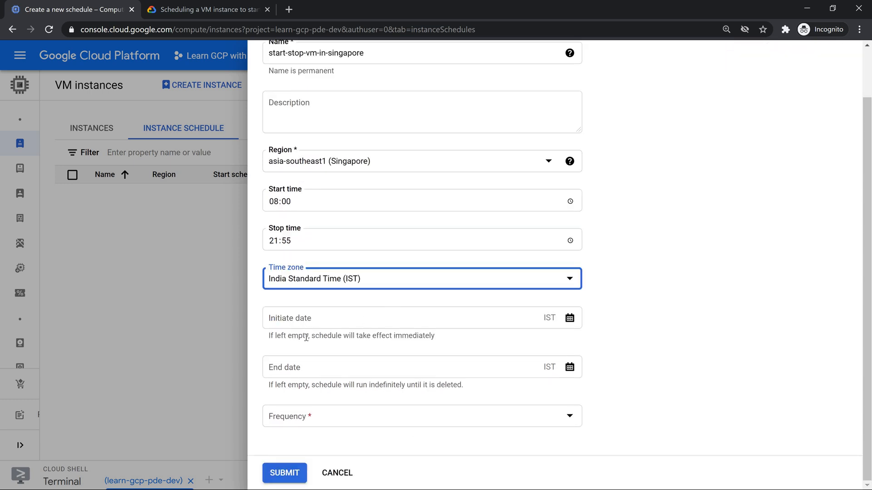
mouse_move(366, 364)
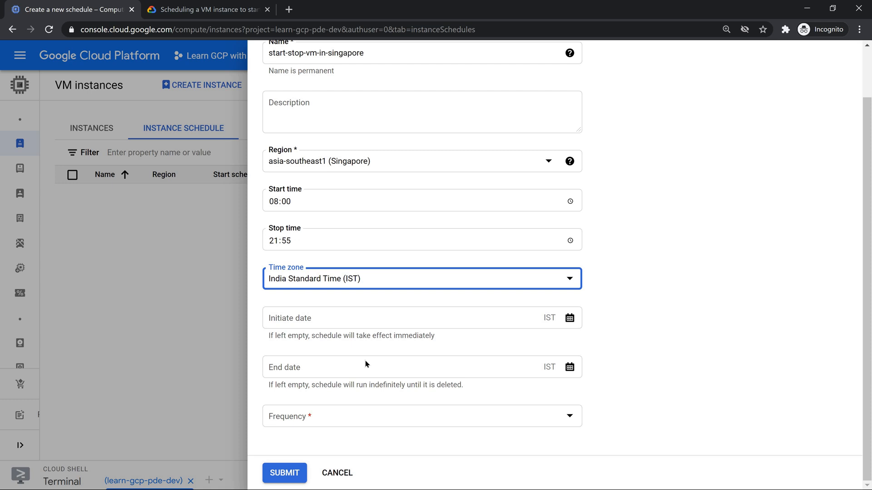
mouse_move(311, 417)
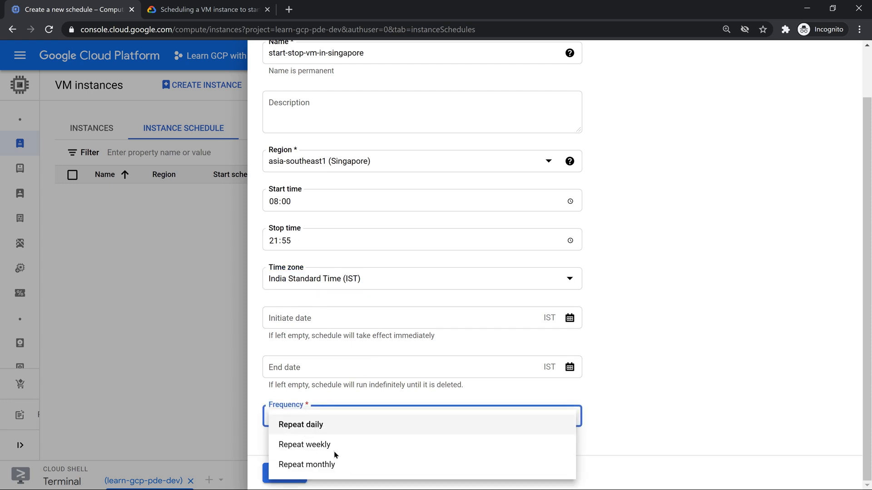
Make the schedule repeat daily and submit it
click(300, 424)
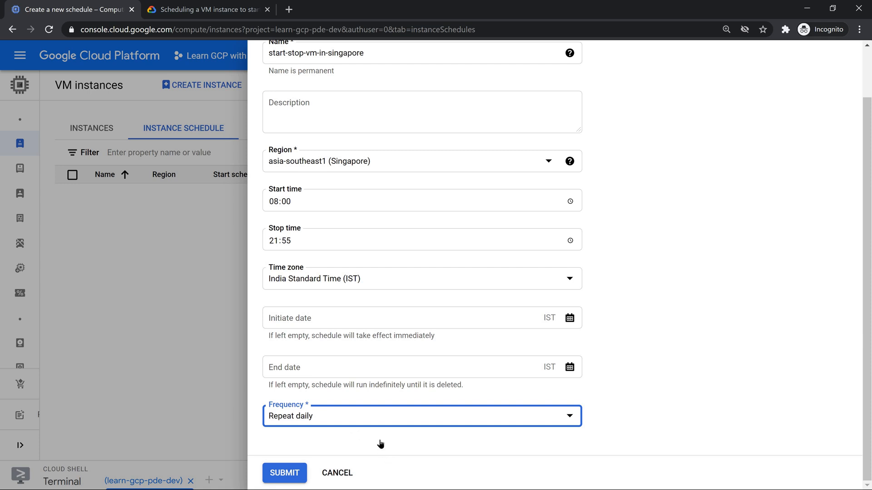
click(421, 416)
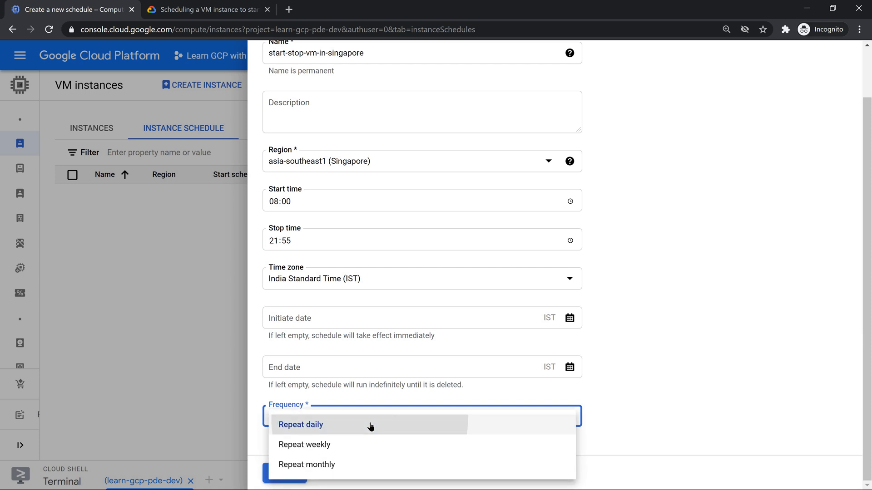
click(301, 424)
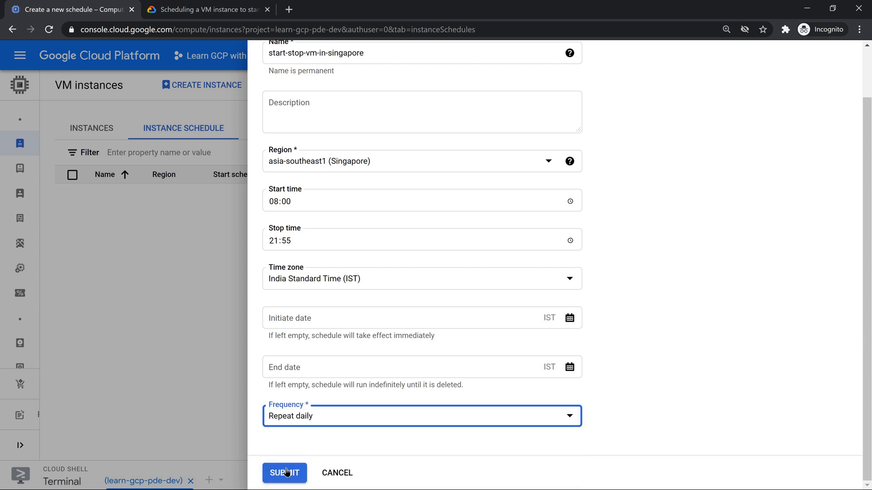
click(285, 473)
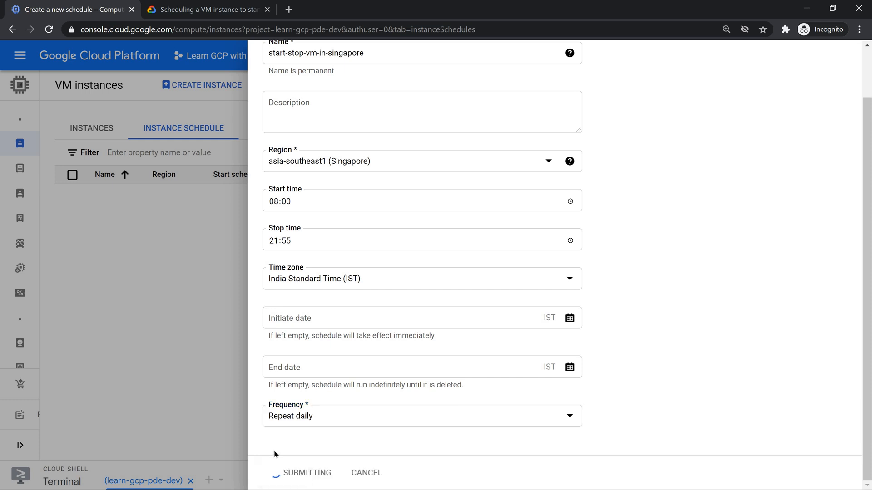
mouse_move(244, 346)
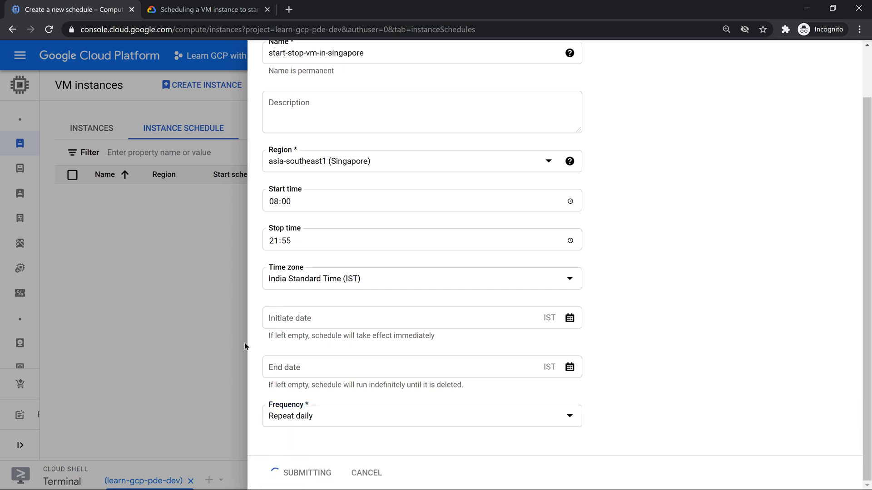
click(300, 472)
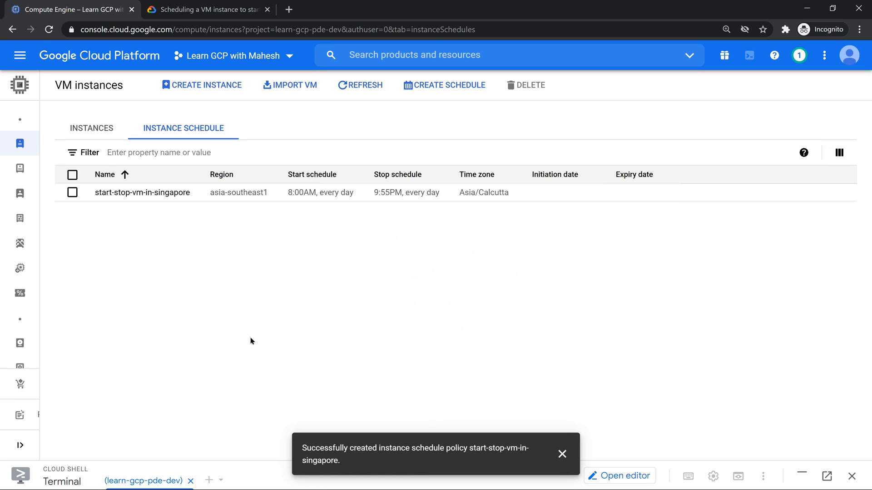
mouse_move(137, 202)
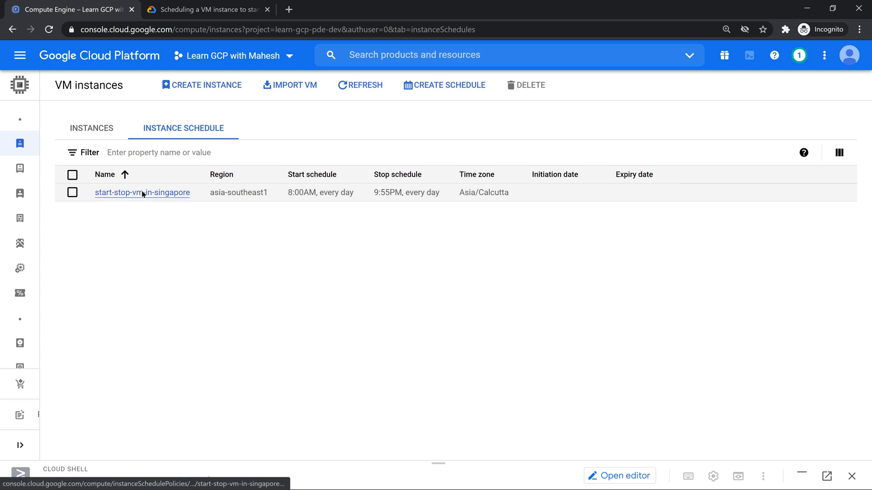
Open the start-stop-vm-in-singapore schedule's details and choose weekday-demo to attach
click(142, 193)
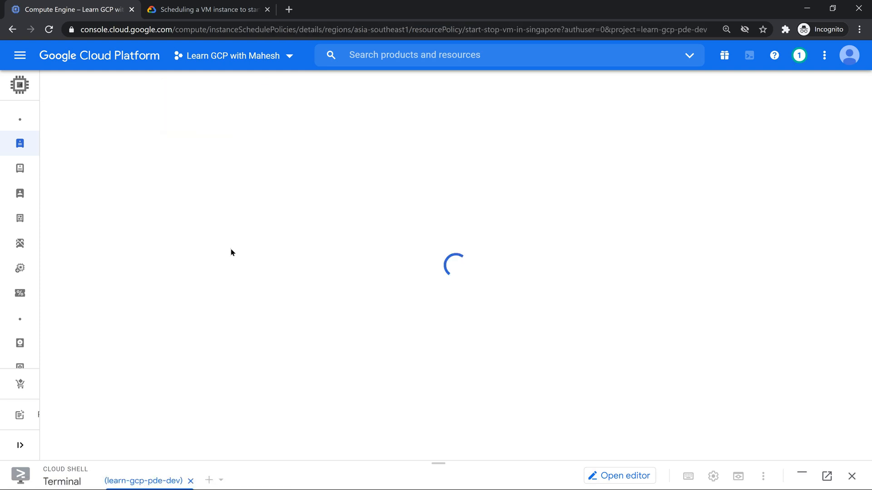
mouse_move(827, 475)
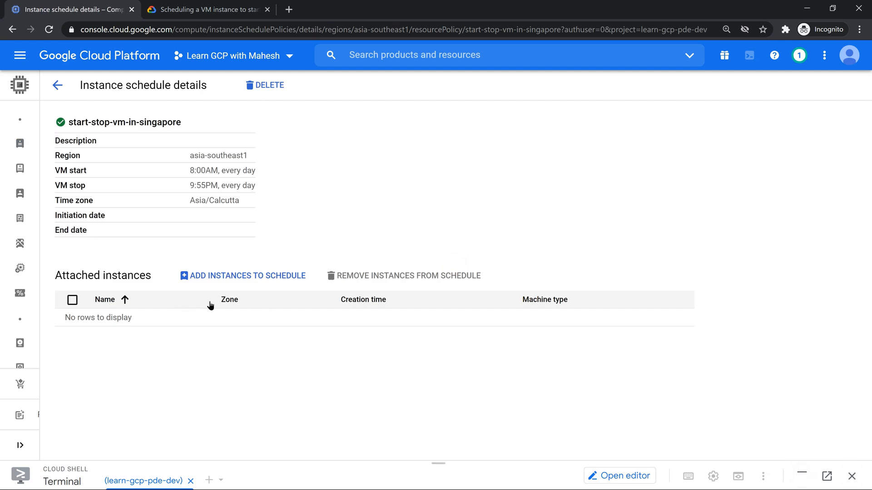
mouse_move(242, 276)
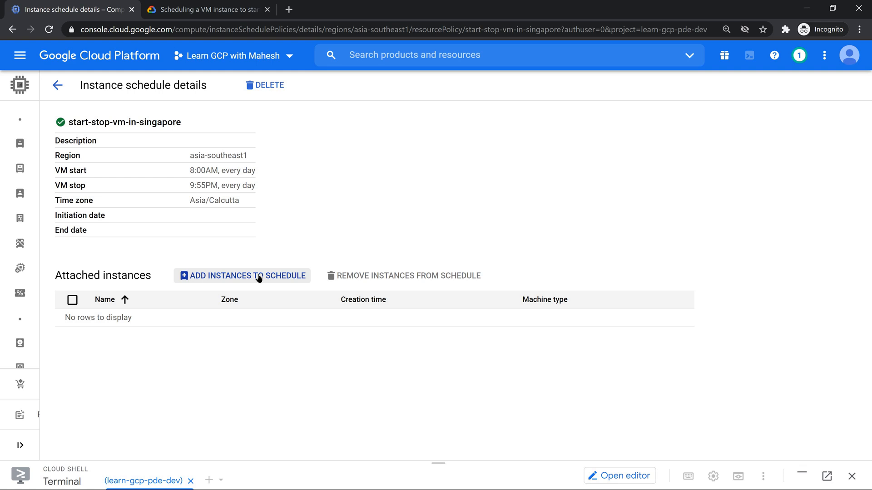
mouse_move(299, 268)
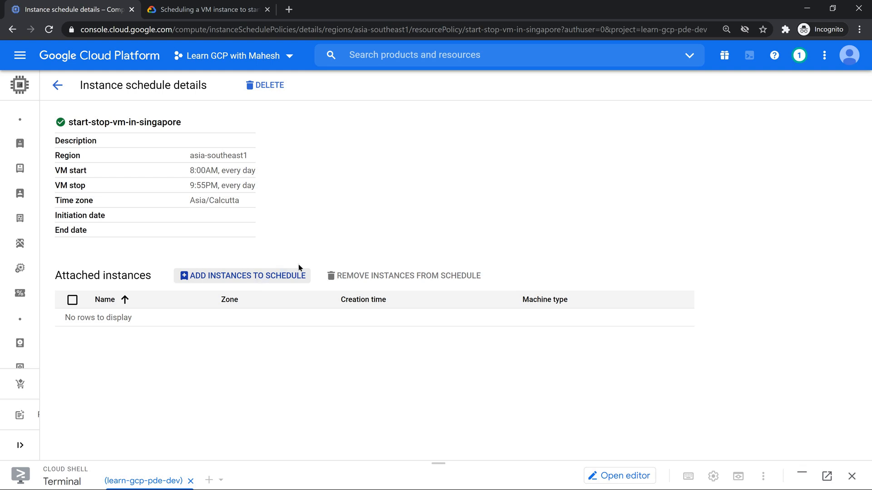
click(241, 275)
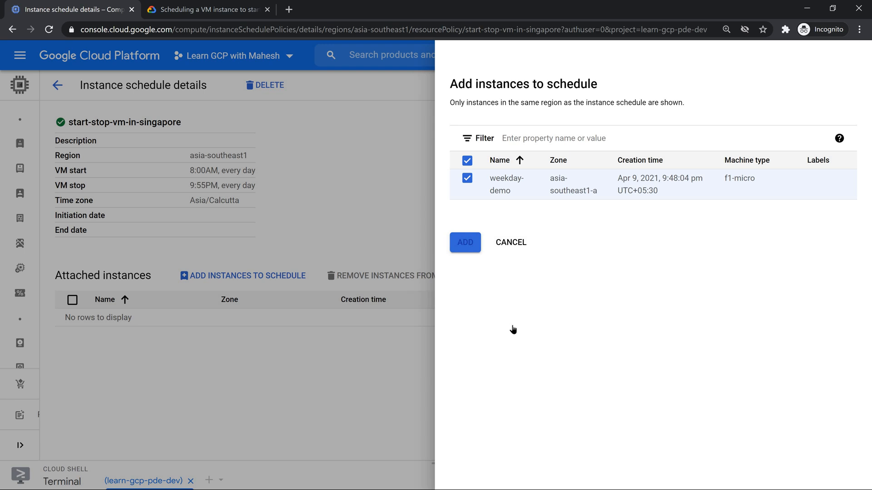
Attempt attaching weekday-demo, hit the service-account permission error, and bring up the navigation menu
click(465, 243)
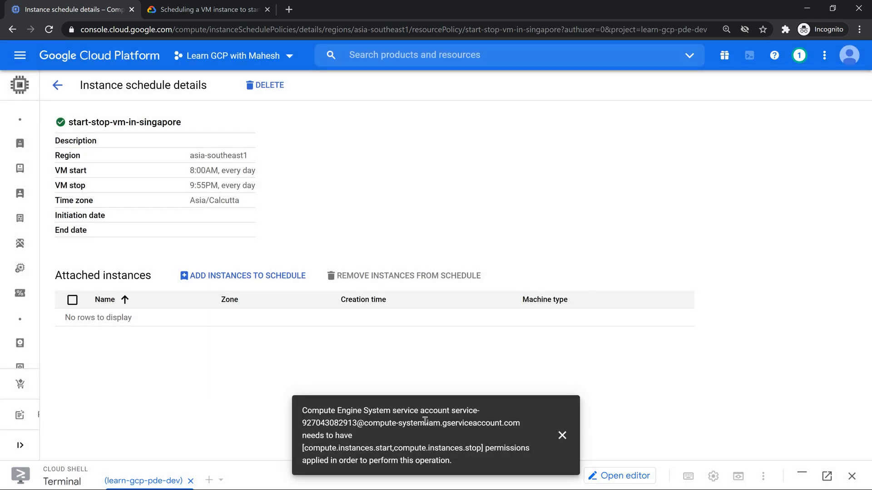
mouse_move(437, 425)
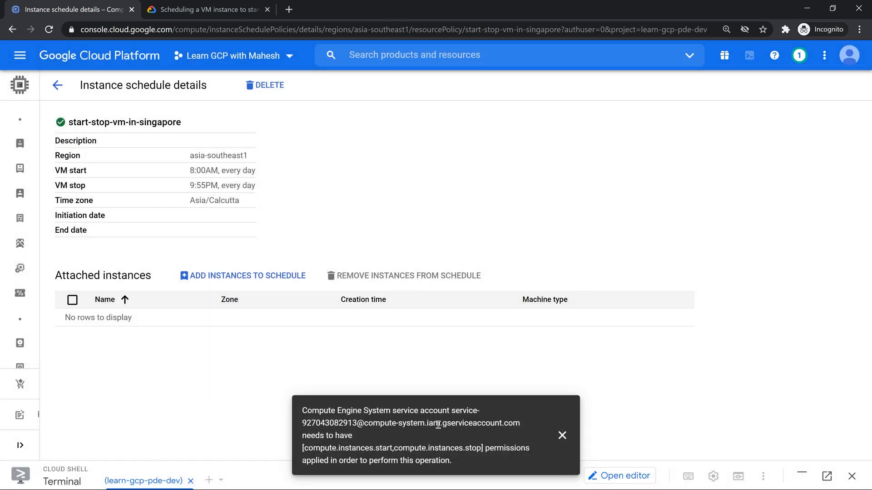
mouse_move(469, 432)
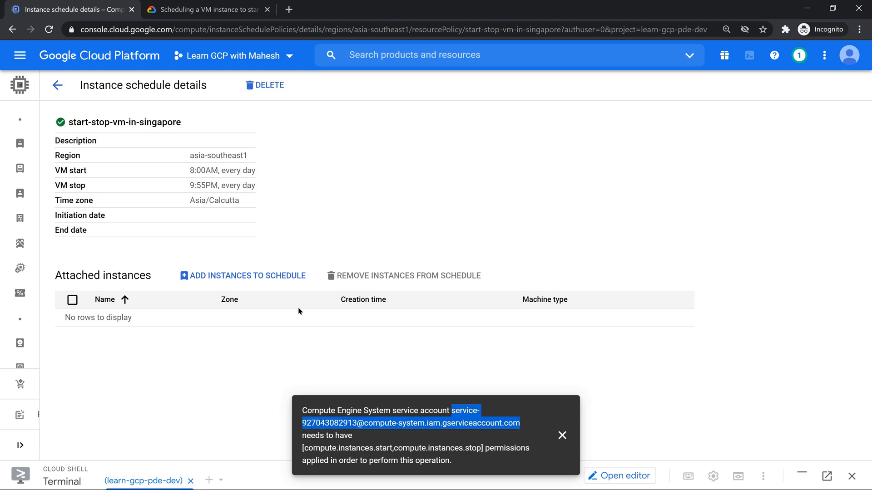
mouse_move(19, 56)
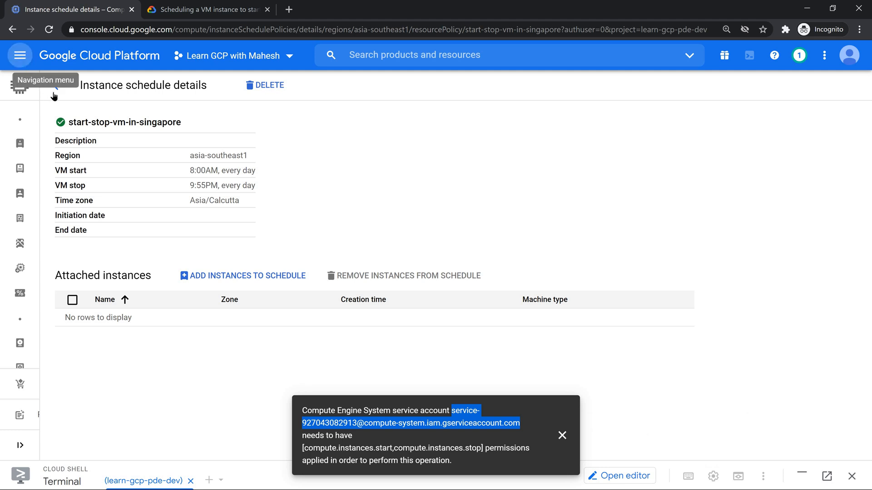
click(19, 55)
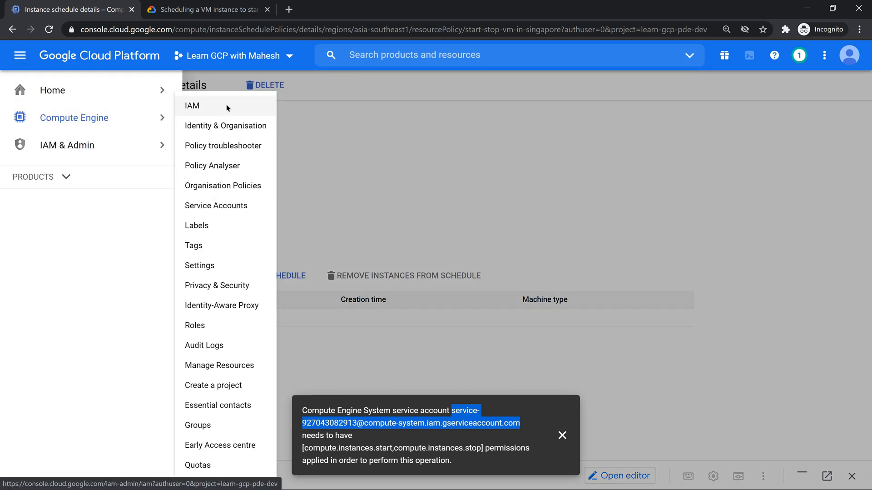
Review the Compute Engine service account's roles in IAM including Google-provided grants, then go to Roles
click(192, 105)
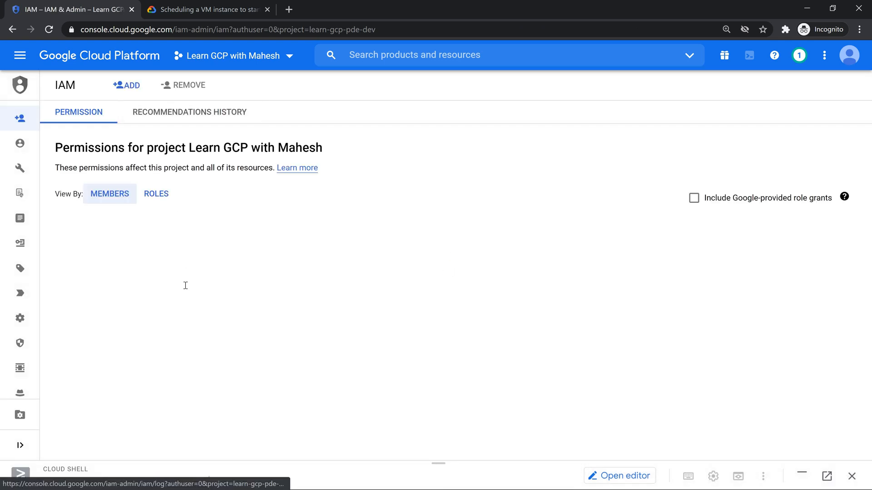
click(167, 283)
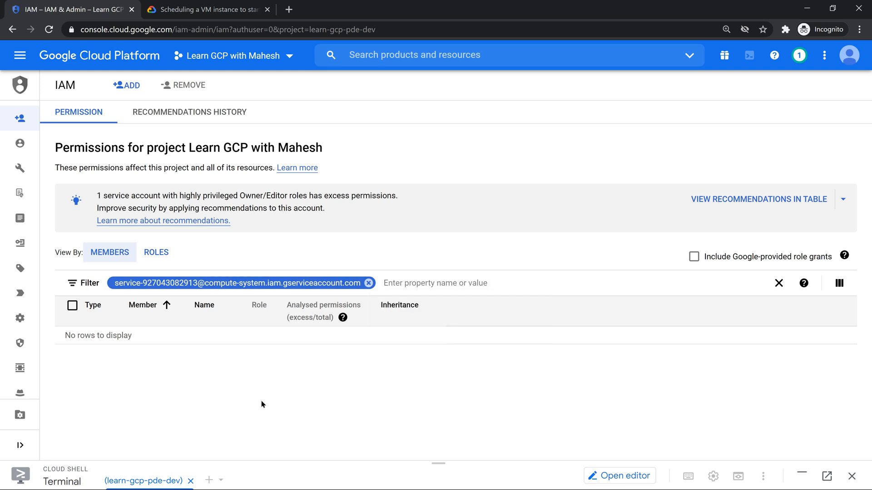
mouse_move(693, 261)
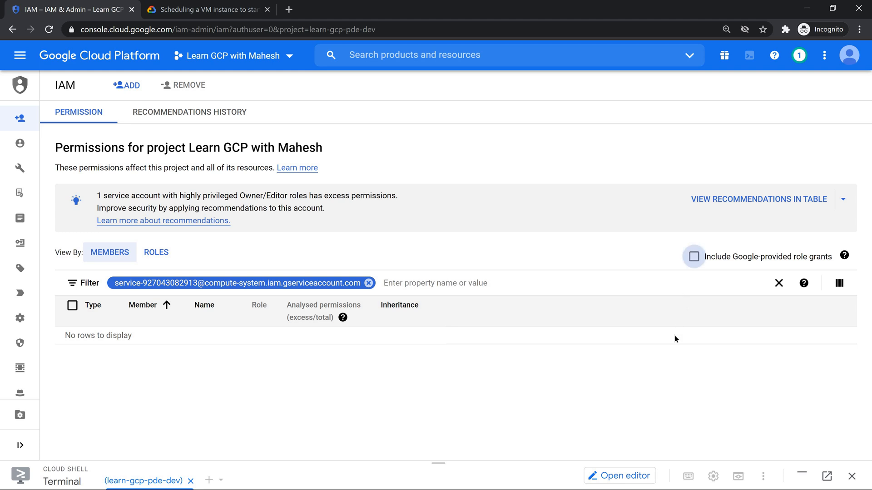
click(693, 256)
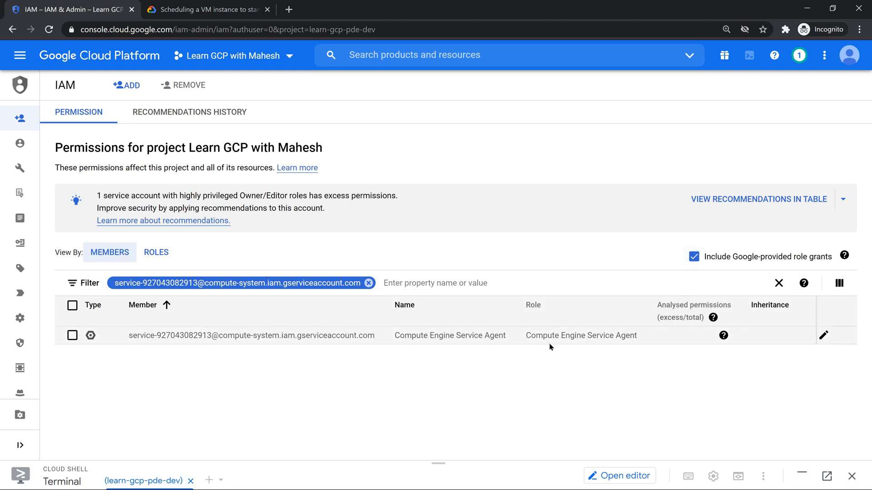
mouse_move(561, 356)
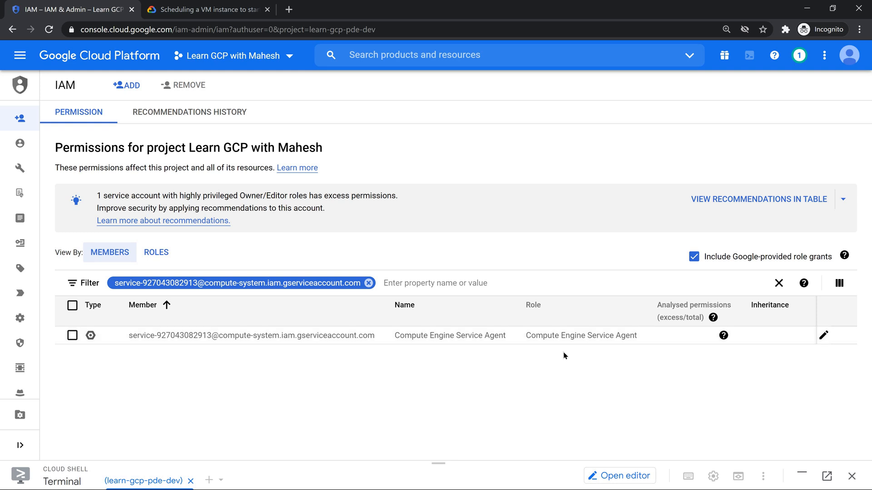
mouse_move(732, 364)
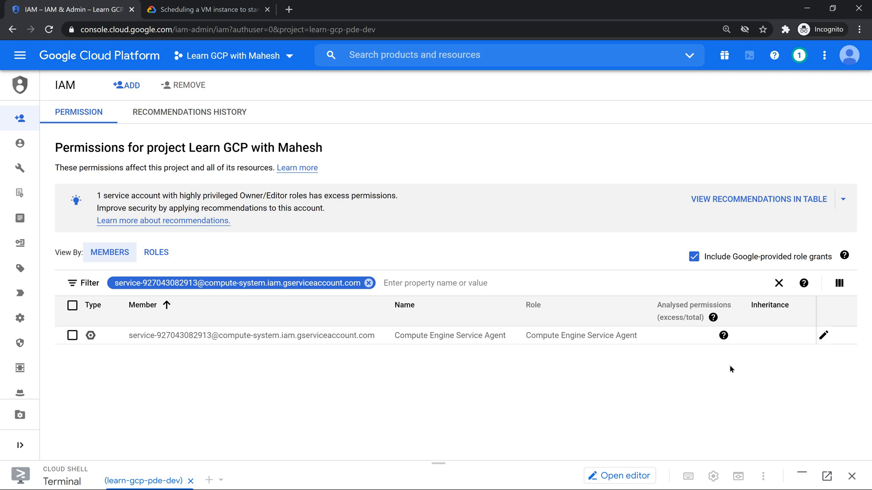
mouse_move(824, 336)
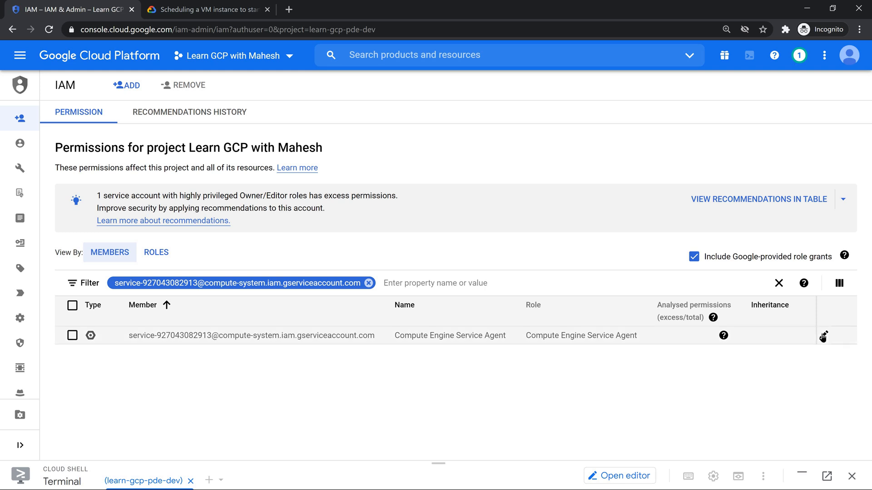
mouse_move(823, 336)
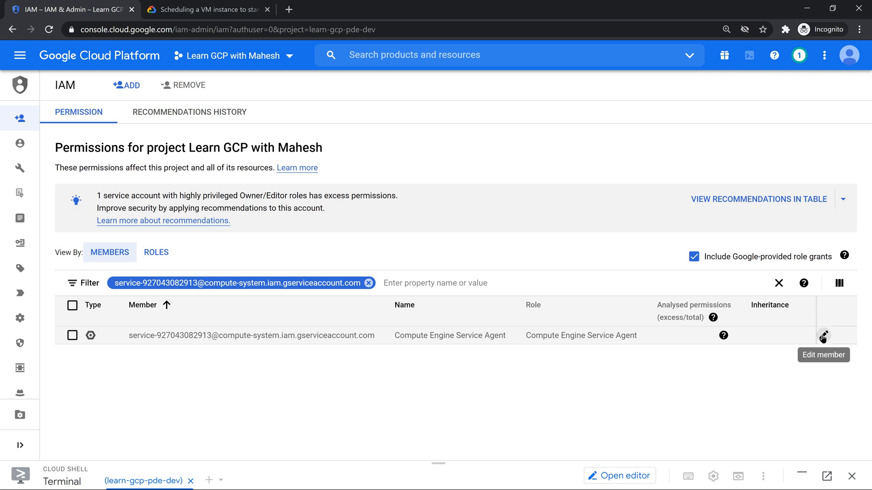
mouse_move(816, 485)
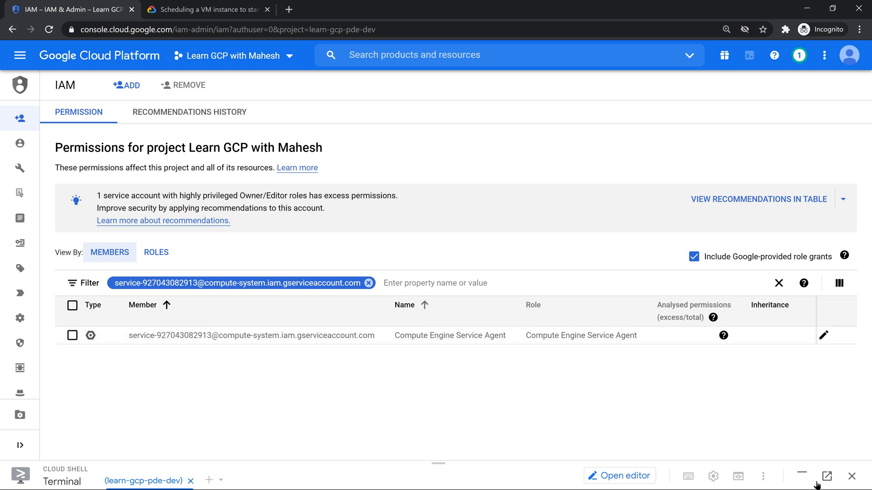
click(10, 480)
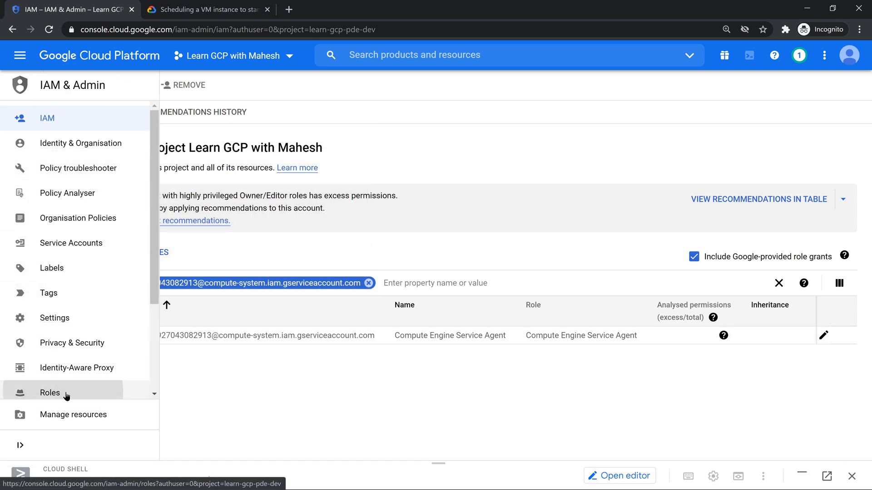
click(50, 393)
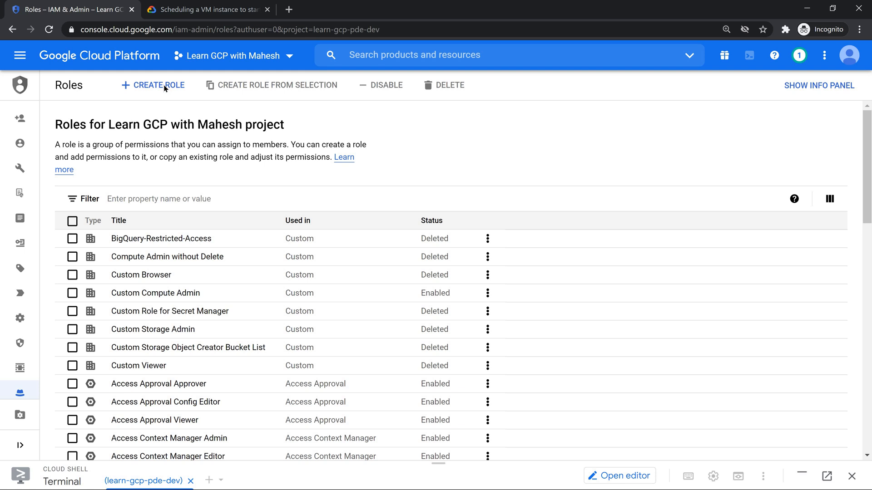
Draft a custom role titled startstop-vm with launch stage General Availability
click(159, 85)
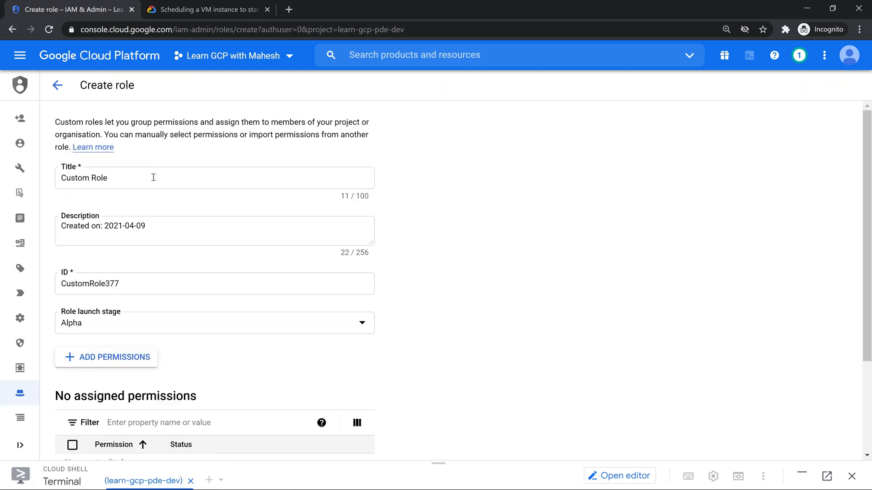
text(s)
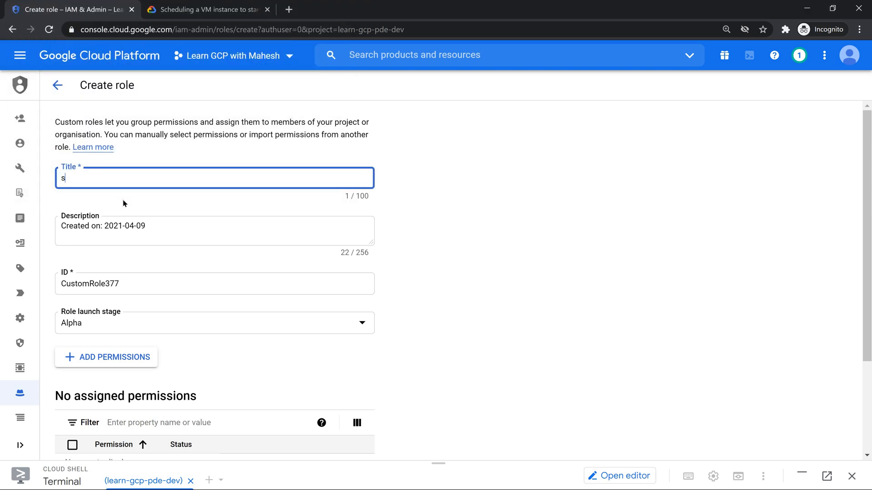
text(tartstop)
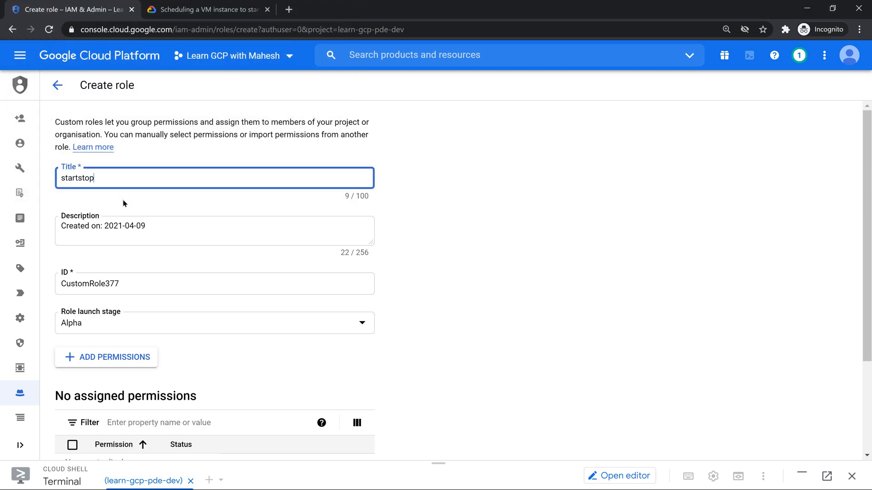
text(-vm)
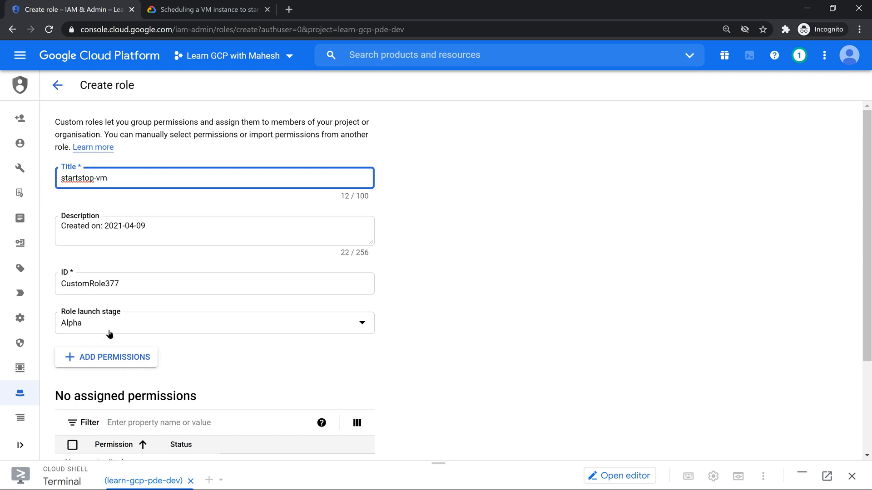
click(214, 323)
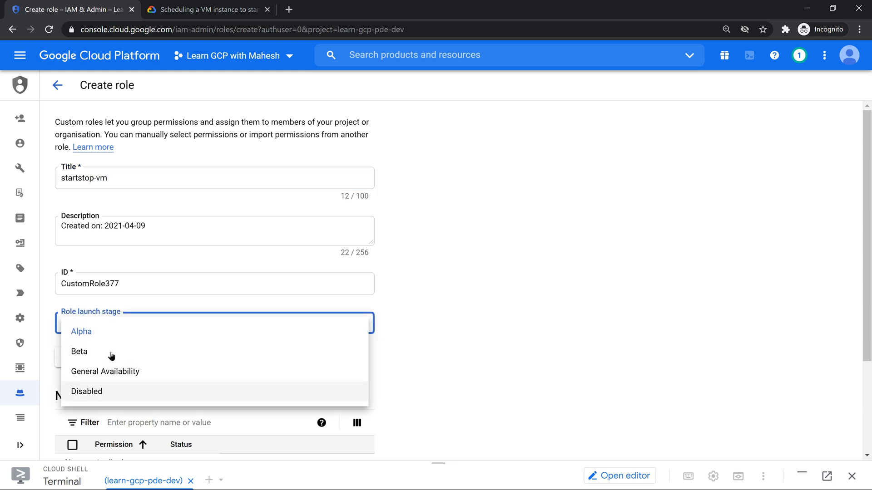
click(104, 371)
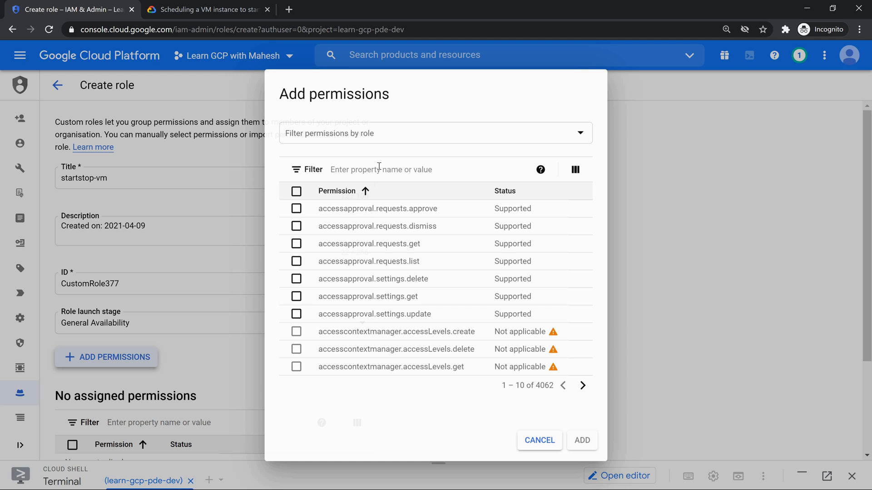
Add the compute.instances.stop permission to the role
click(379, 169)
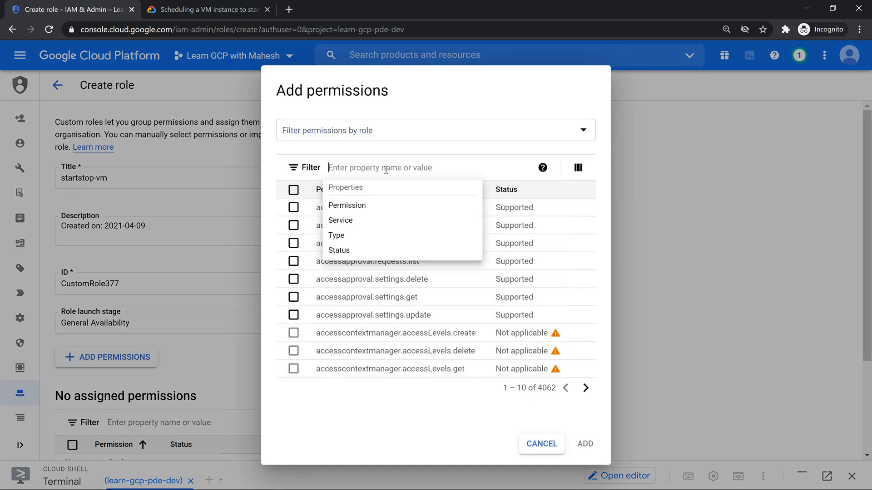
text(compute)
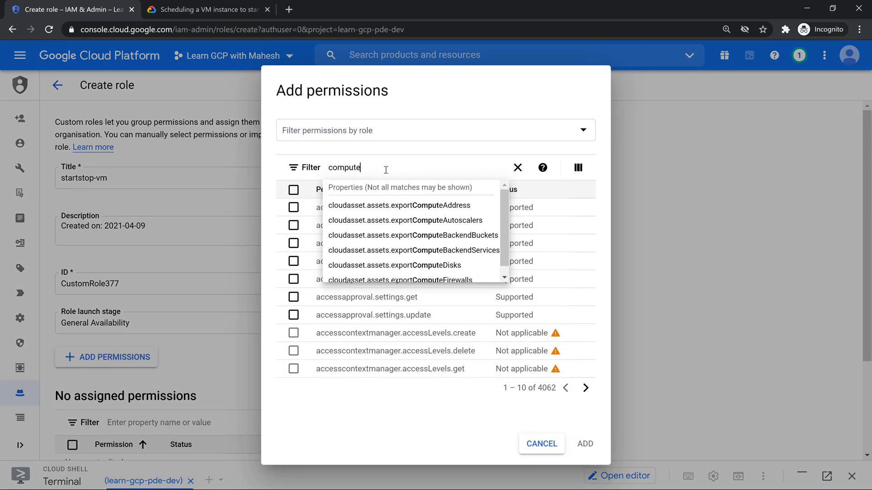
text(.inst)
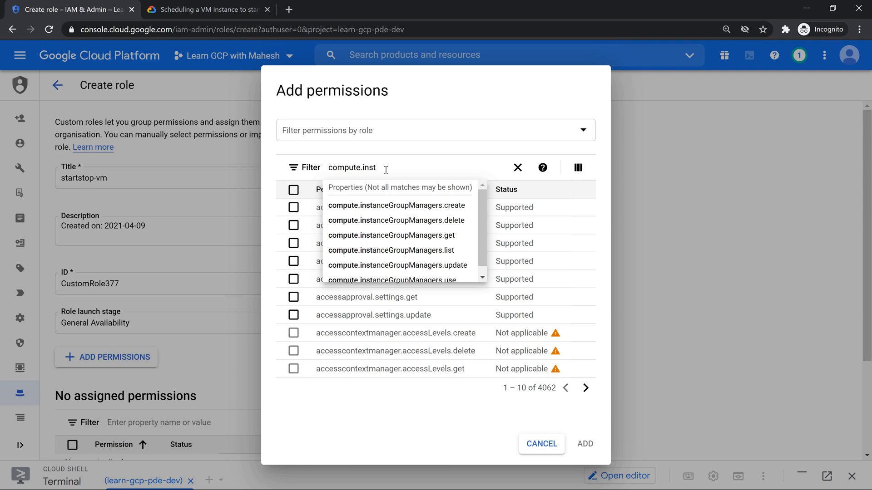
text(ances.)
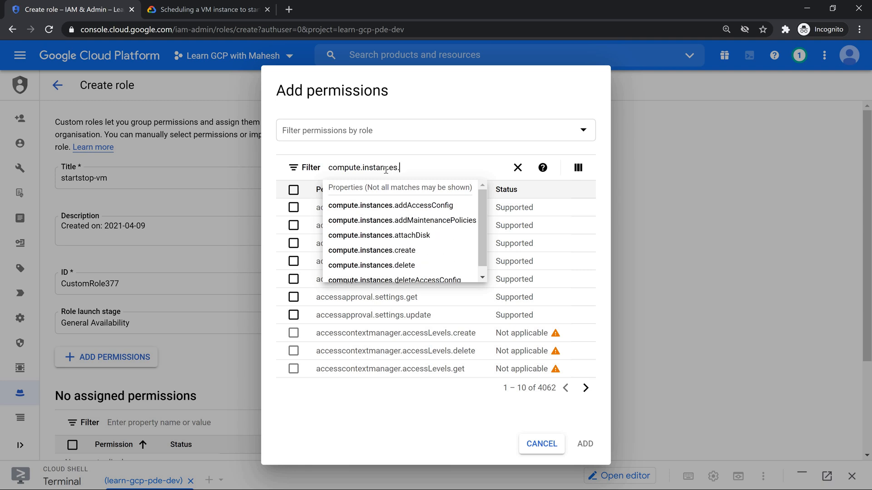
text(st)
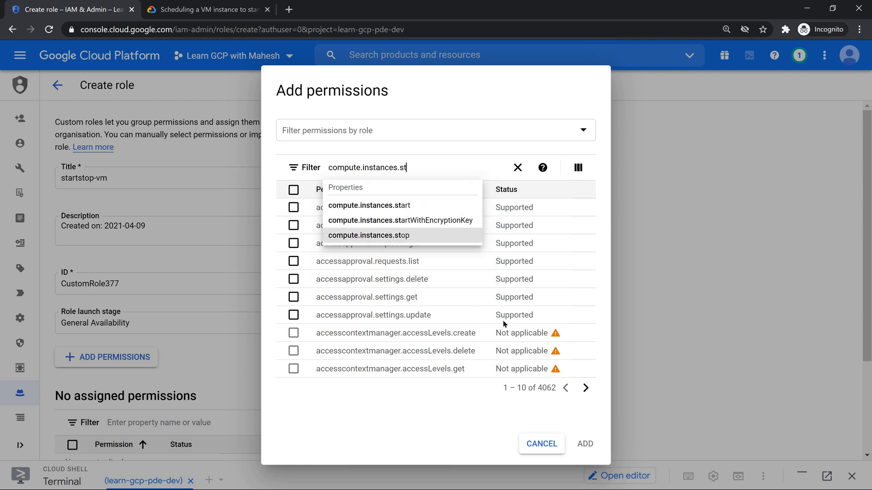
click(368, 235)
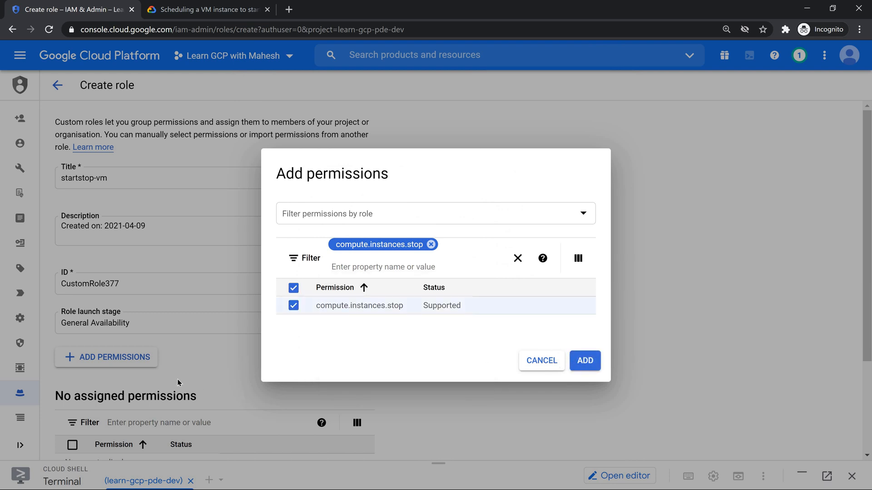
click(584, 360)
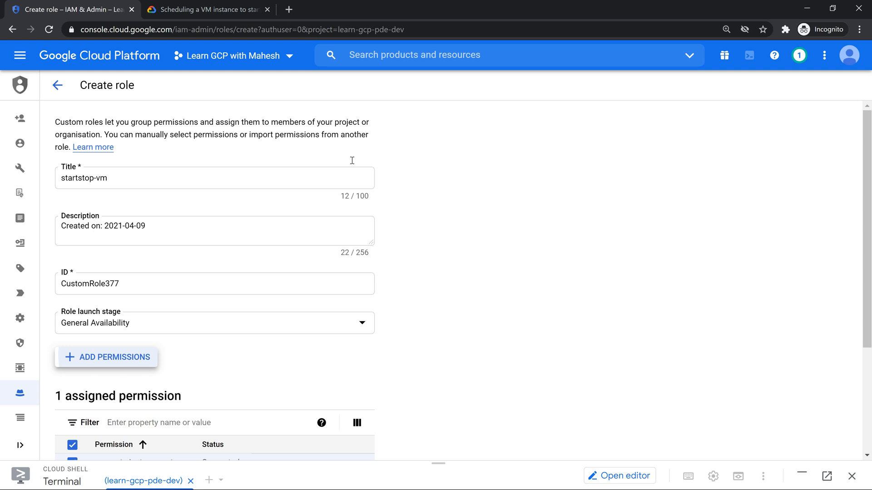
Add the compute.instances.start permission to the role
click(107, 357)
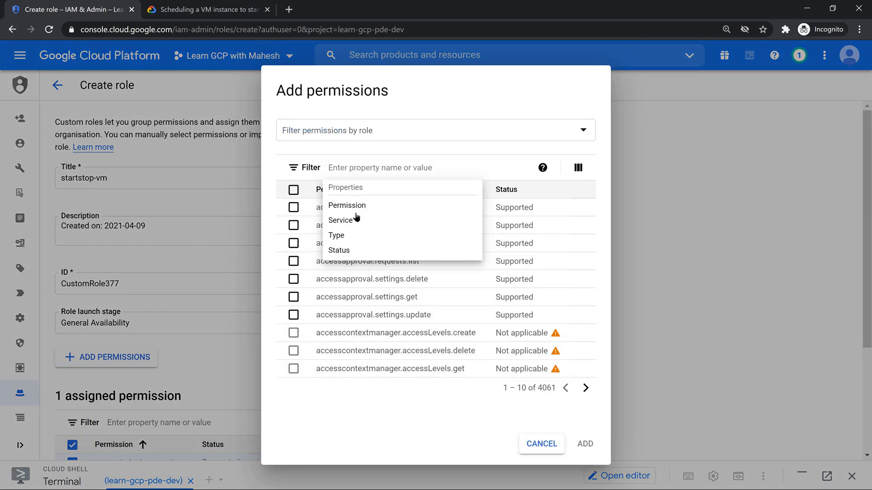
click(346, 206)
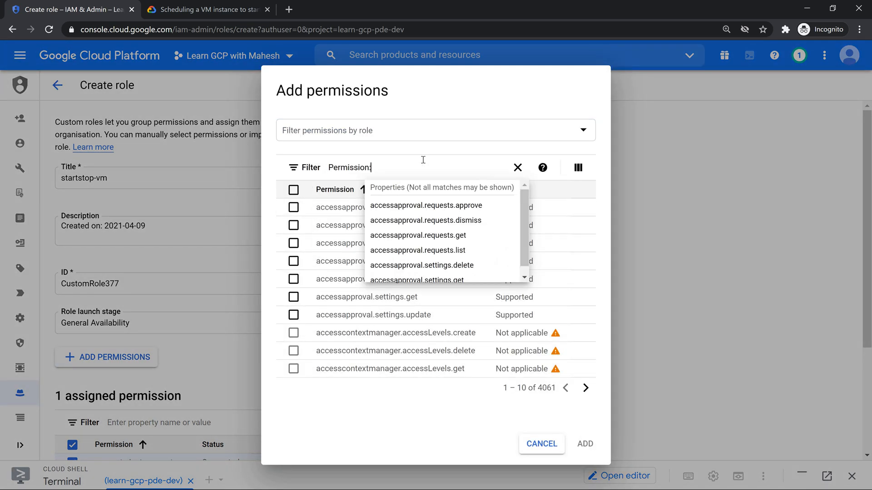
text(compute.instances.s)
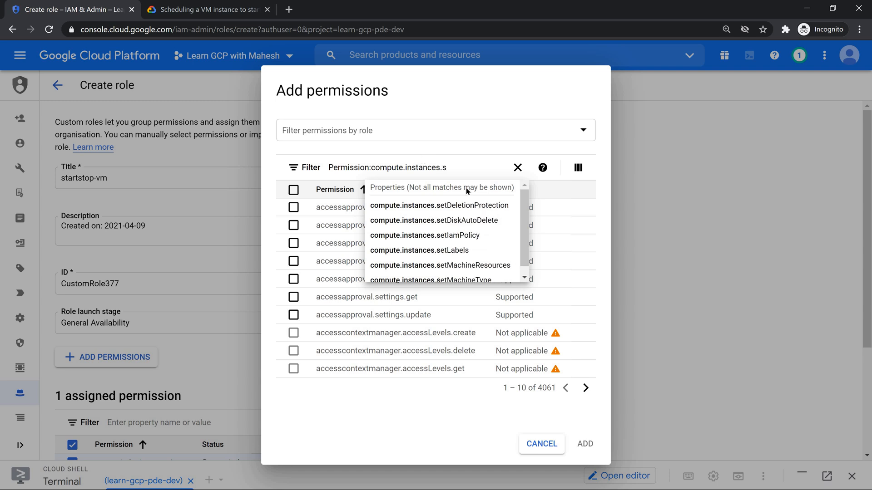
text(t)
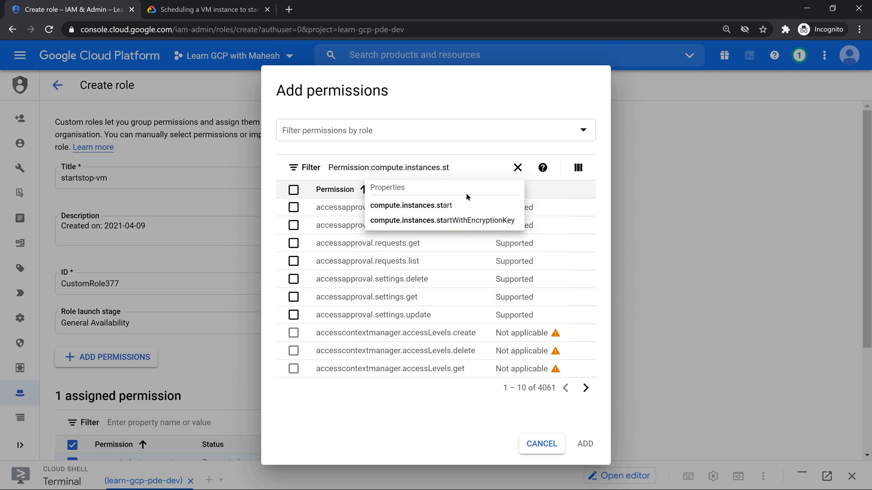
mouse_move(458, 199)
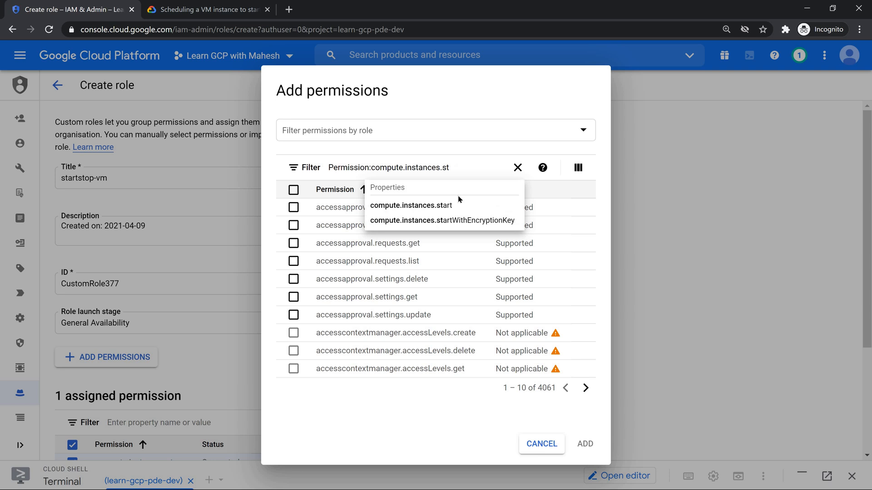
click(411, 206)
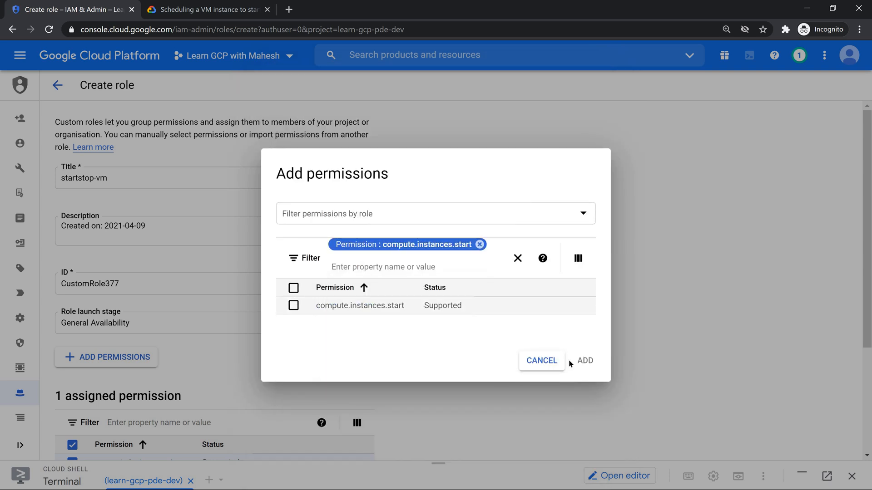
click(584, 361)
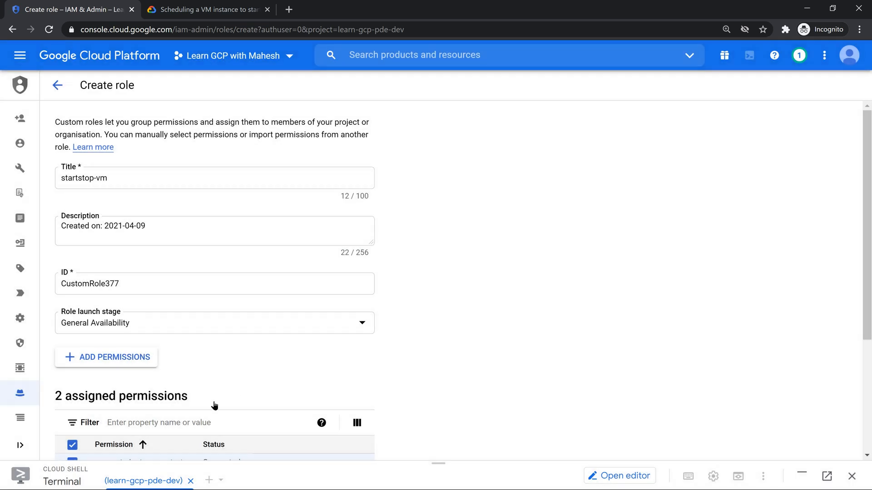
scroll(down, 3)
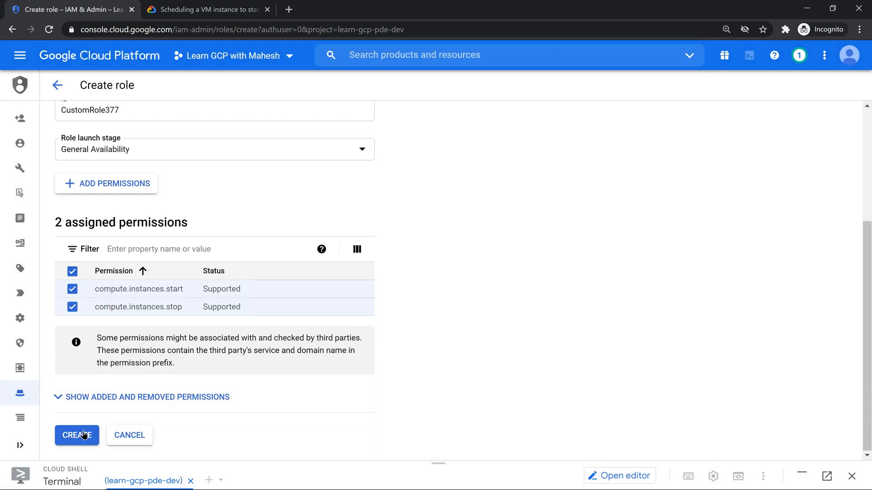
mouse_move(201, 383)
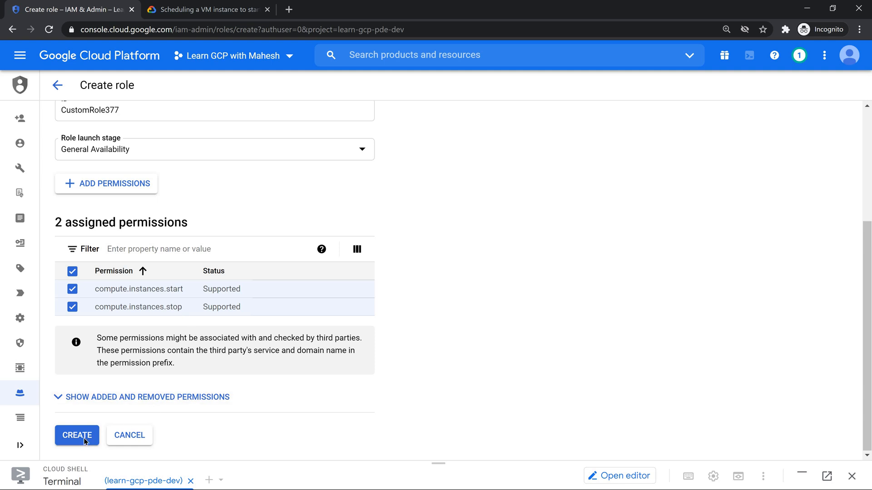
Create the startstop-vm role and return to the project's IAM permissions page
click(76, 435)
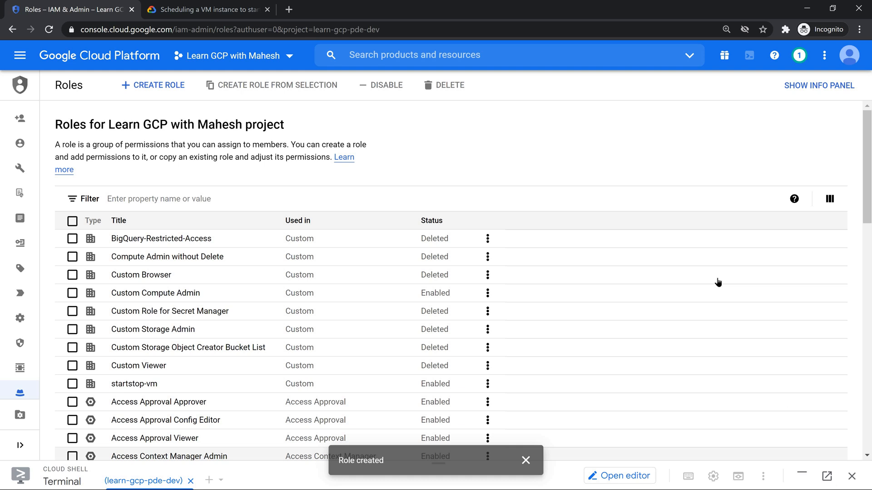
click(525, 461)
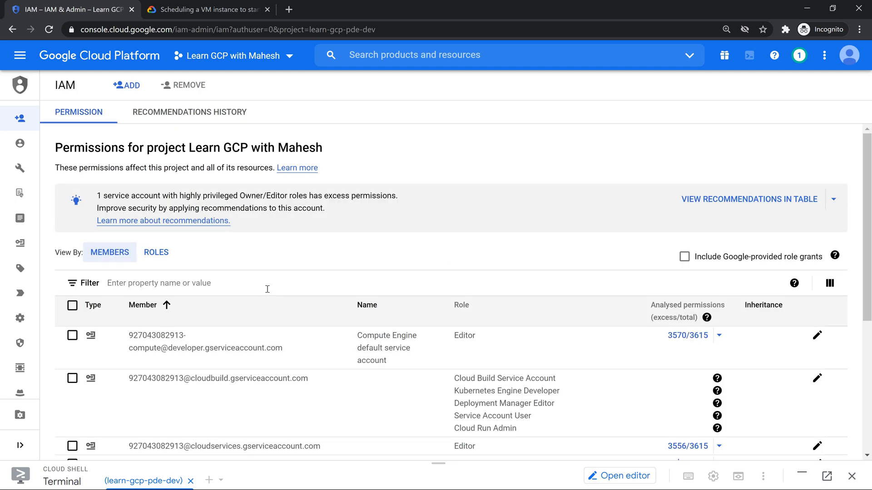
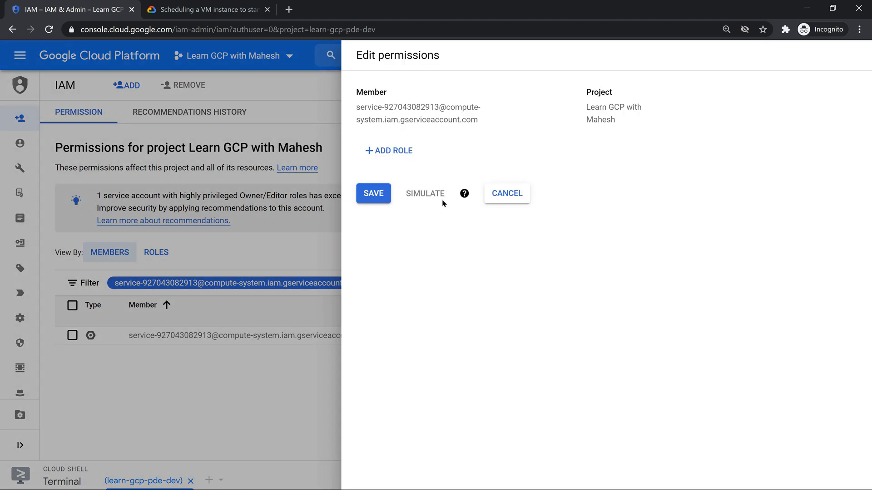
click(388, 151)
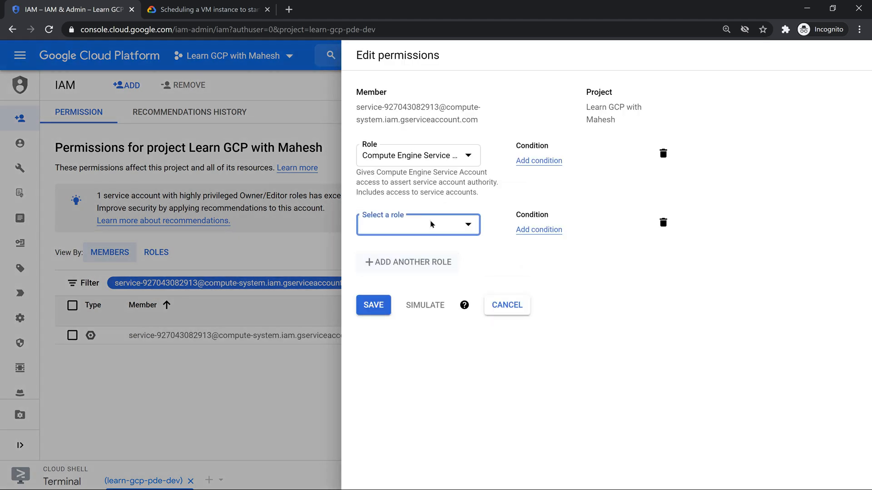
click(418, 224)
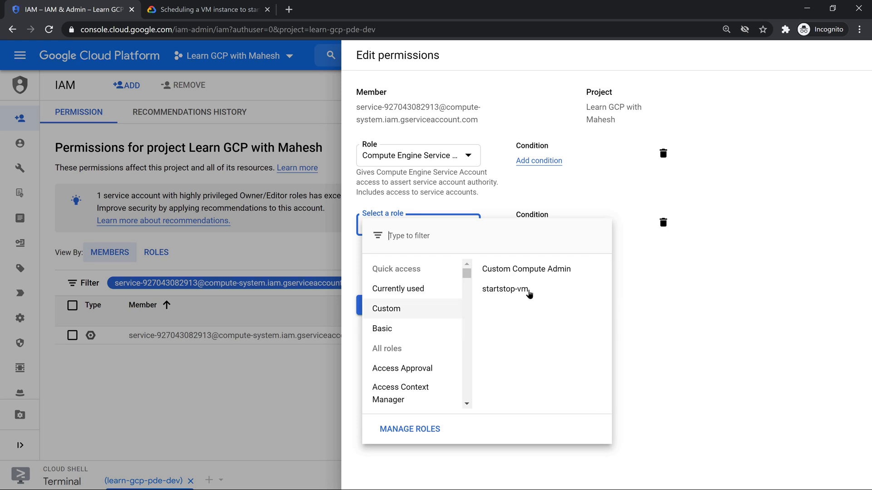
click(507, 289)
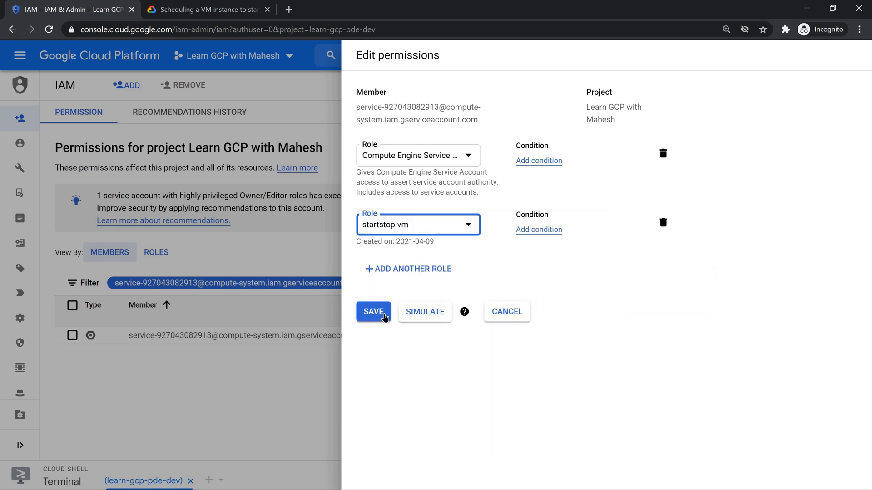
click(372, 312)
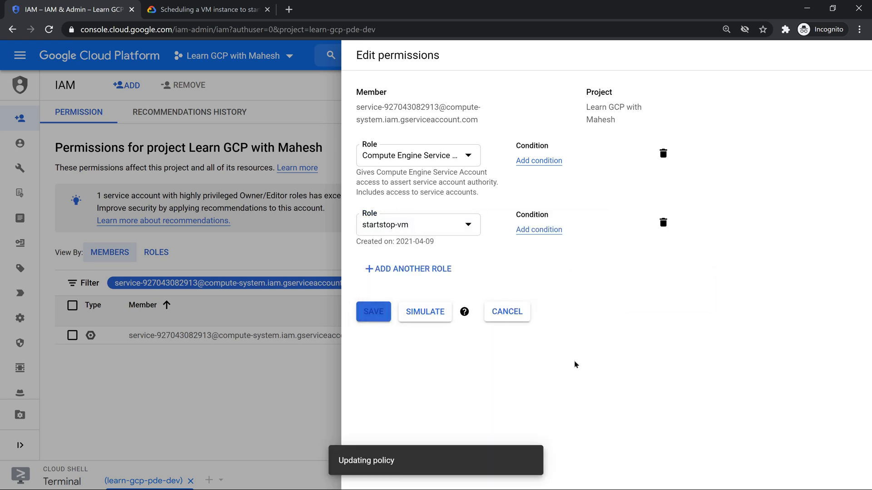
Navigate from the console menu to the Compute Engine pages
click(373, 312)
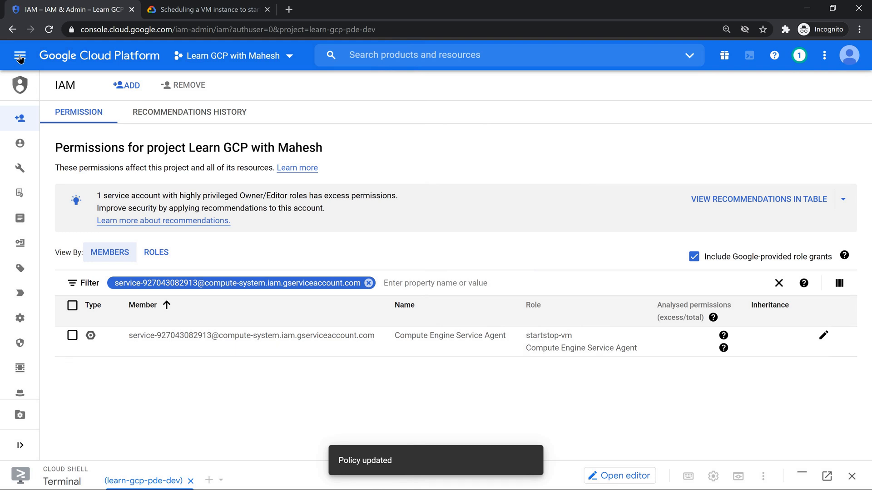
click(19, 56)
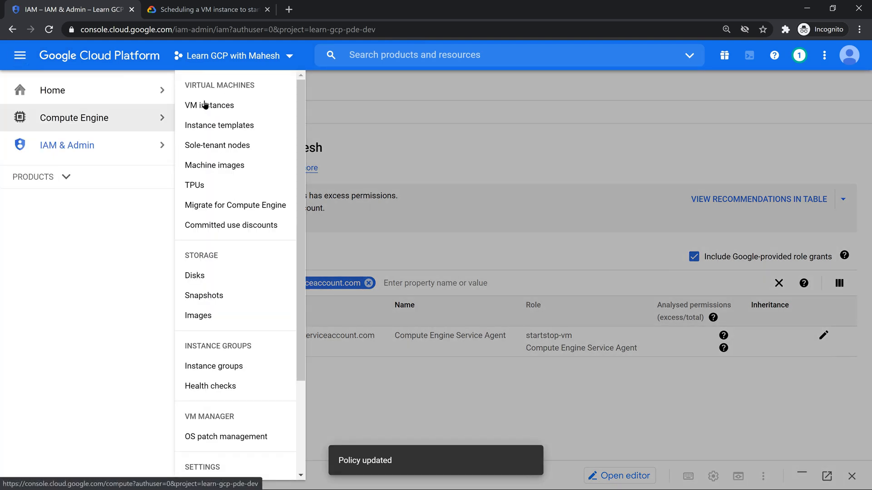
From Instance schedules, attach weekday-demo to the start-stop-vm-in-singapore schedule and confirm Add
click(209, 105)
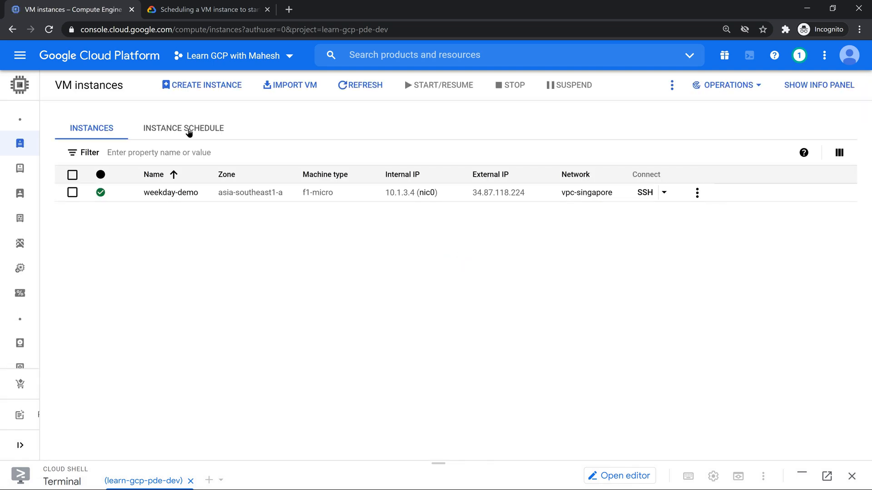
click(182, 128)
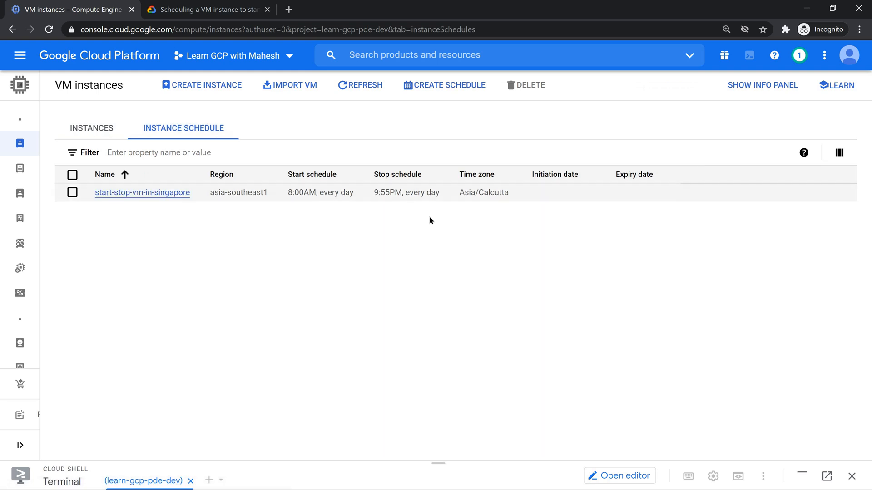
click(143, 193)
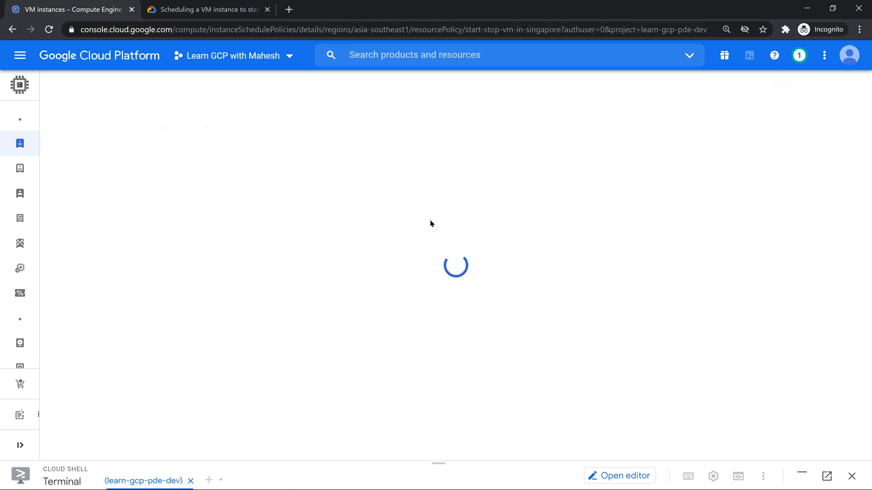
mouse_move(223, 336)
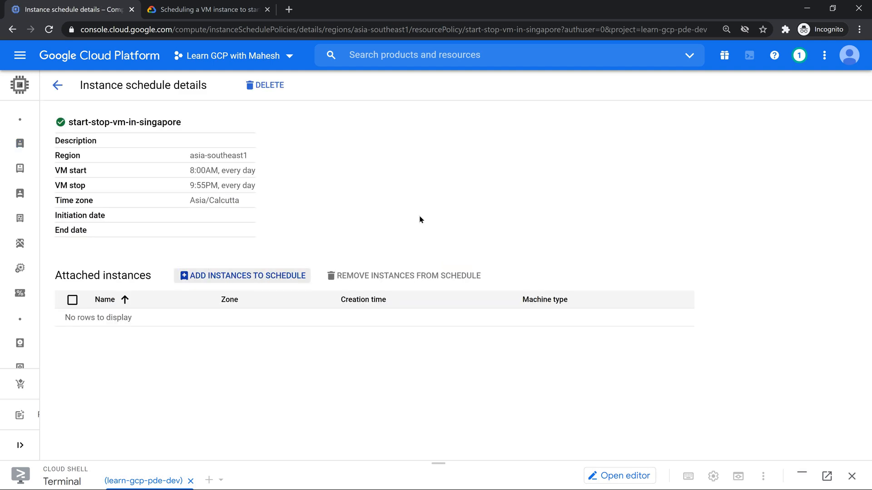
click(246, 277)
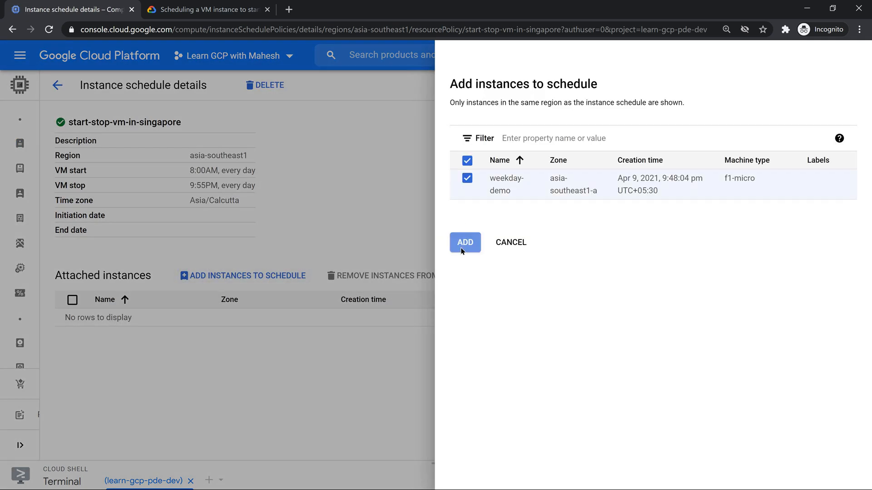
click(464, 242)
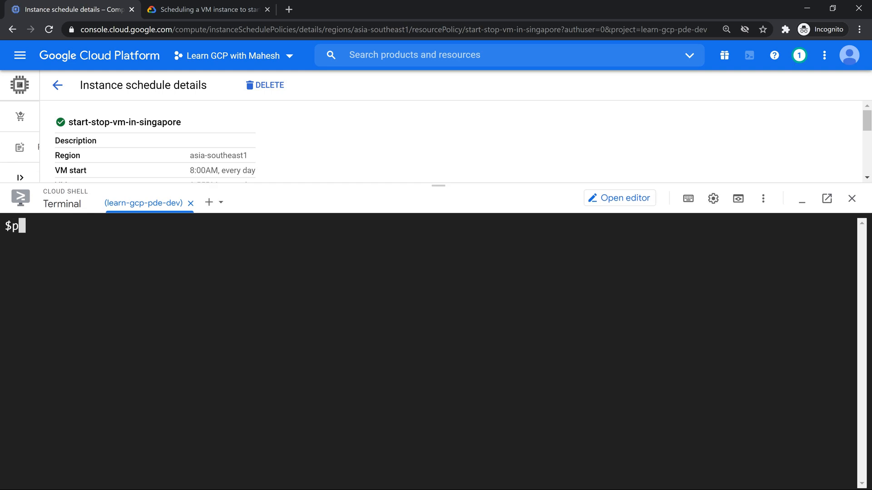
Run 'watch gcloud compute instances list --limit=1 --zones=asia-southeast1-a' and show VM instances above it, checking the local clock
text(watch gcloud compute instances list --limit=1 --zones=asia-southeast1-a)
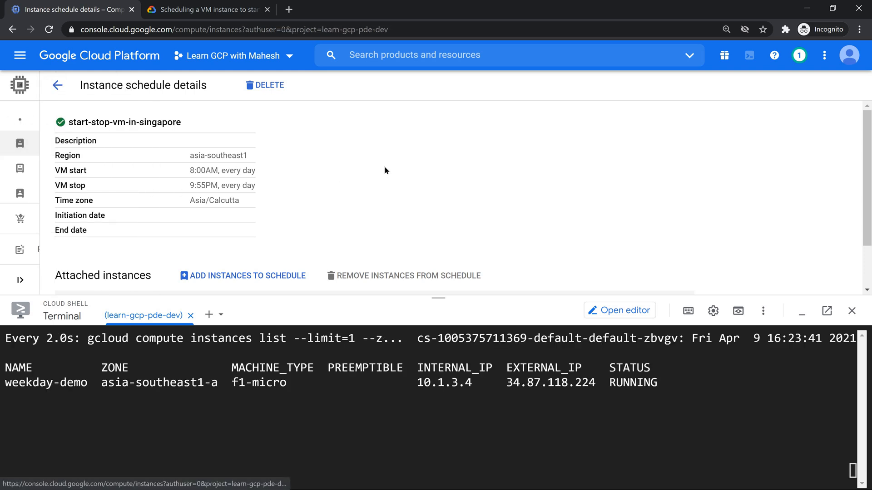
click(57, 86)
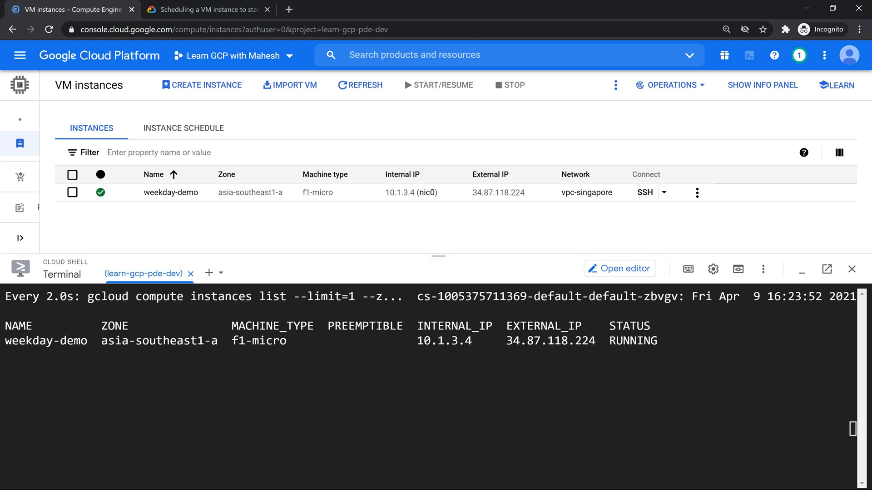
click(12, 479)
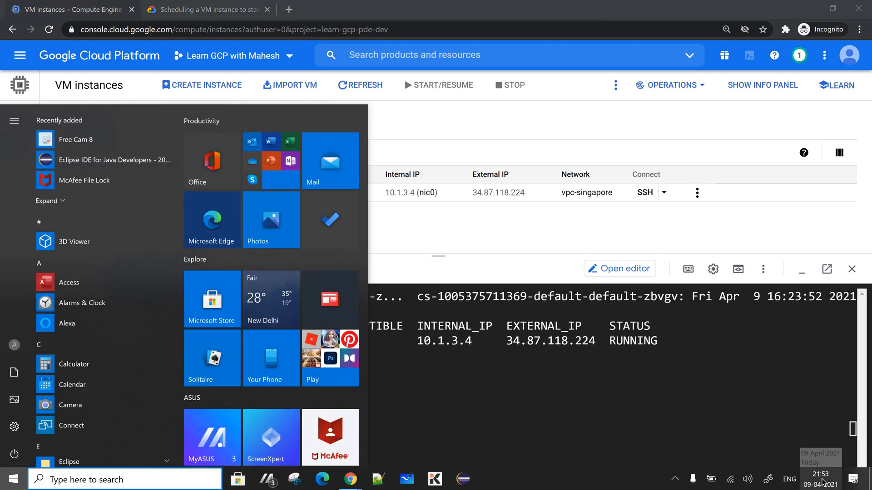
click(819, 479)
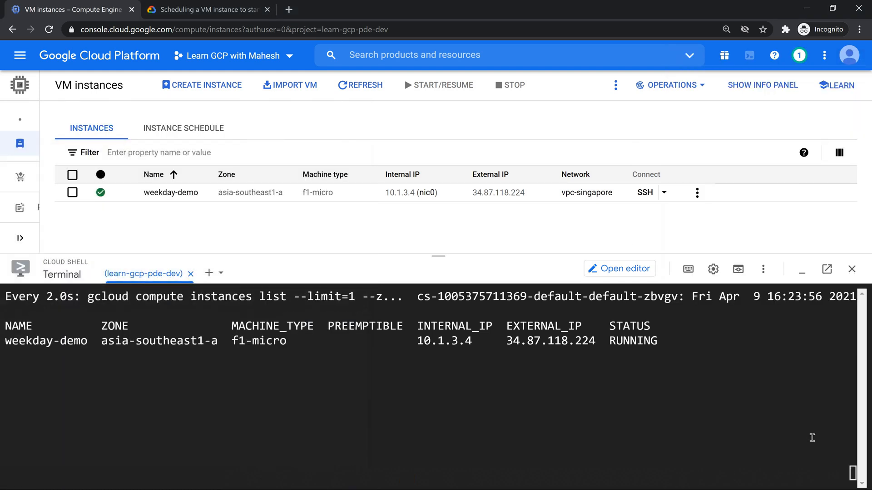
mouse_move(219, 227)
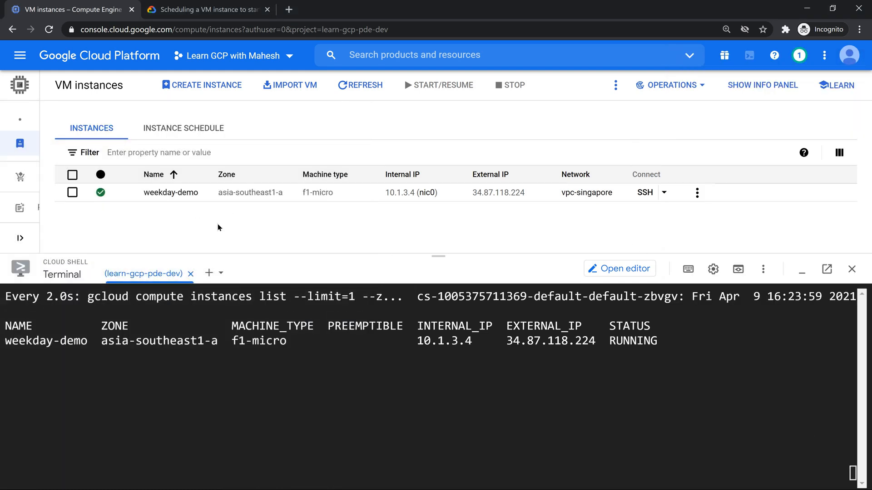
click(226, 174)
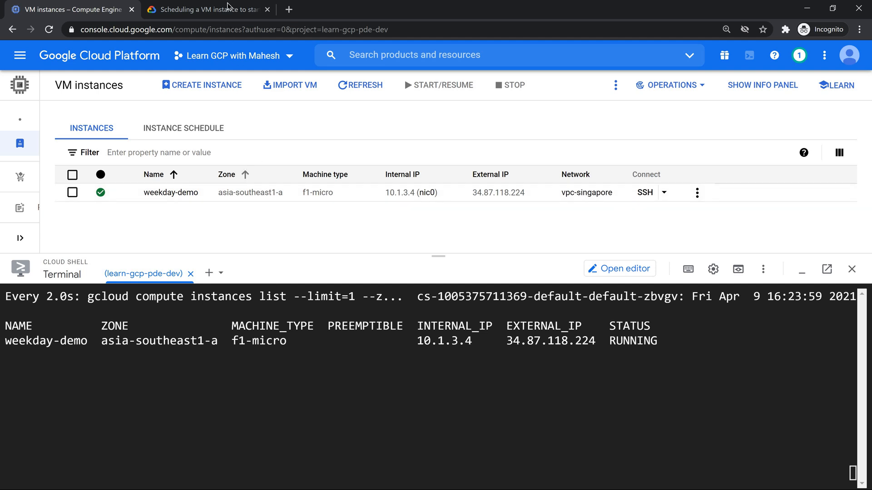
mouse_move(208, 10)
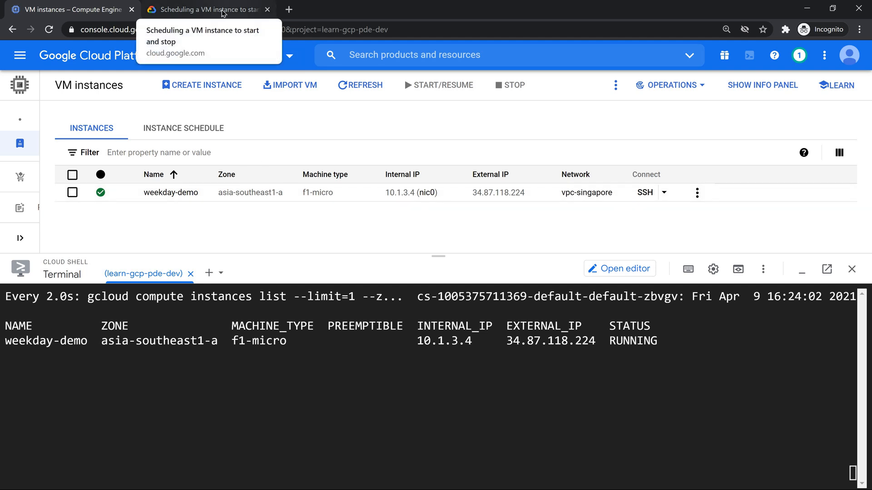
click(206, 9)
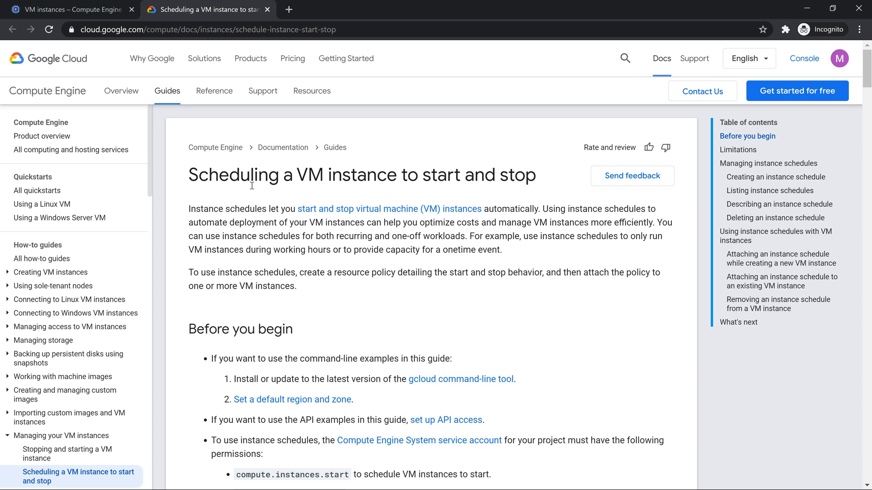
mouse_move(771, 149)
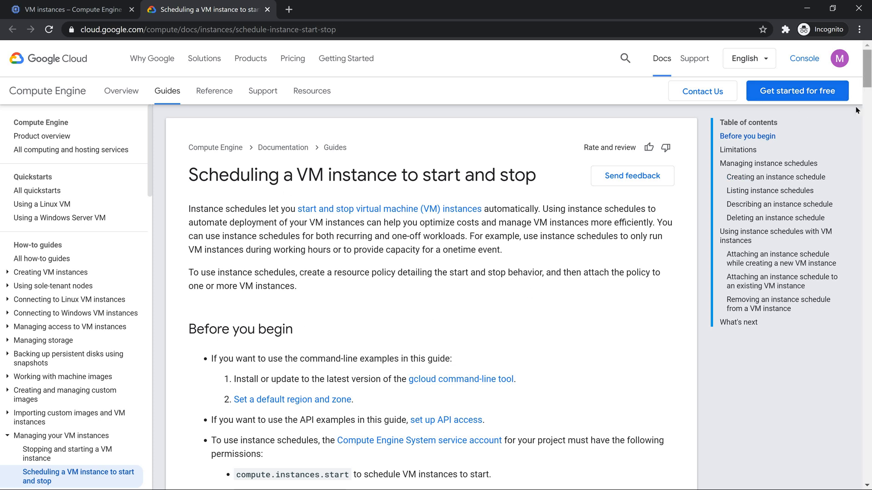
scroll(down, 3)
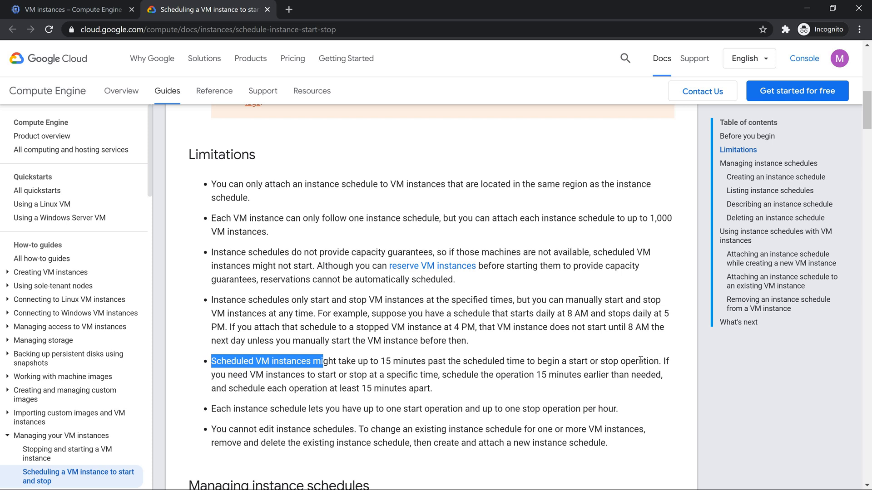
mouse_move(305, 219)
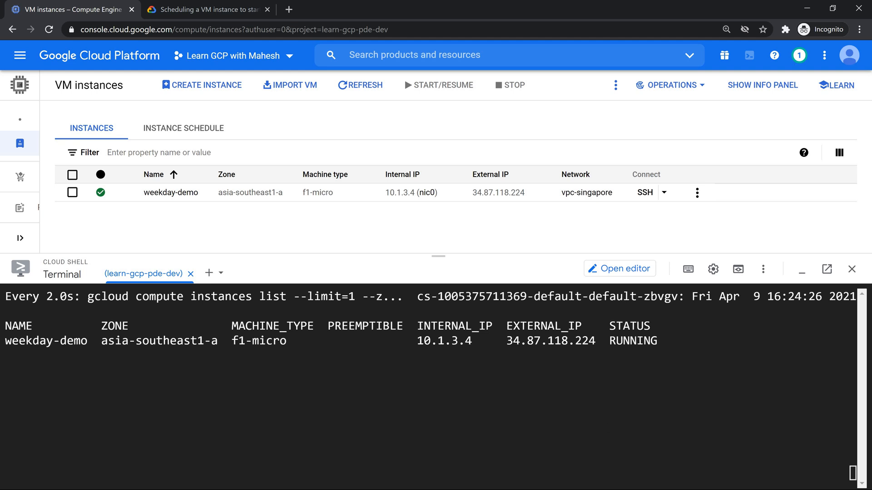
mouse_move(826, 476)
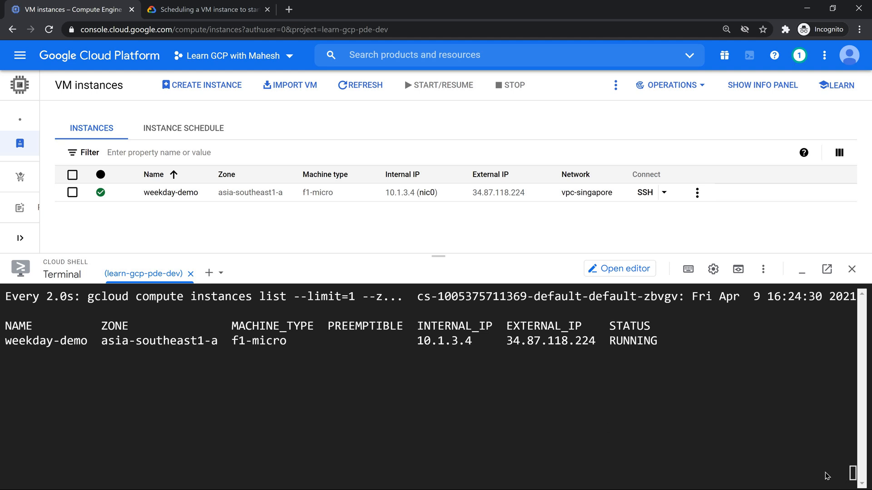
click(12, 479)
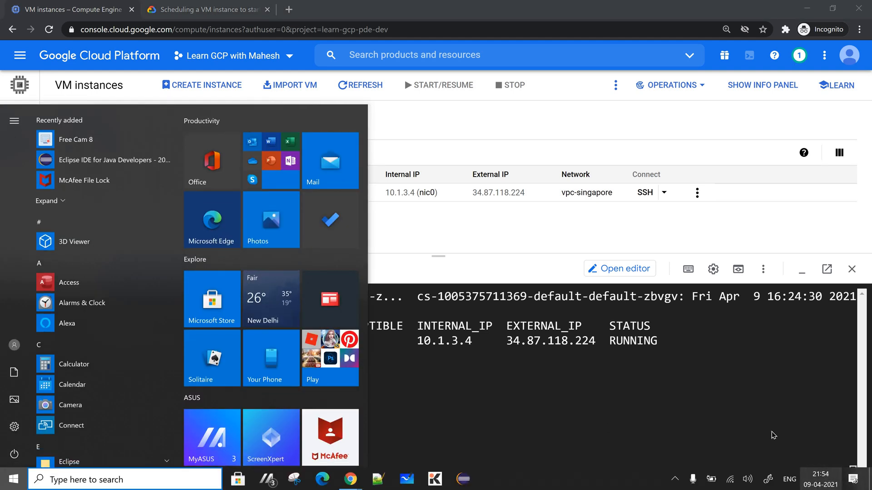
click(818, 479)
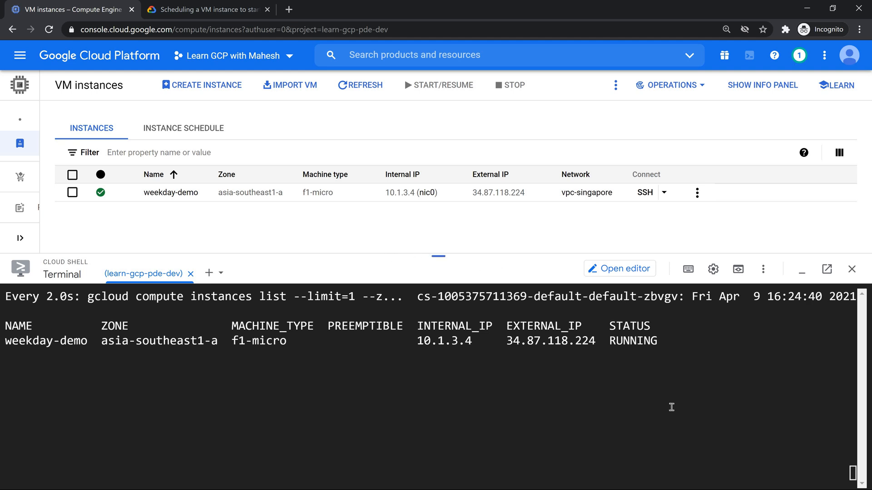
mouse_move(631, 380)
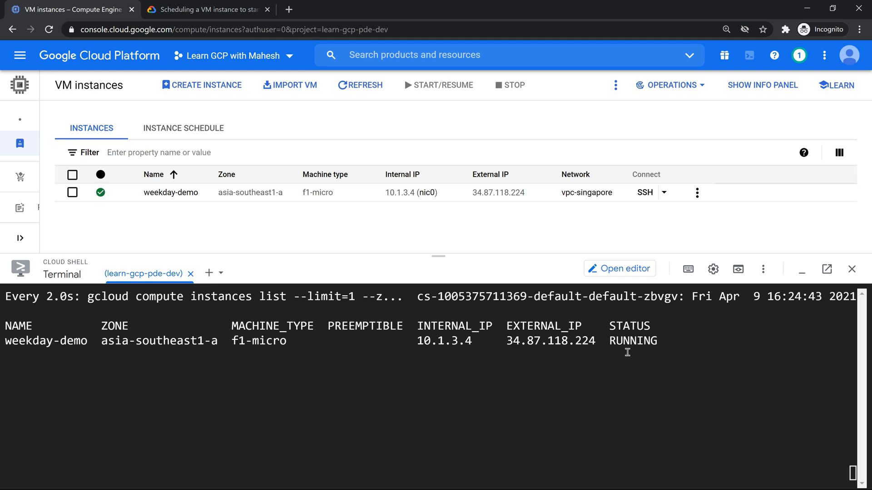
mouse_move(631, 357)
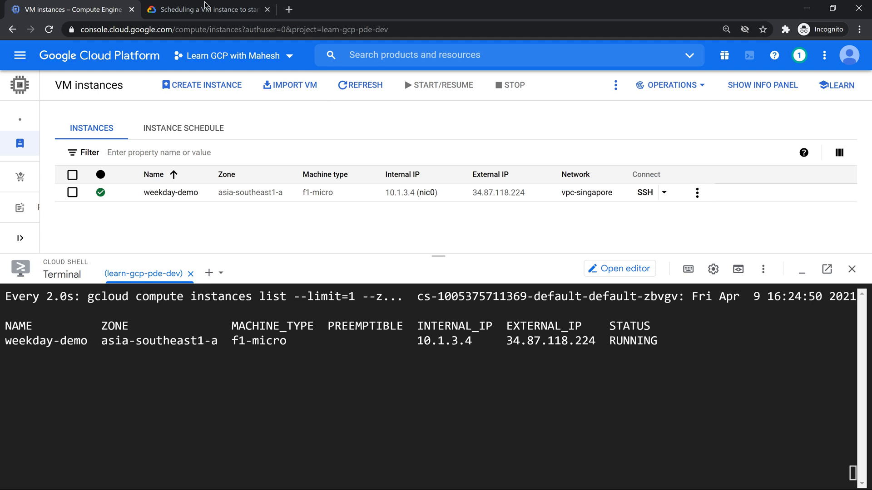
mouse_move(206, 9)
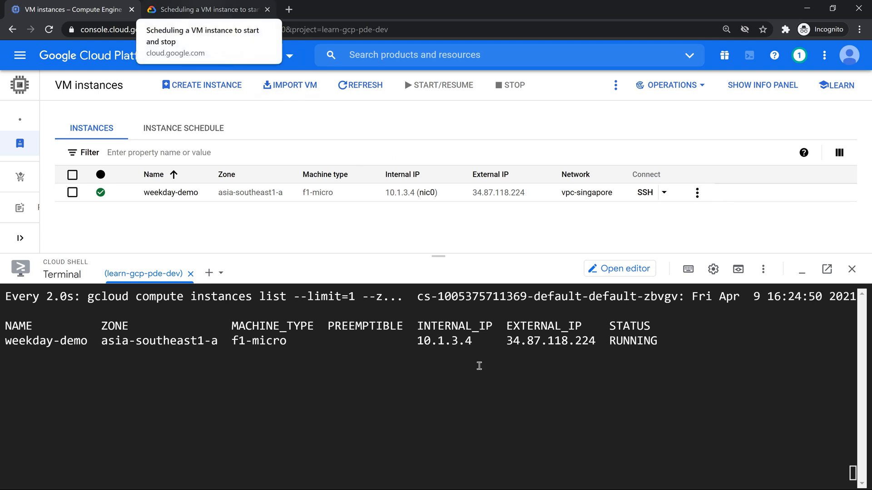
click(206, 9)
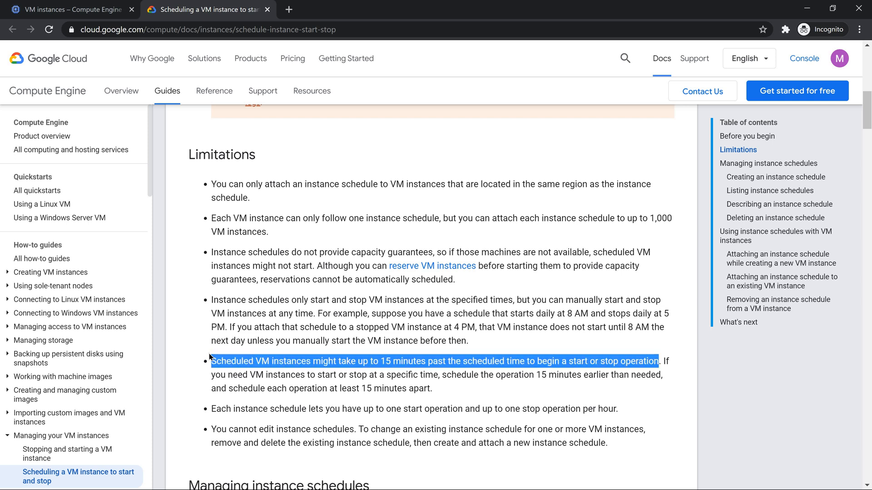
mouse_move(758, 416)
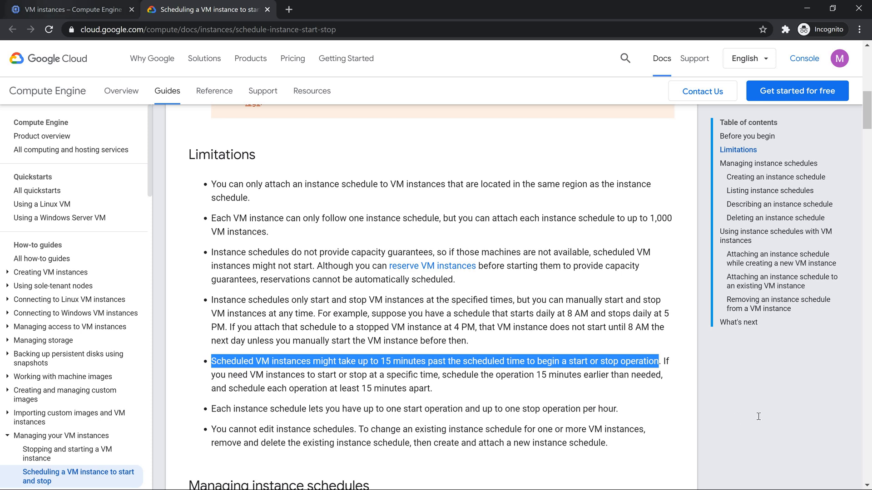
click(67, 9)
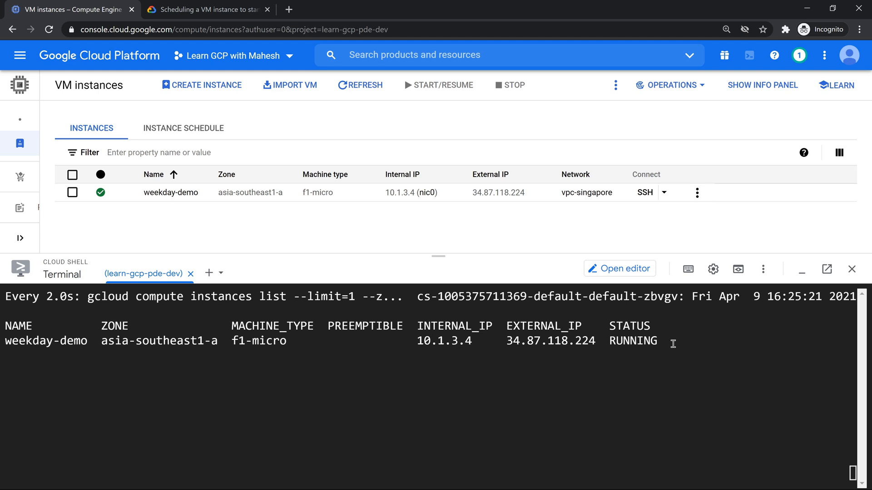
mouse_move(288, 12)
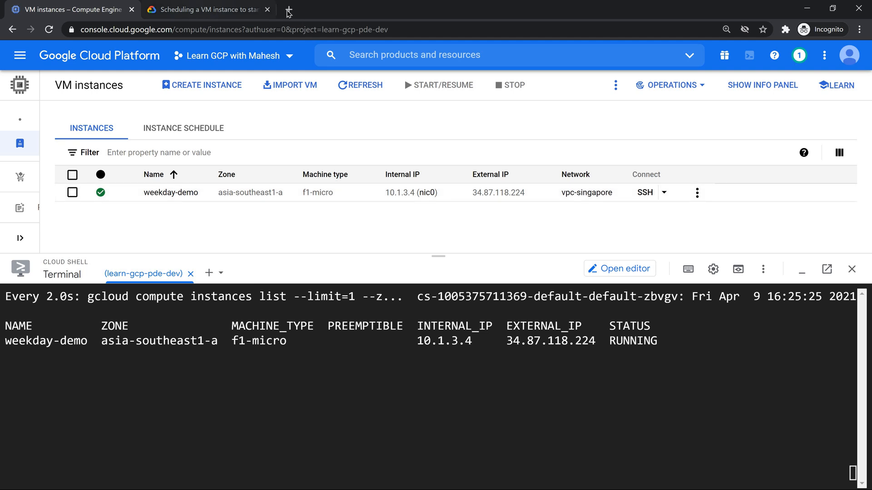
Review the addResourcePolicies entries in the Activity log in a new tab, then return to the VM instances list
click(288, 9)
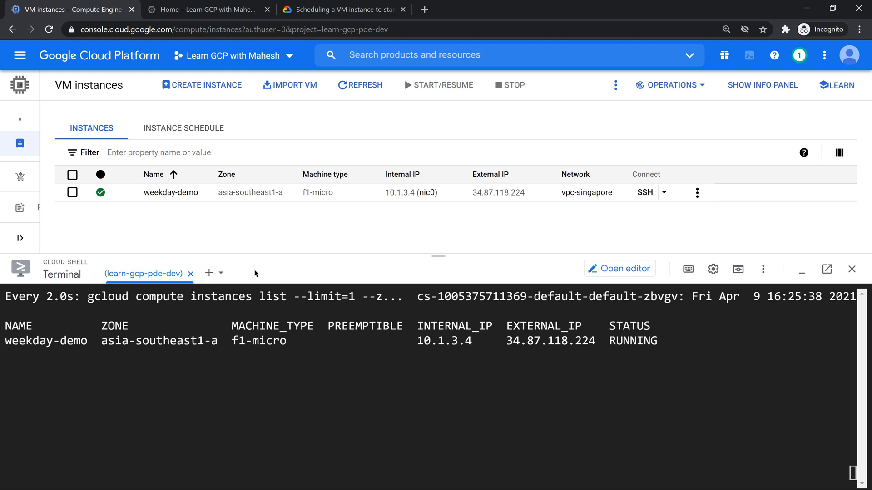
mouse_move(213, 99)
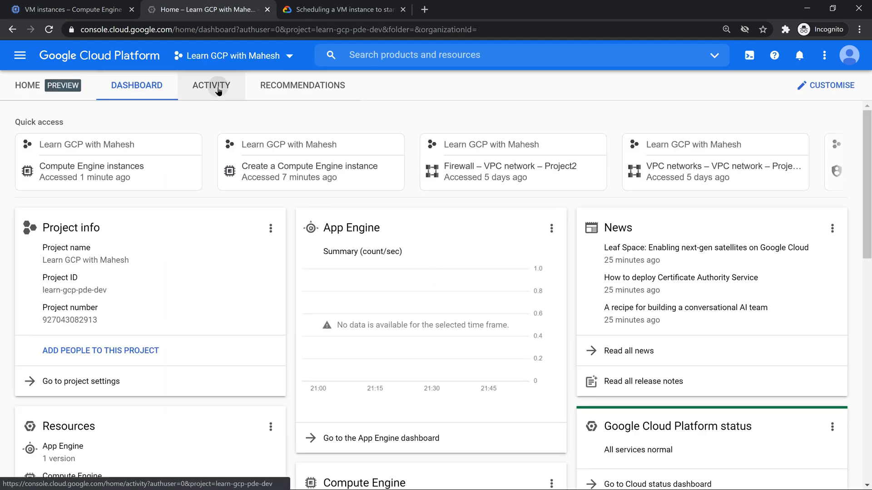
click(210, 85)
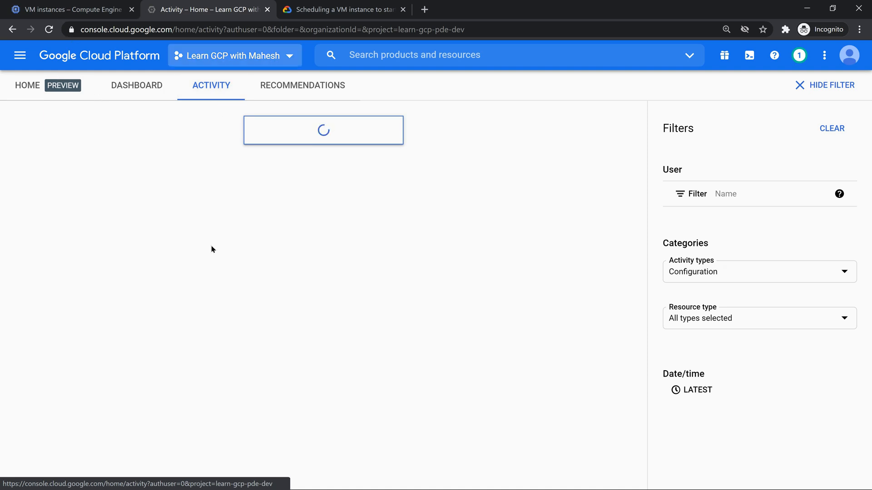
click(67, 9)
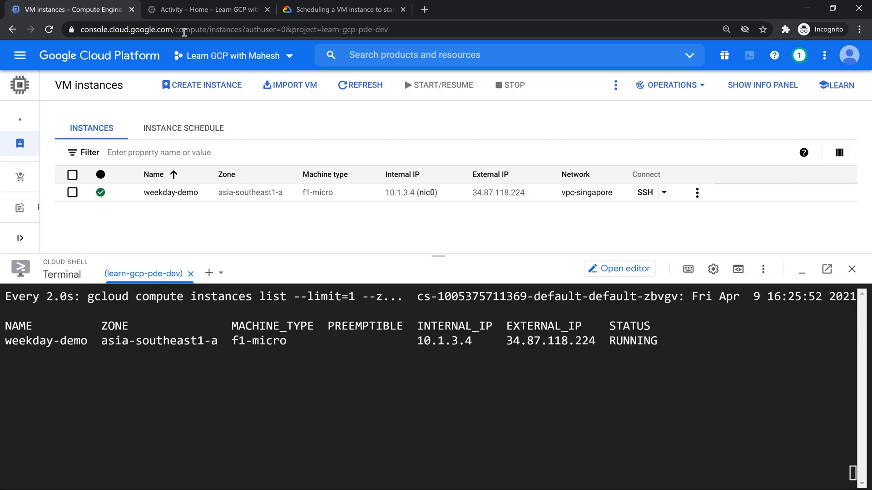
click(206, 9)
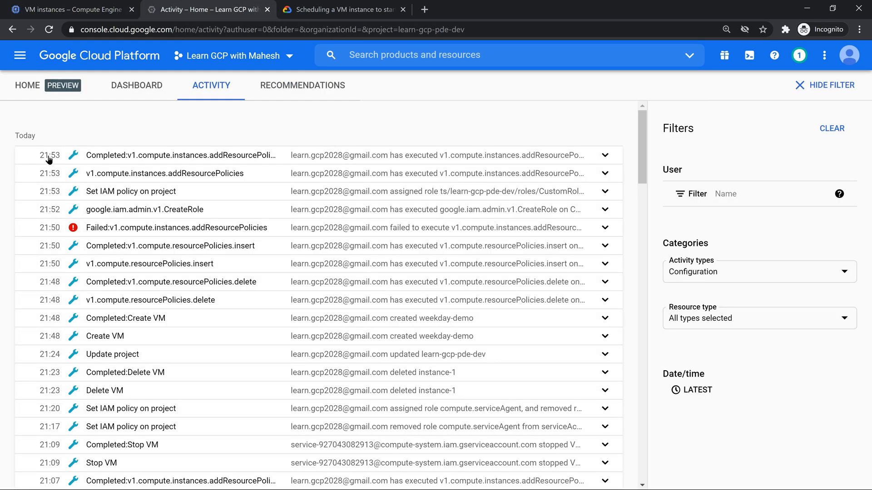
mouse_move(222, 156)
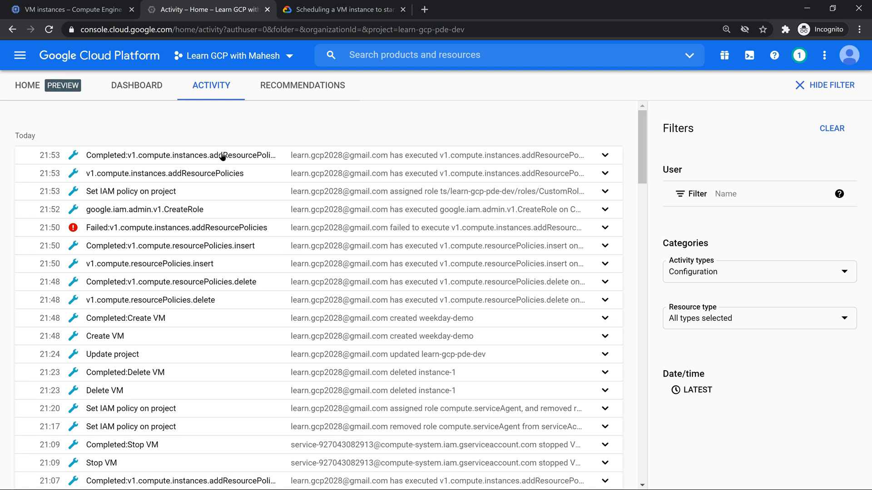
mouse_move(222, 155)
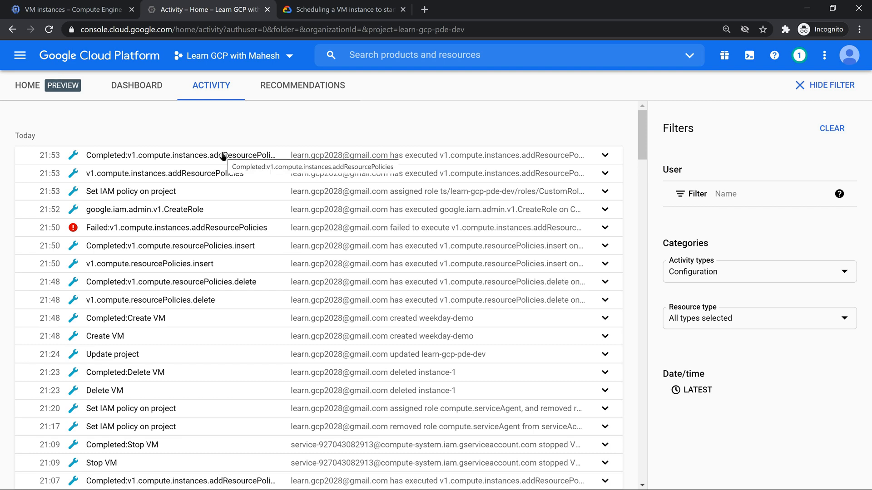
mouse_move(167, 204)
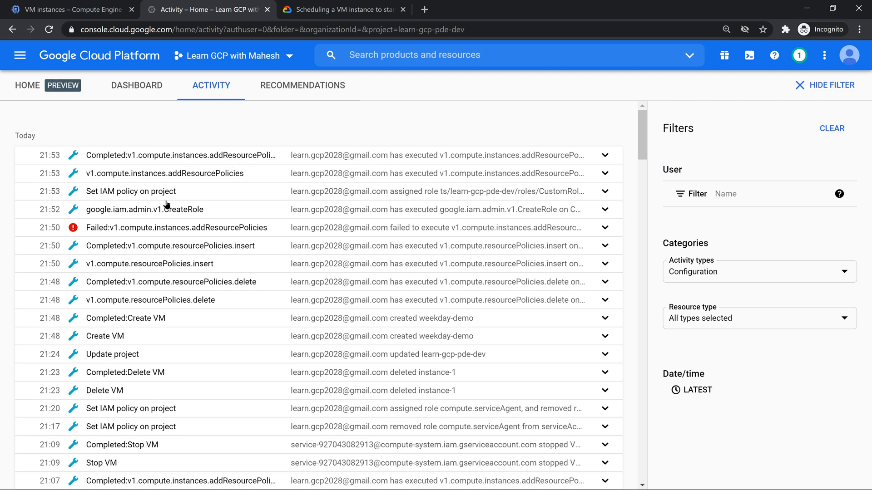
click(70, 10)
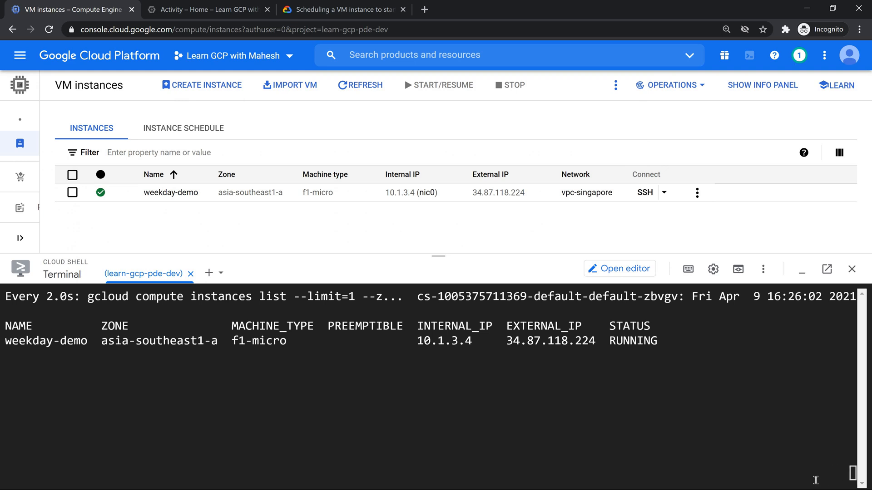
mouse_move(703, 265)
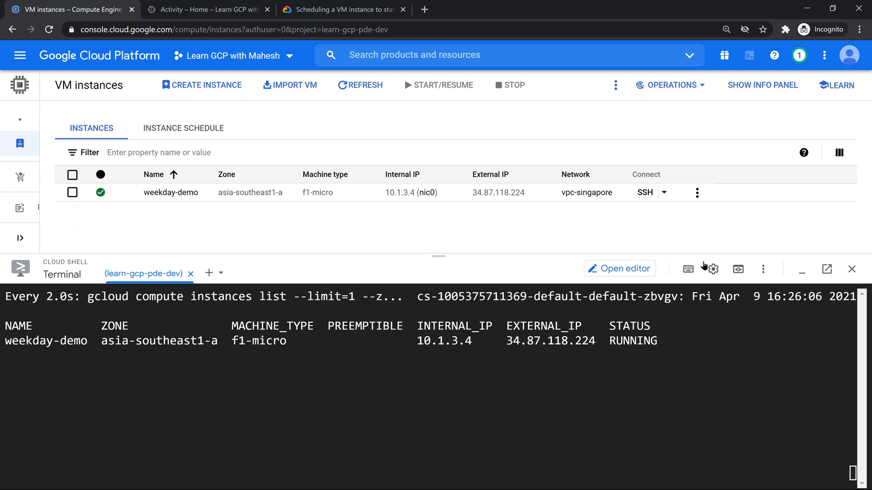
mouse_move(416, 106)
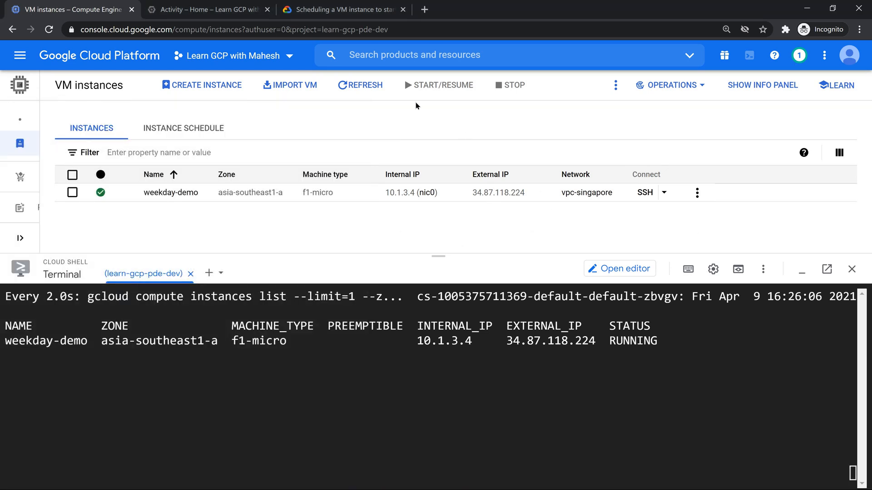
click(359, 85)
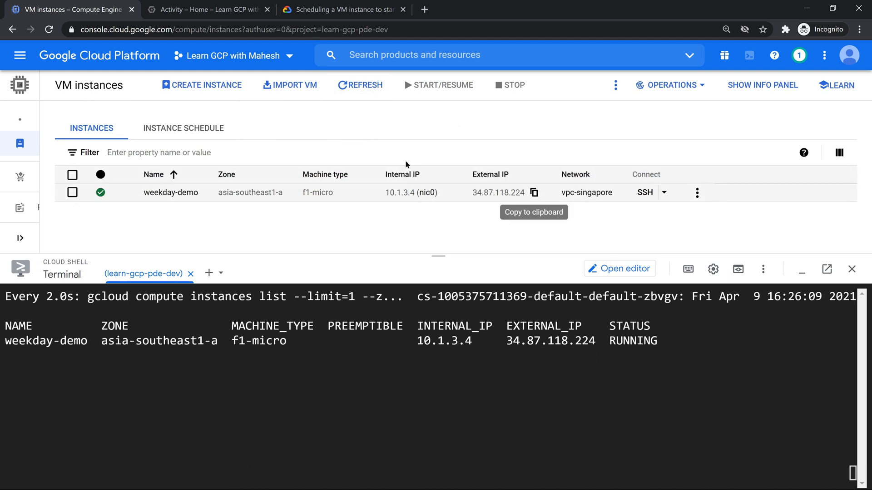
mouse_move(617, 358)
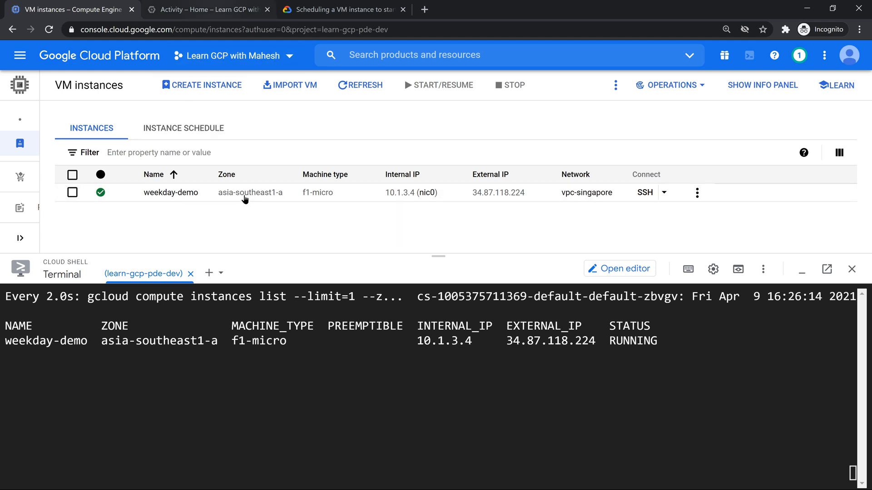
click(206, 9)
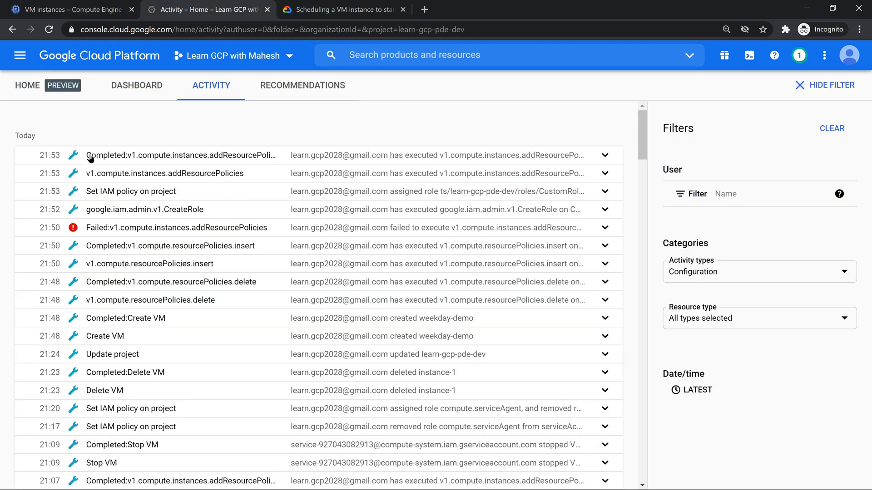
mouse_move(73, 172)
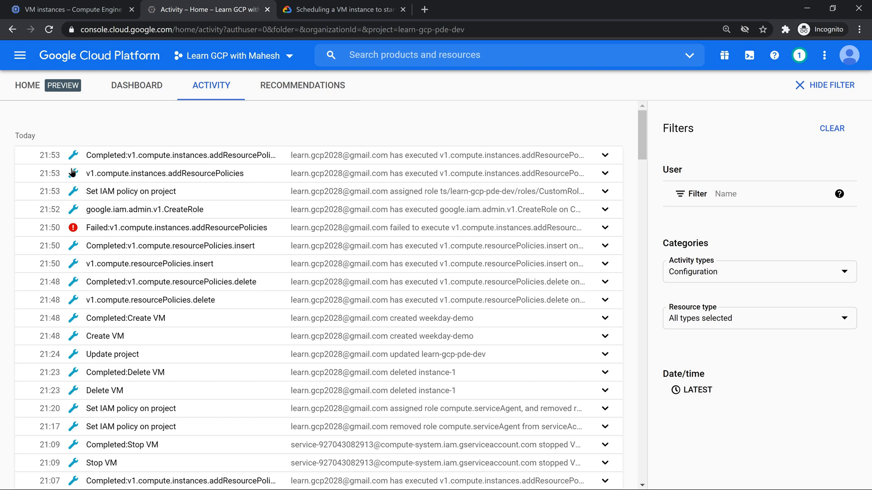
mouse_move(162, 161)
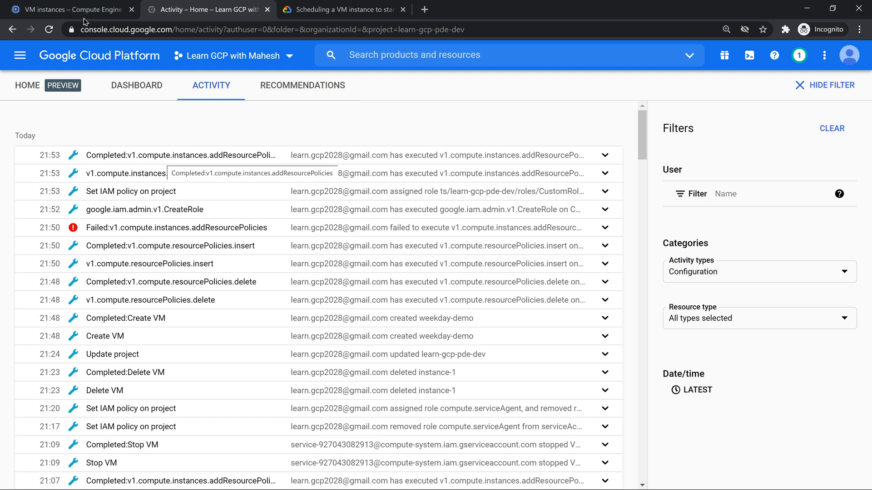
mouse_move(66, 9)
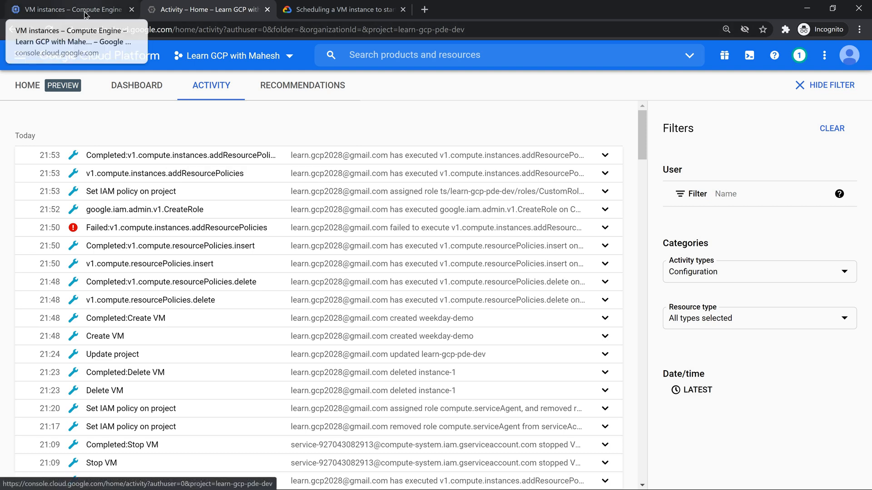
click(66, 9)
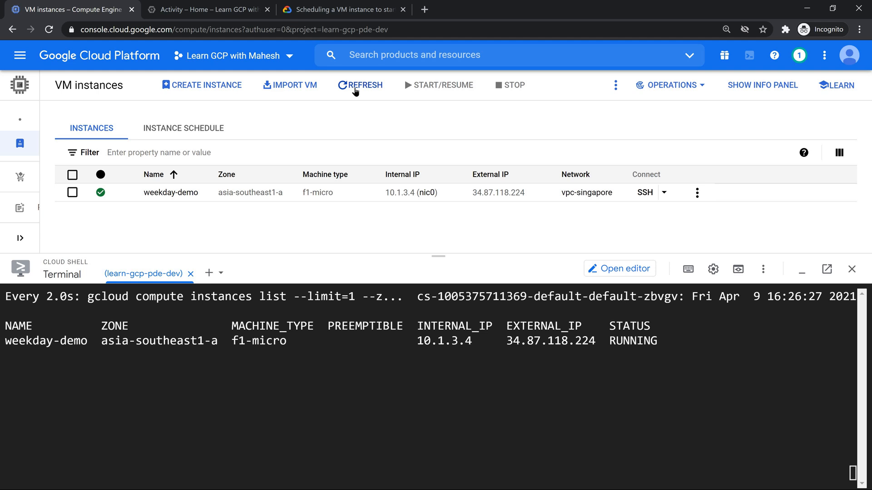
click(360, 86)
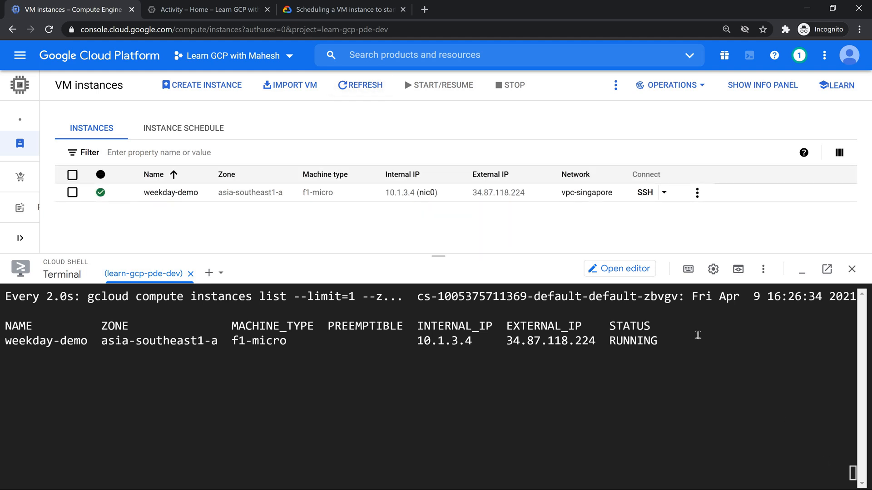
mouse_move(693, 327)
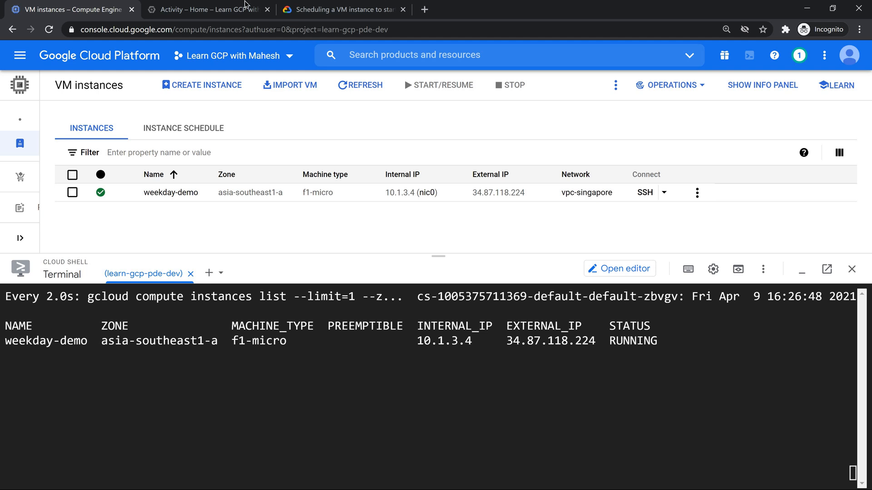
click(206, 9)
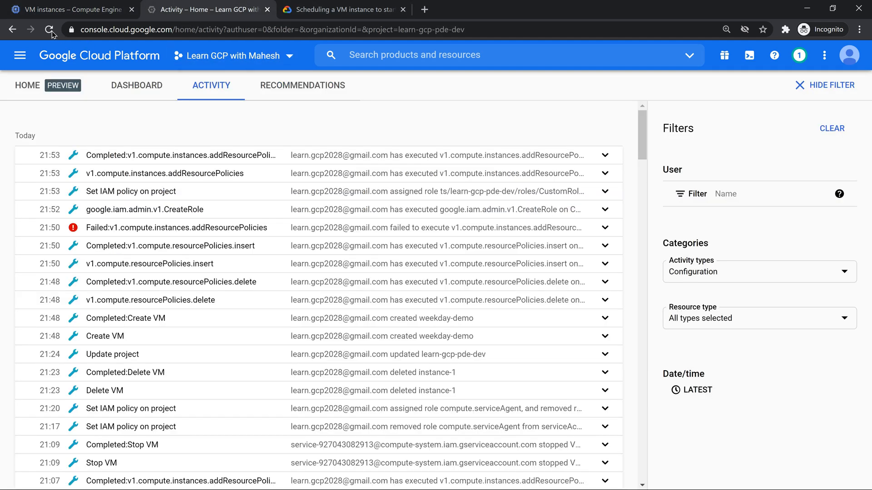
click(48, 29)
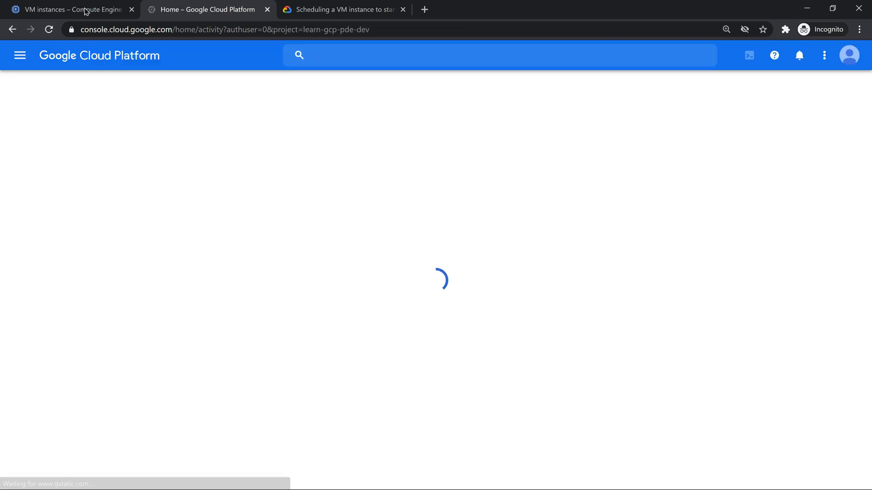
click(71, 9)
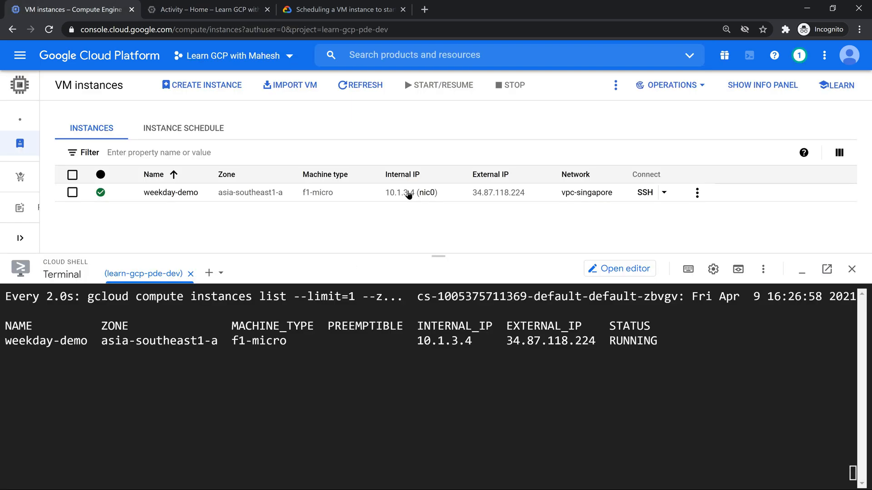
mouse_move(413, 252)
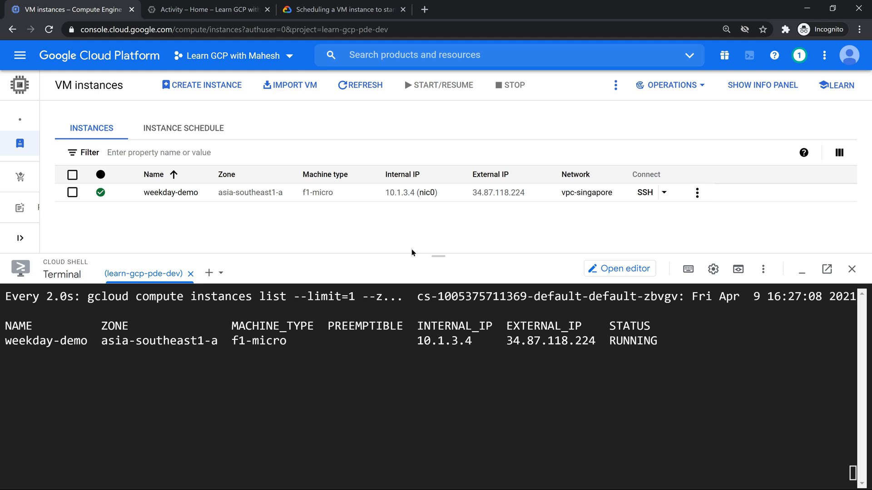
mouse_move(395, 203)
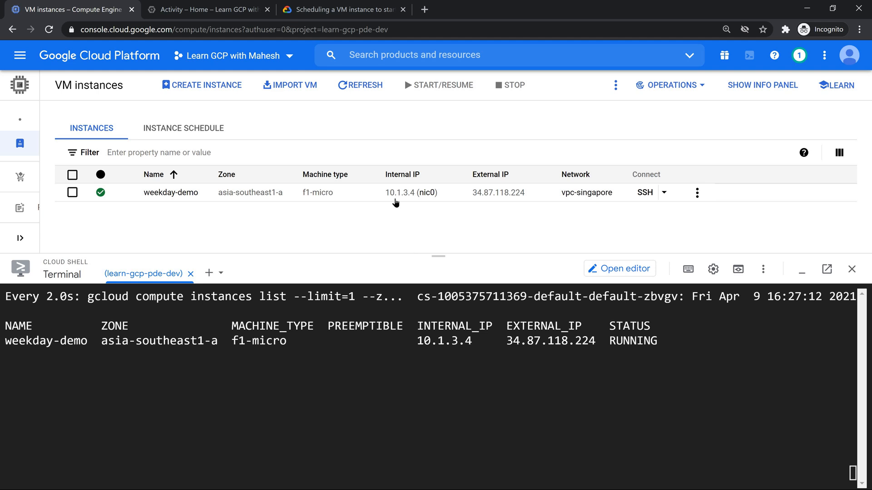
click(360, 85)
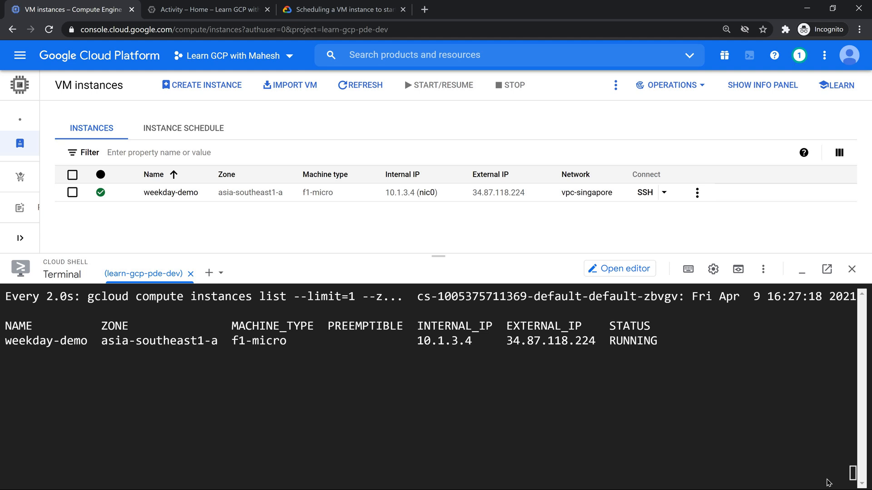
click(8, 480)
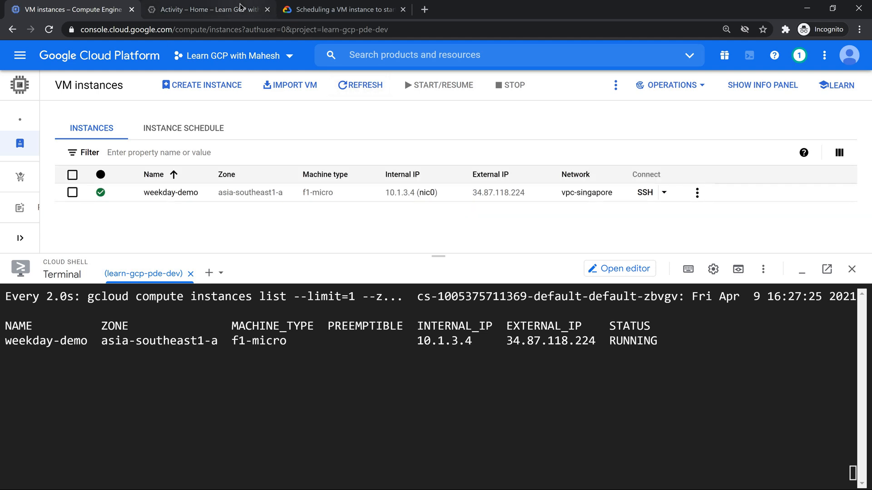
Browse older Activity log entries, then return to the VM instances list with weekday-demo still RUNNING
click(206, 10)
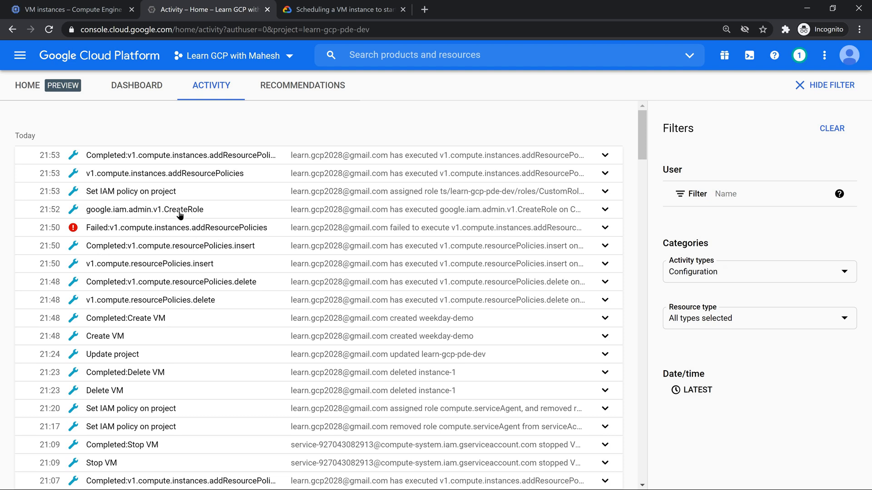
mouse_move(210, 300)
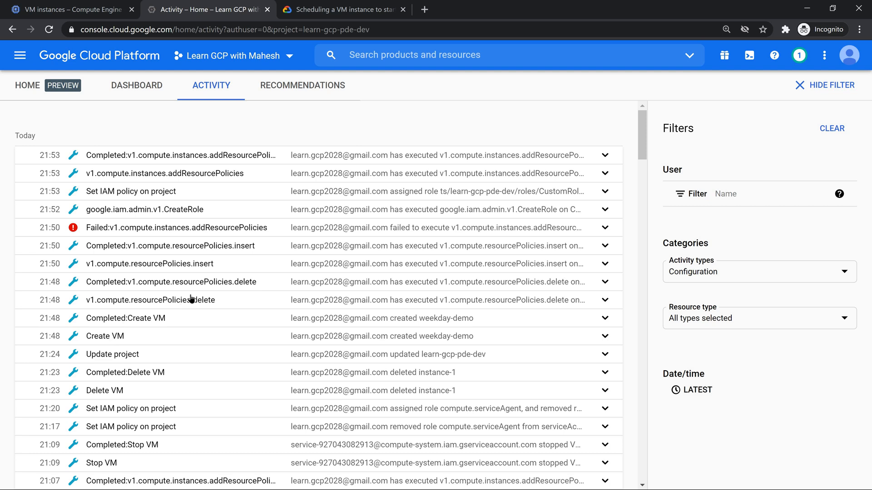
mouse_move(417, 310)
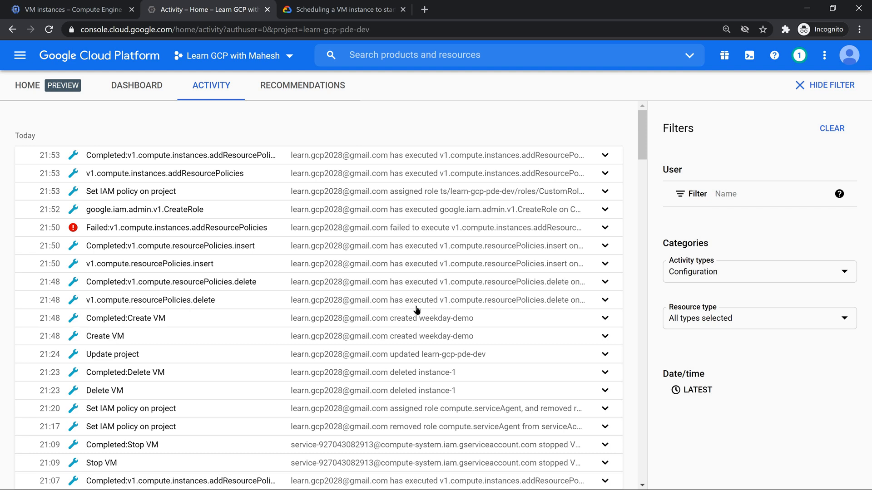
mouse_move(191, 288)
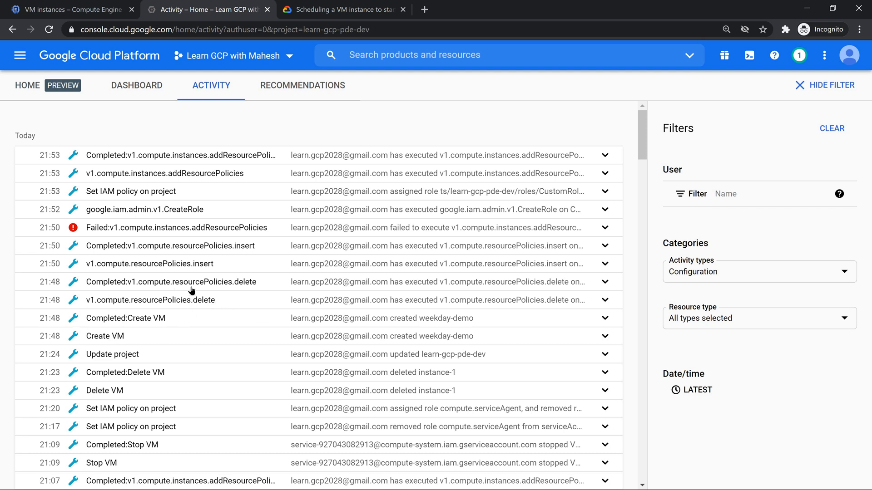
mouse_move(174, 316)
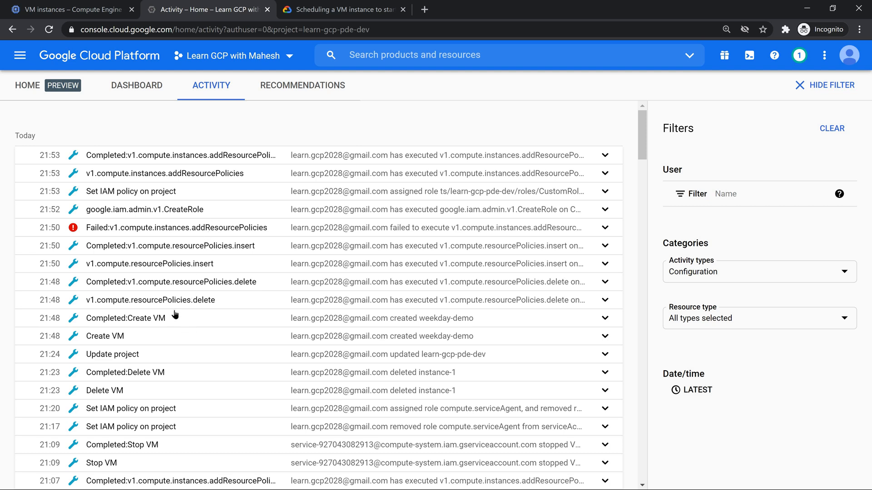
mouse_move(566, 201)
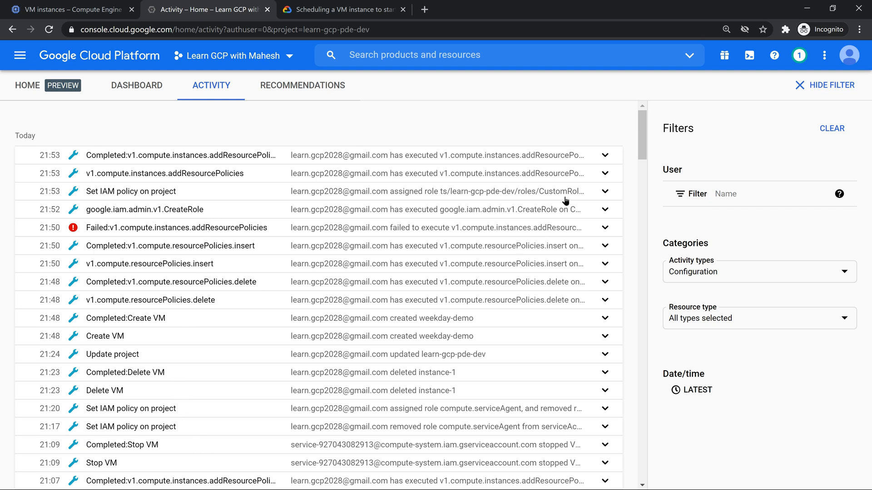
scroll(down, 3)
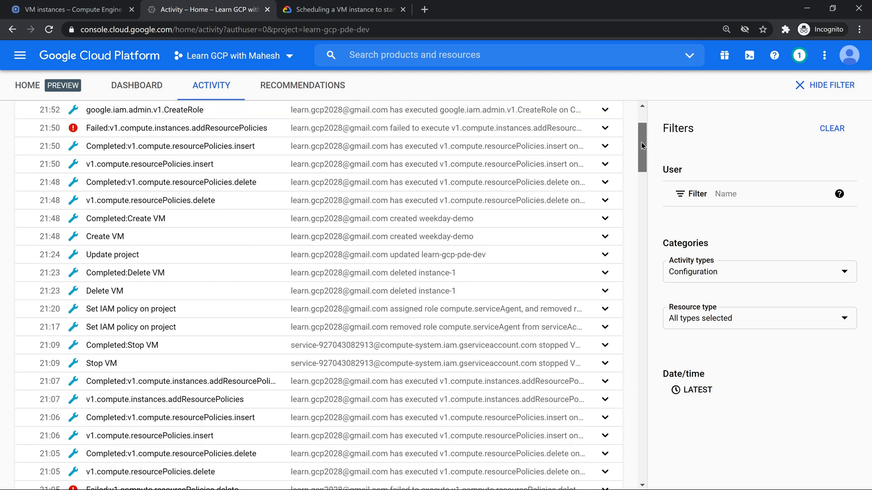
scroll(down, 3)
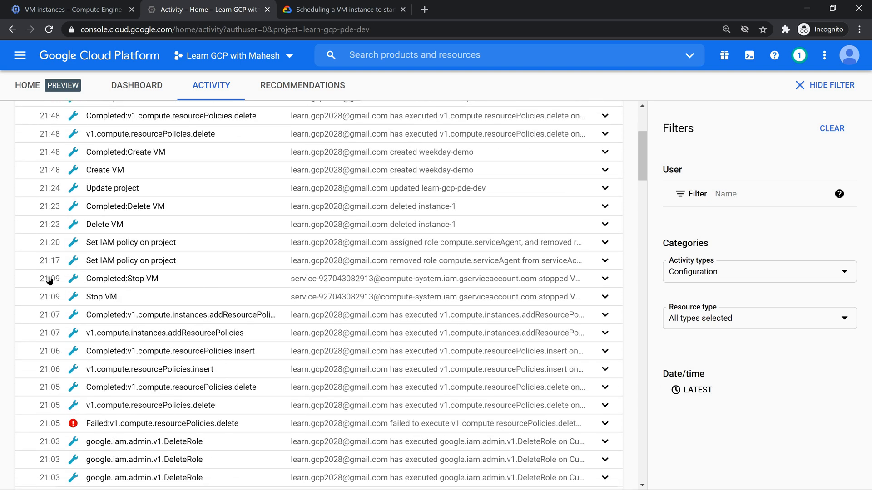
mouse_move(53, 285)
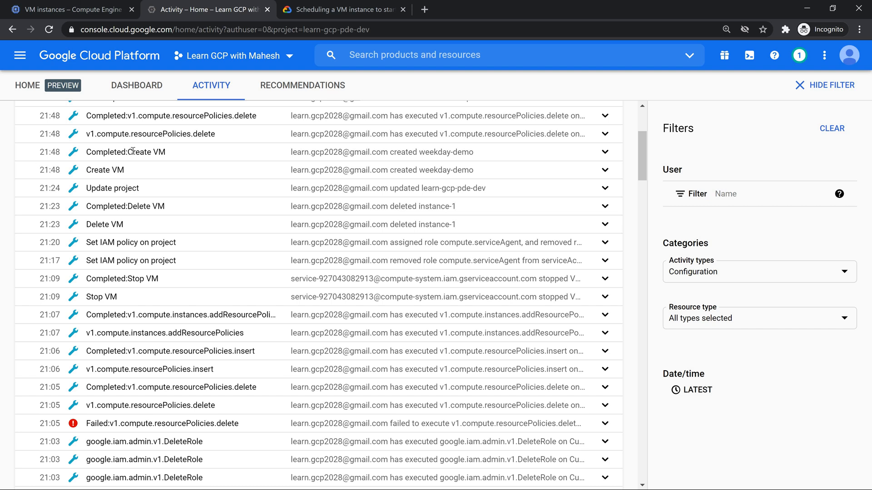
click(66, 9)
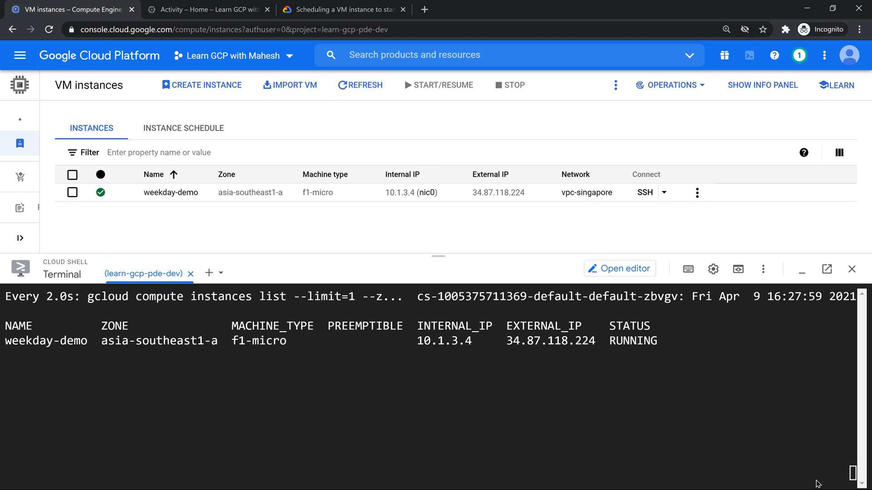
mouse_move(772, 403)
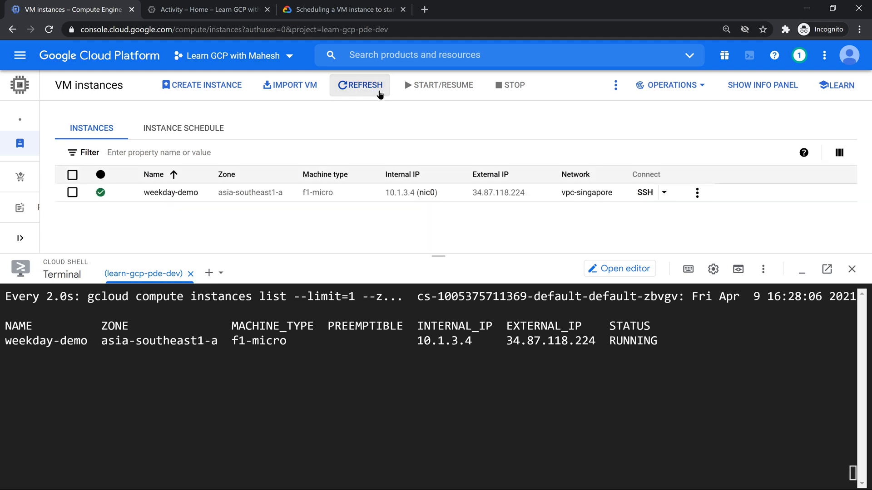
mouse_move(438, 272)
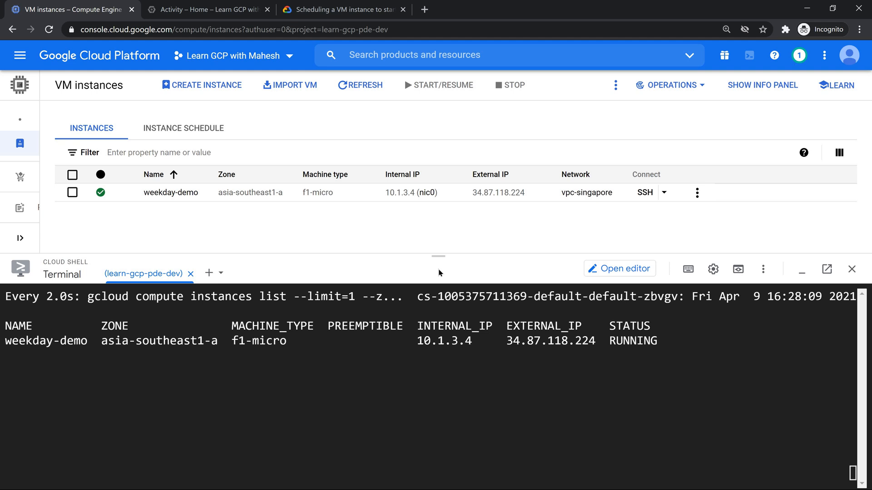
mouse_move(708, 373)
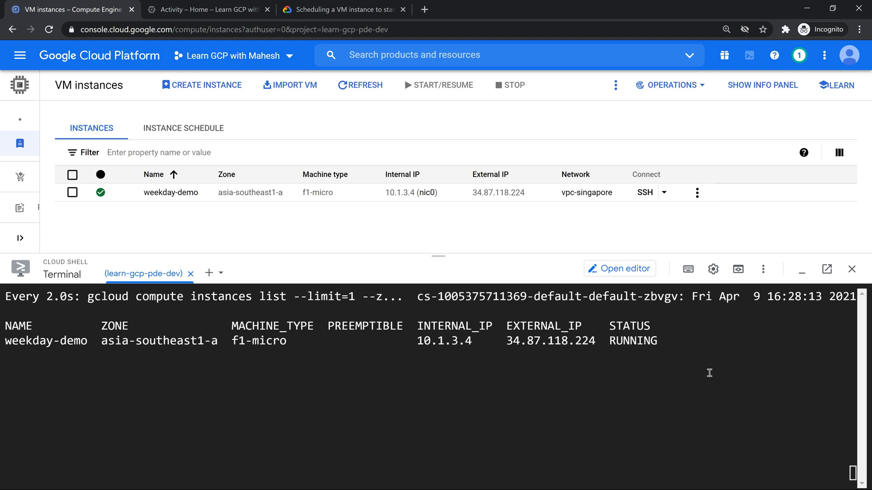
Refresh VM instances until weekday-demo shows stopped and the watch reports TERMINATED, then switch to Activity
click(359, 85)
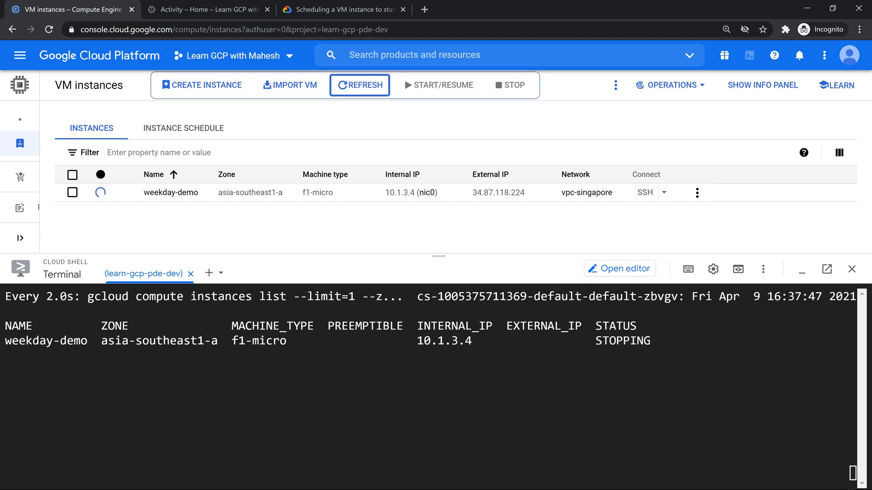
click(9, 479)
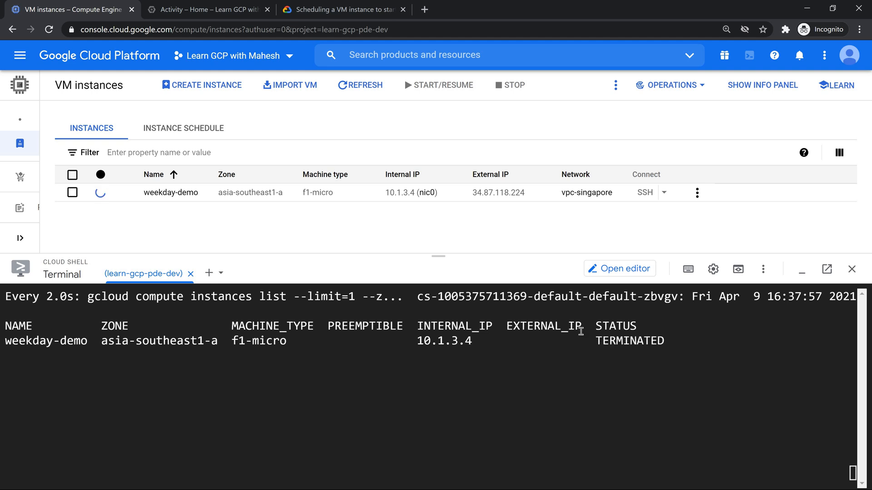
mouse_move(509, 366)
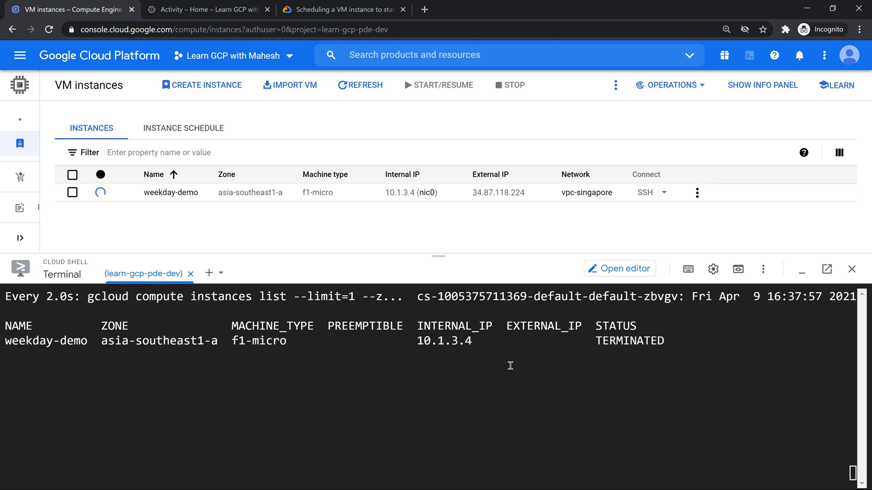
mouse_move(507, 243)
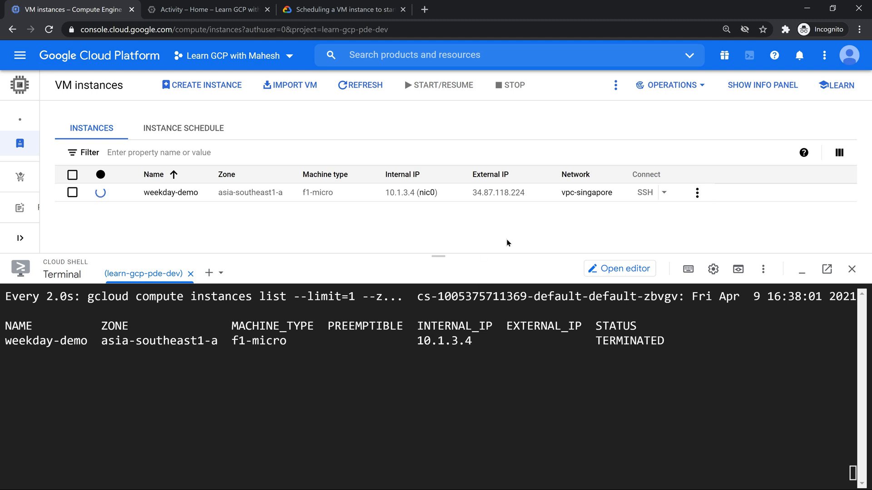
mouse_move(460, 286)
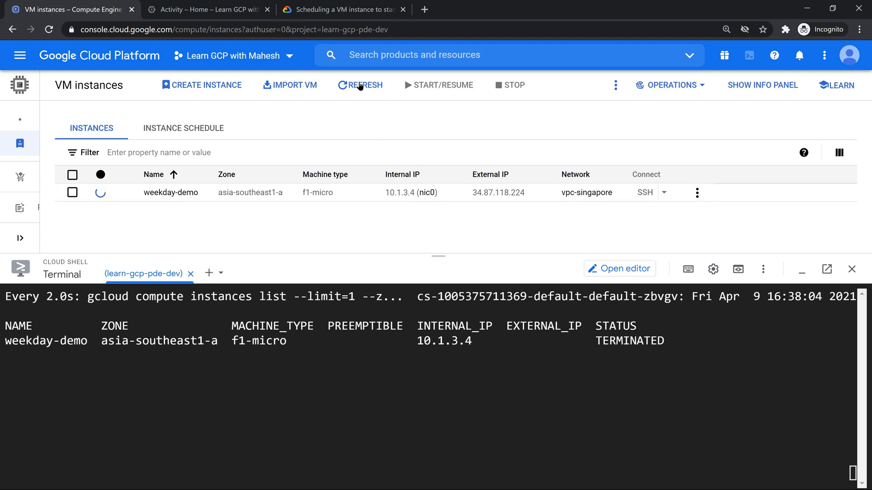
click(359, 86)
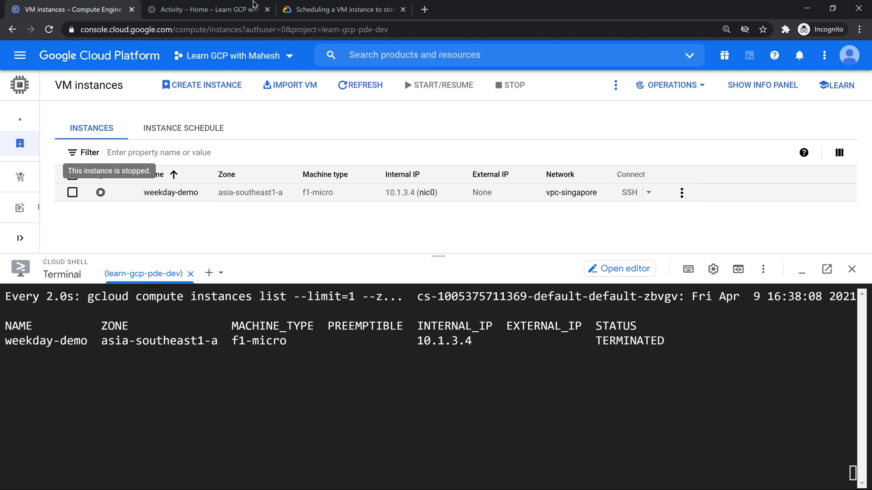
click(206, 9)
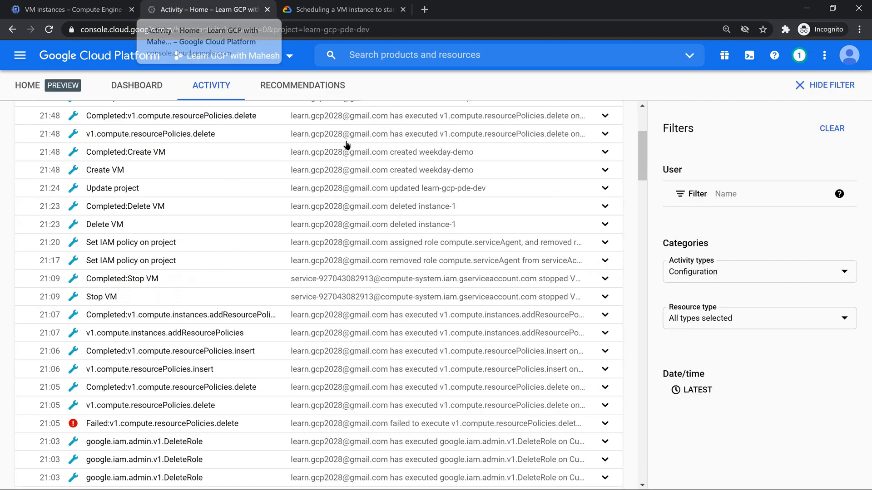
Expand the 22:07 Stop VM entry, highlighting the Compute service account that stopped weekday-demo, then view VM instances
scroll(up, 3)
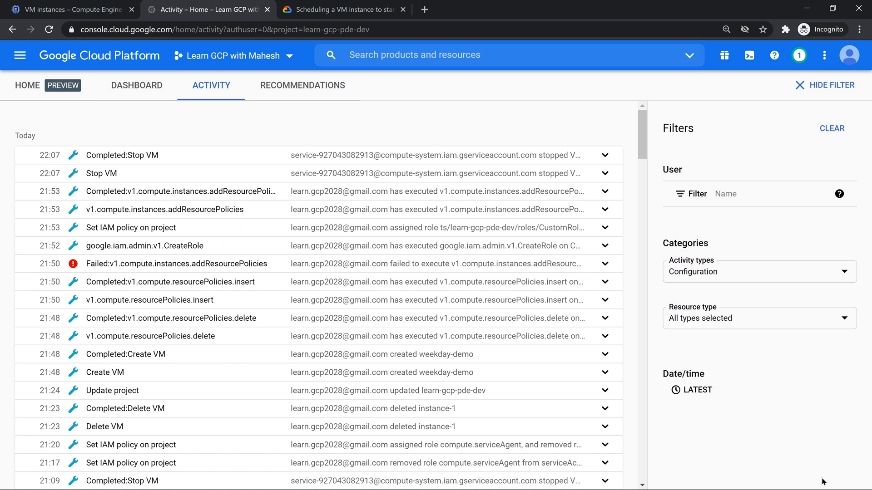
click(9, 480)
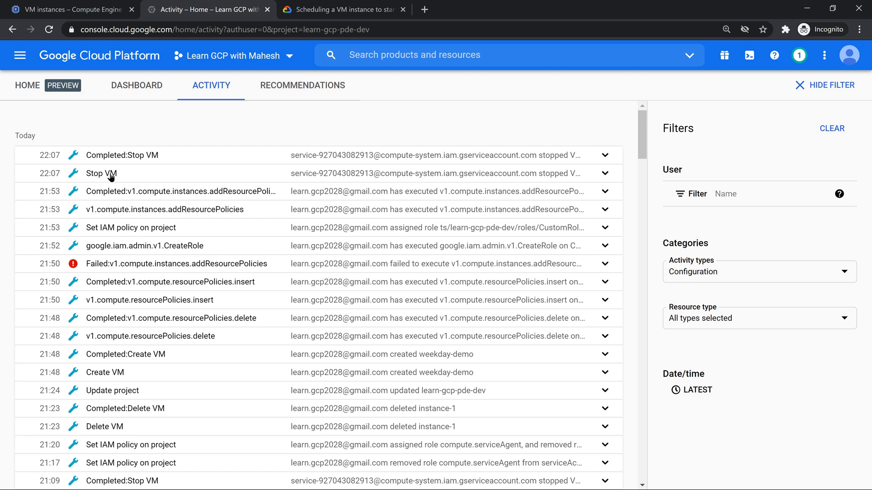
mouse_move(213, 217)
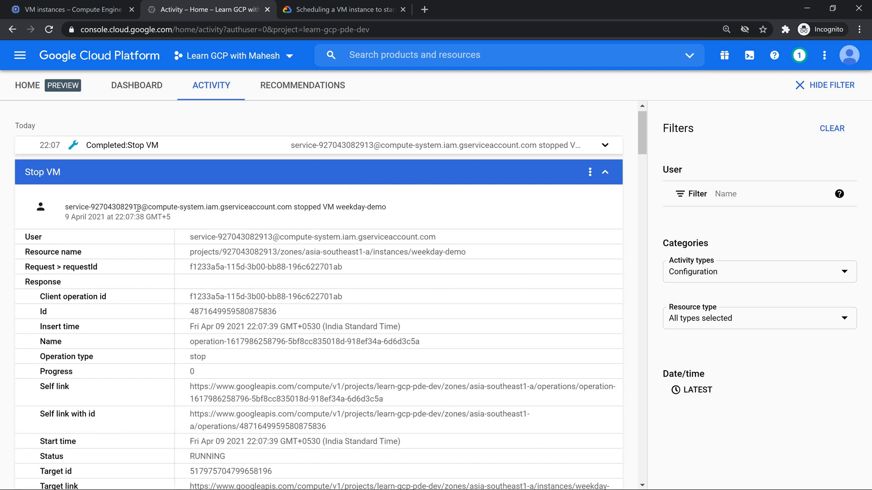
double_click(174, 207)
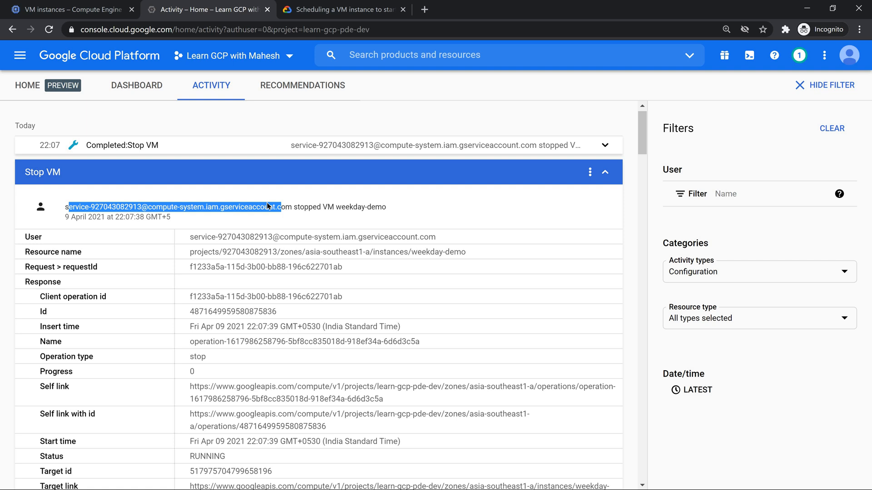
mouse_move(252, 145)
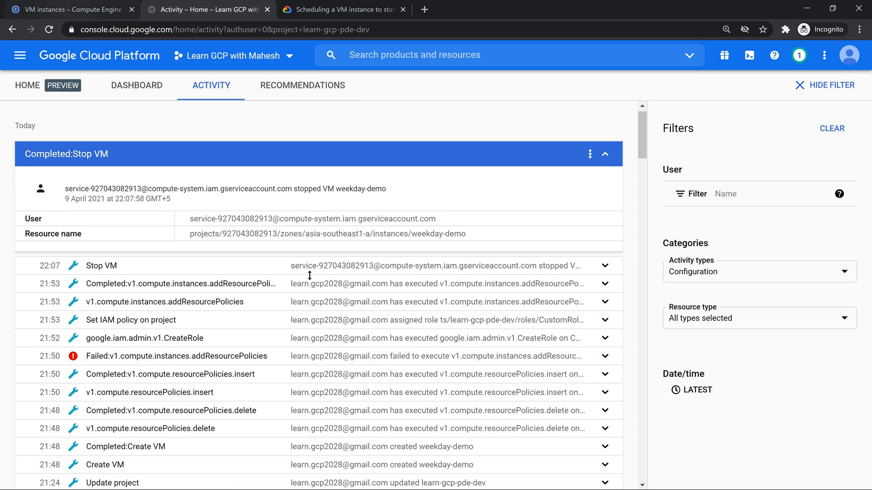
click(67, 9)
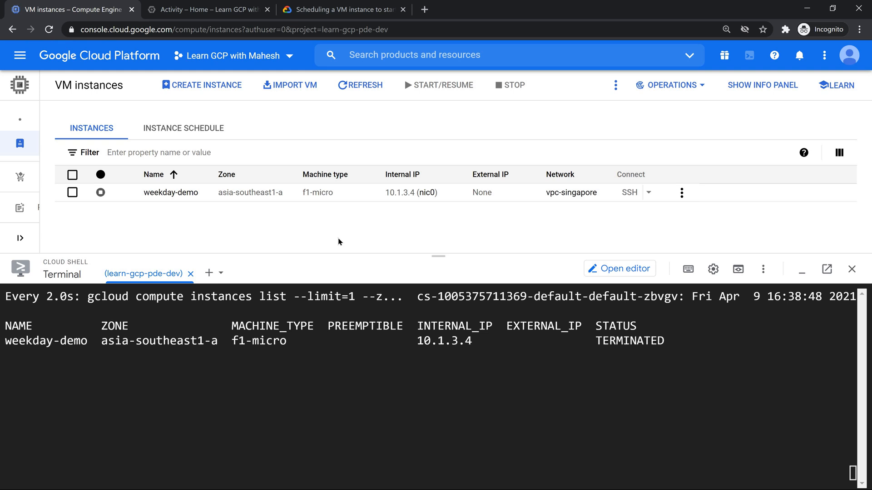
mouse_move(248, 66)
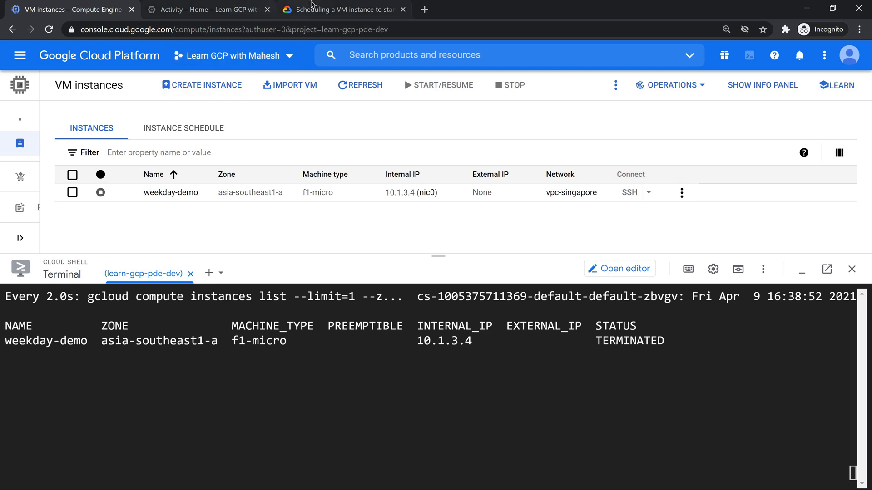
click(339, 10)
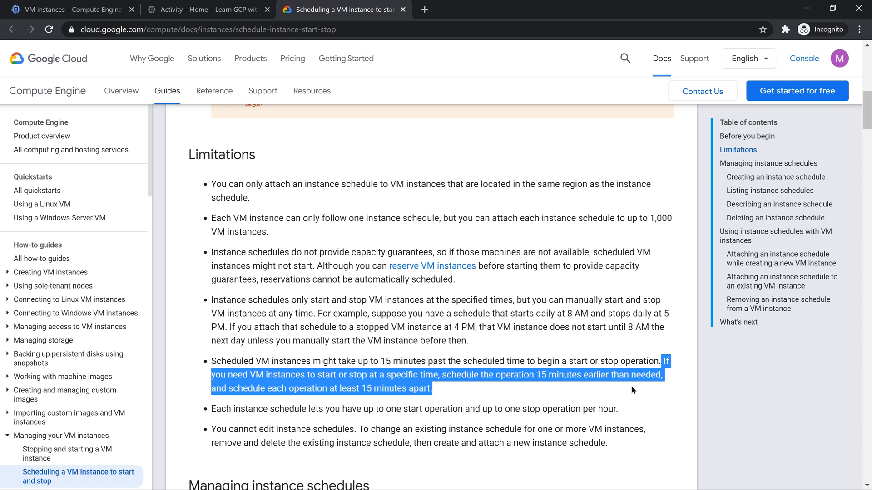
mouse_move(324, 242)
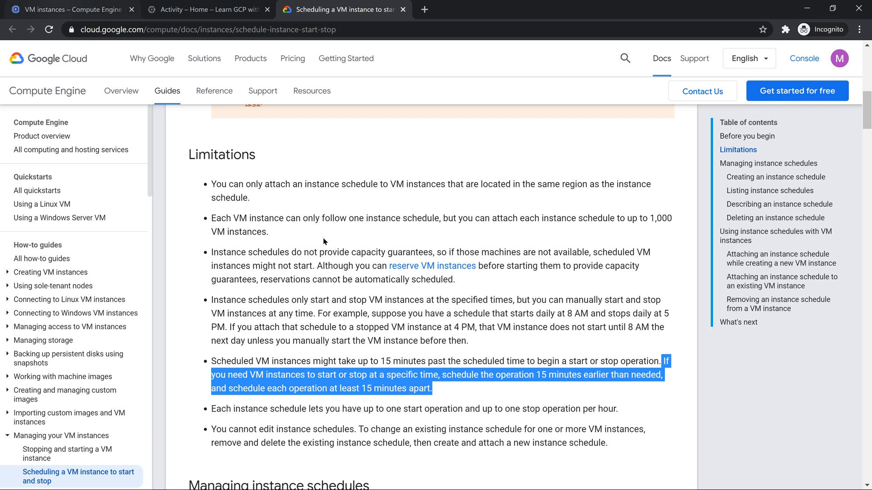
click(66, 9)
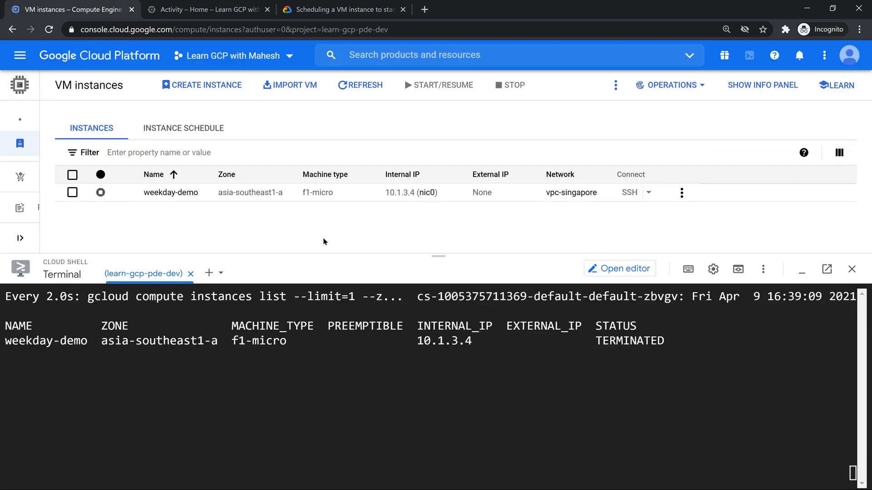